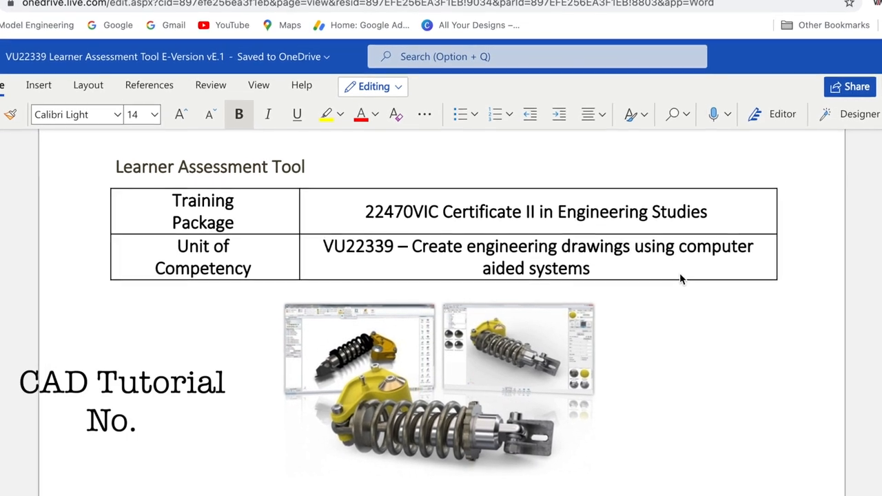
Step: Open the Test Centre Punch design from the Data Panel and replay its timeline
{"action": "type", "text": "3"}
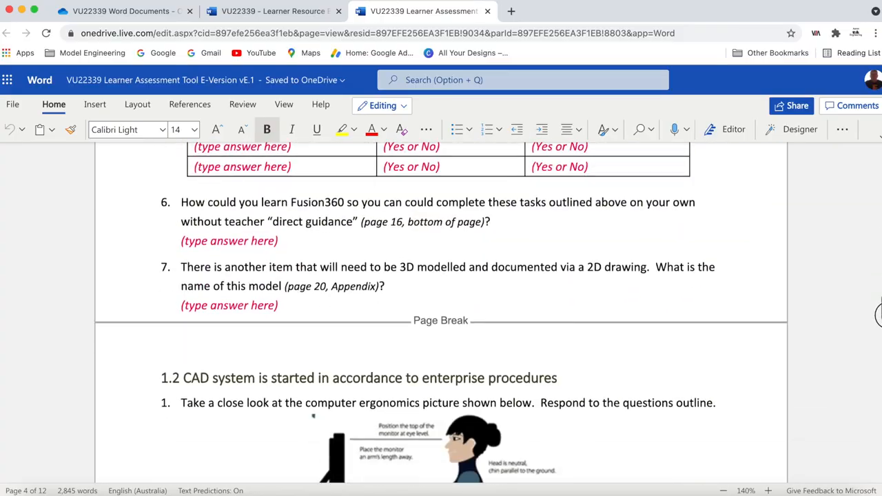
{"action": "scroll", "scroll_direction": "down", "scroll_amount": 3}
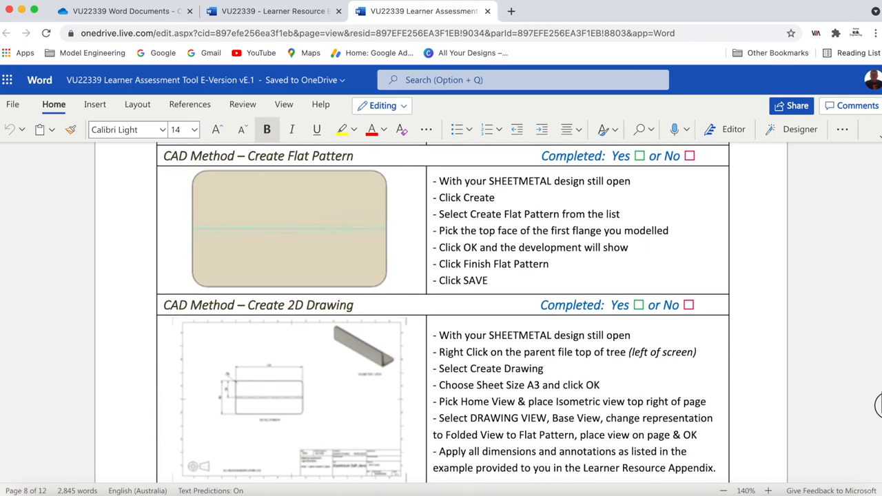
{"action": "scroll", "scroll_direction": "down", "scroll_amount": 3}
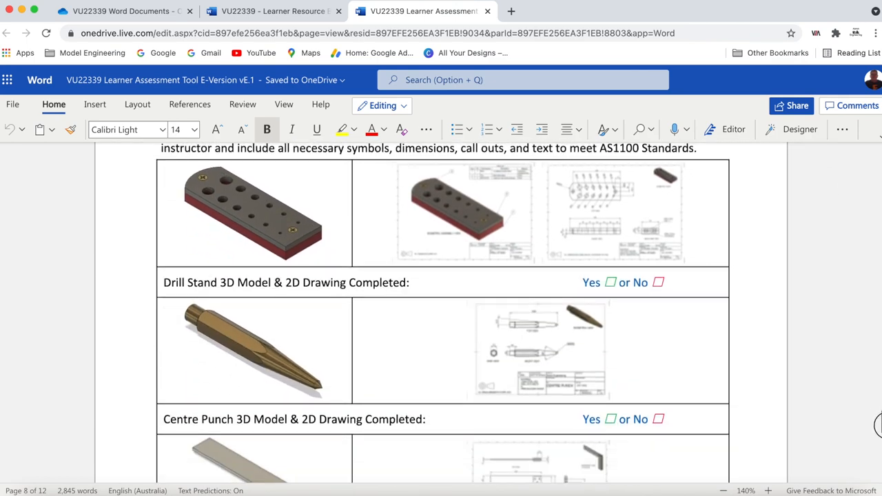
{"action": "scroll", "scroll_direction": "down", "scroll_amount": 3}
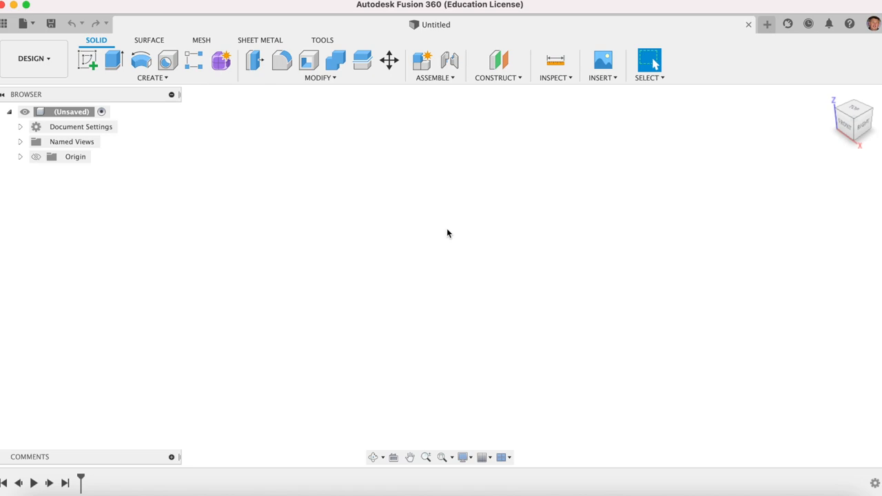
{"action": "mouse_move", "coordinate": [465, 241]}
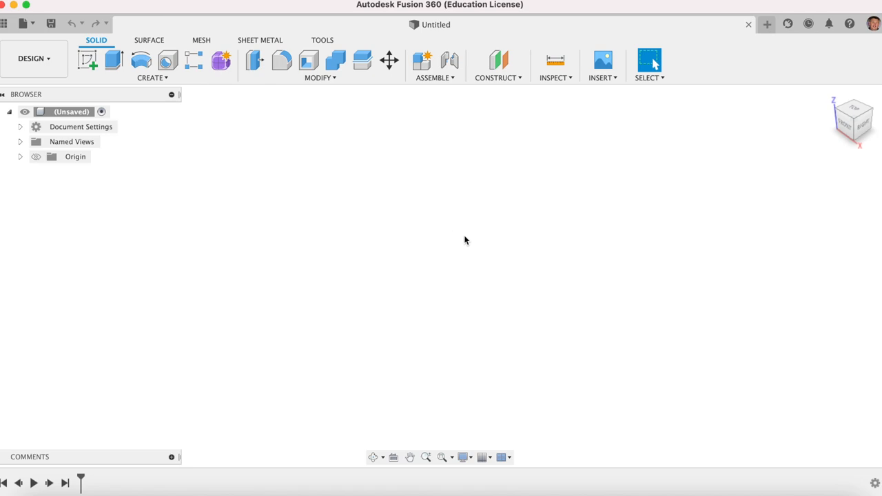
{"action": "mouse_move", "coordinate": [434, 218]}
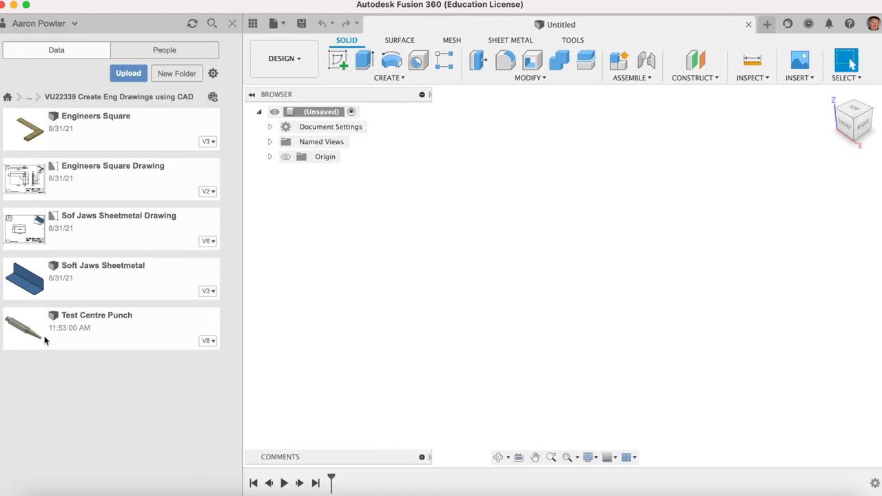
{"action": "left_click", "coordinate": [111, 327]}
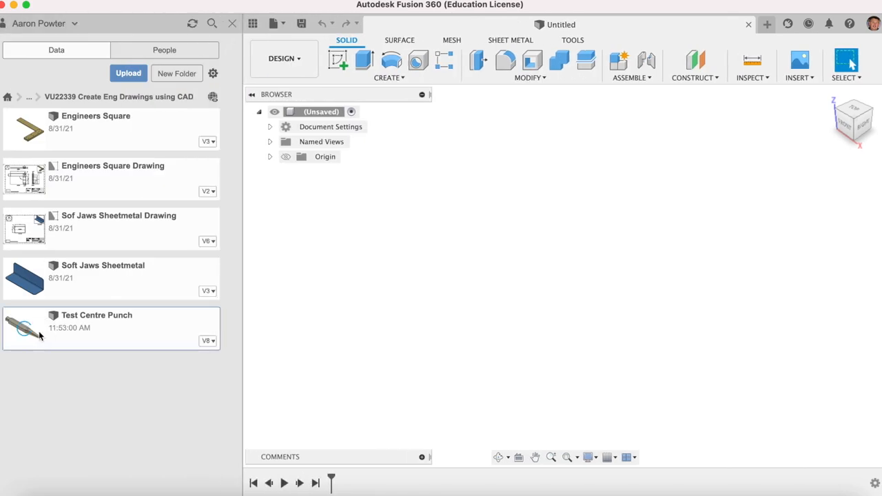
{"action": "double_click", "coordinate": [96, 328]}
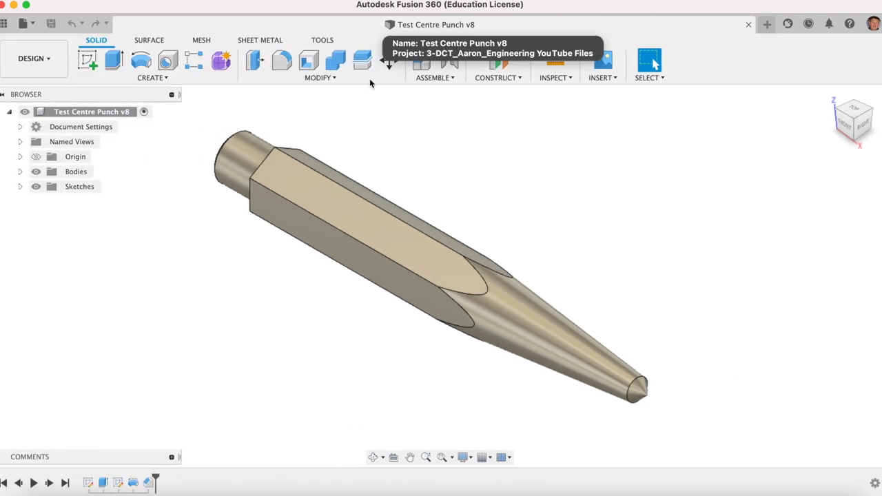
{"action": "mouse_move", "coordinate": [251, 327]}
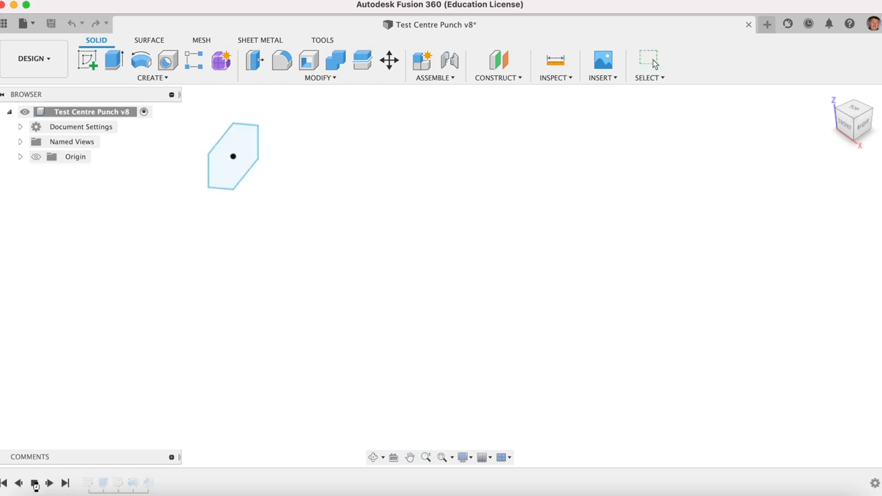
{"action": "left_click", "coordinate": [49, 483]}
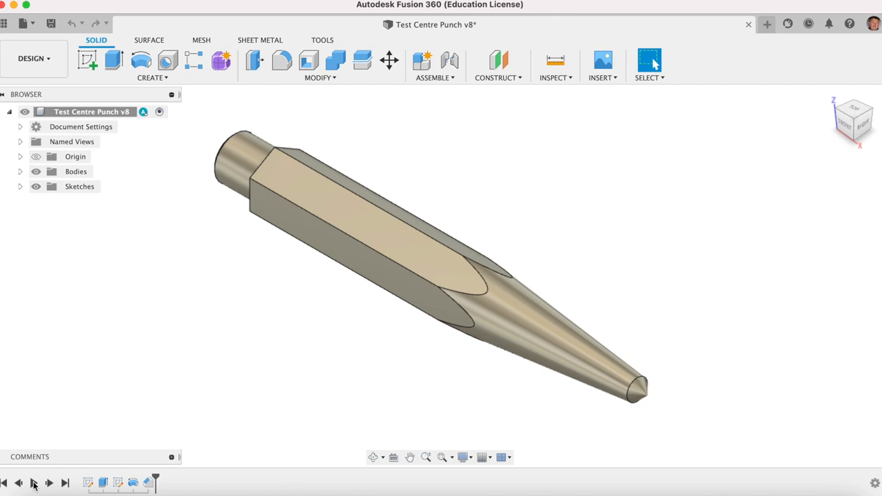
{"action": "mouse_move", "coordinate": [766, 25]}
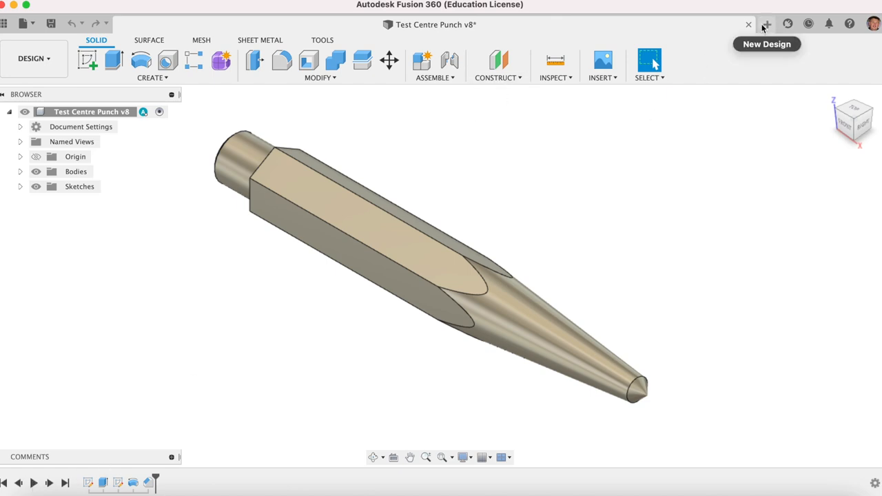
Step: Start a new blank design and save it with the name 'Centre Punch'
{"action": "left_click", "coordinate": [766, 24]}
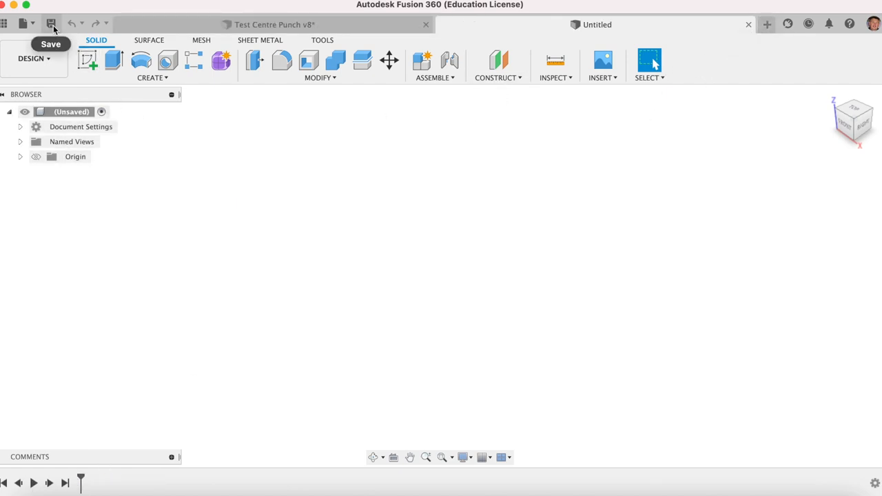
{"action": "left_click", "coordinate": [51, 23]}
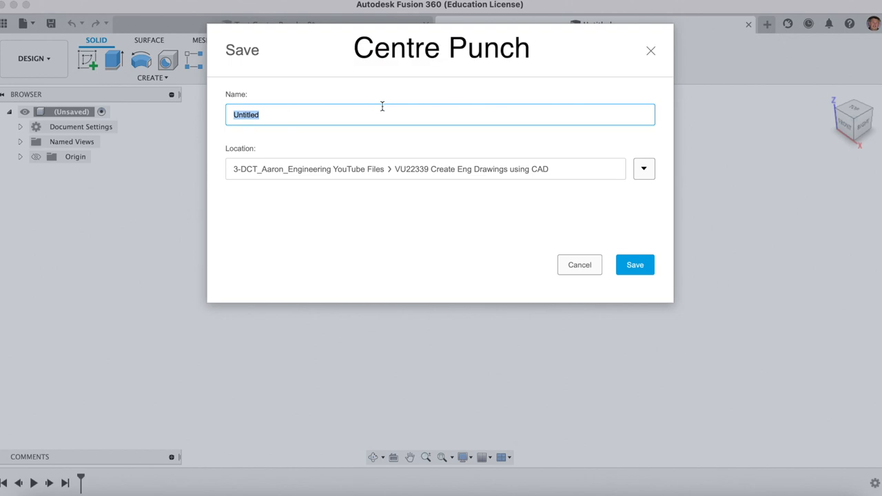
{"action": "type", "text": "Centre"}
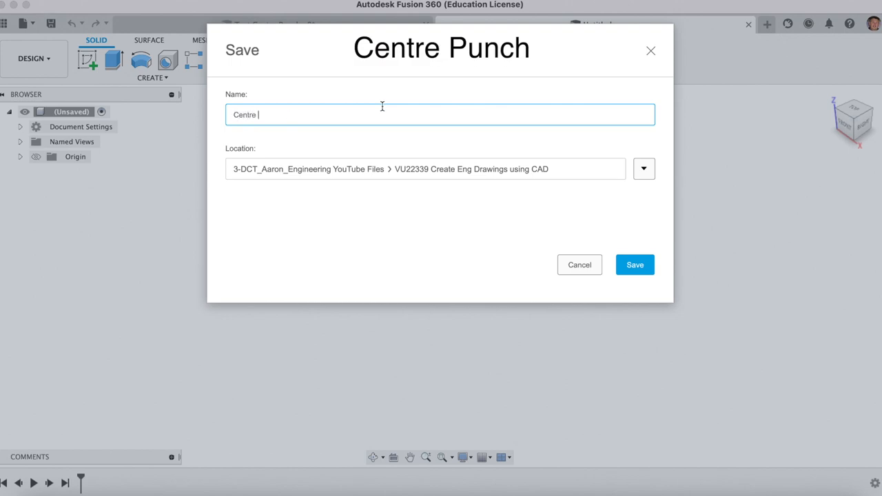
{"action": "type", "text": "Punch"}
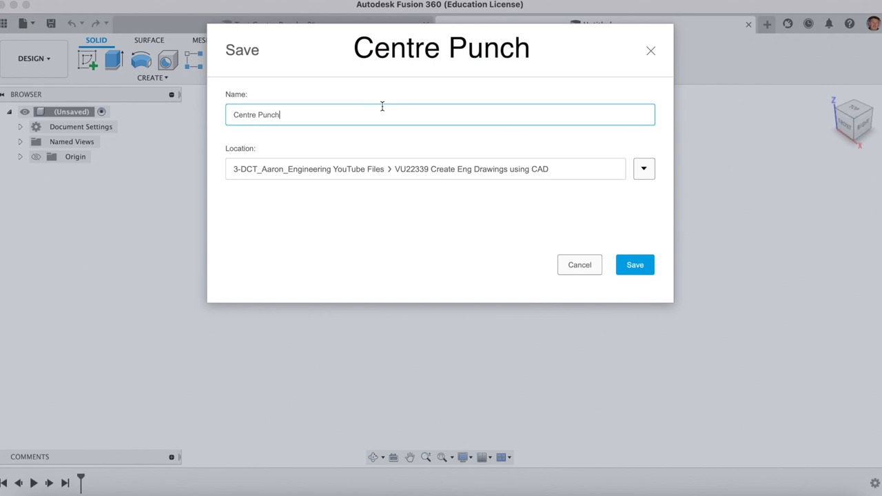
{"action": "mouse_move", "coordinate": [646, 250]}
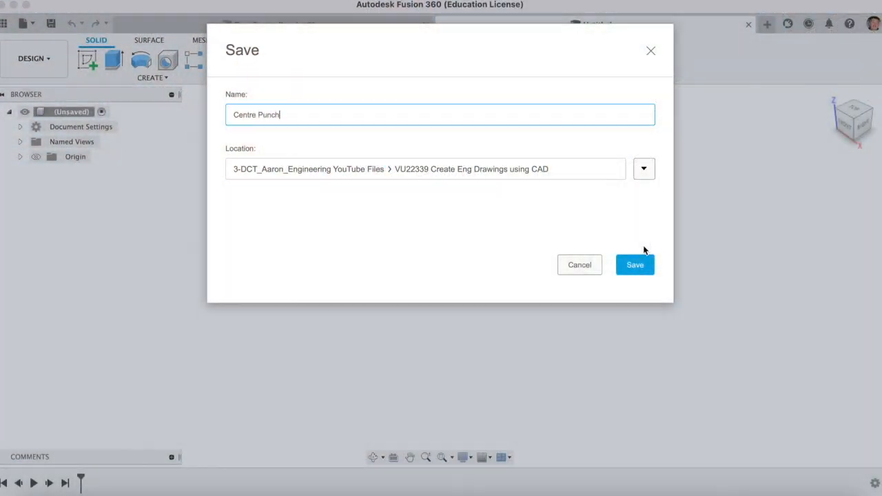
{"action": "left_click", "coordinate": [634, 265]}
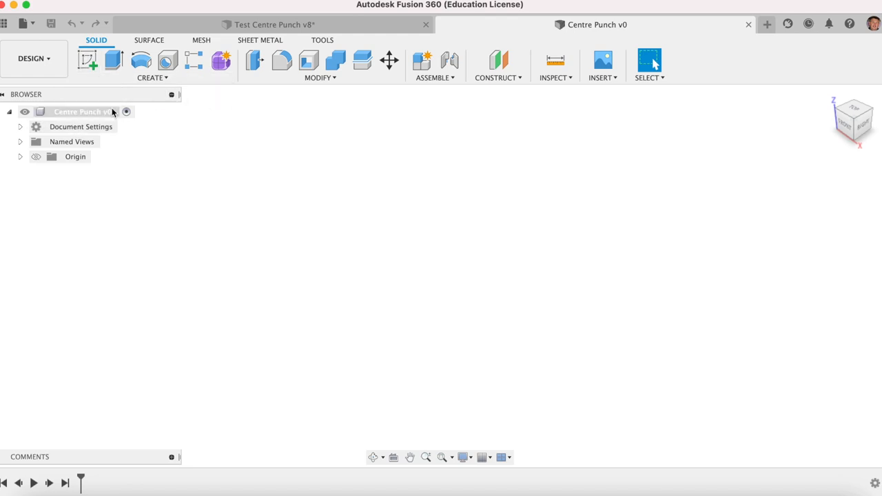
{"action": "mouse_move", "coordinate": [88, 61]}
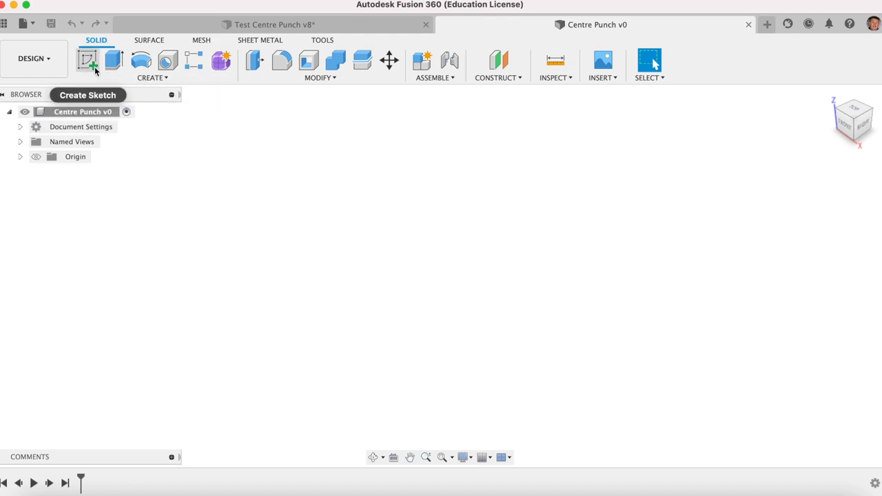
Step: Sketch a circumscribed six-sided hexagon on the side plane, centred on the origin
{"action": "left_click", "coordinate": [88, 61]}
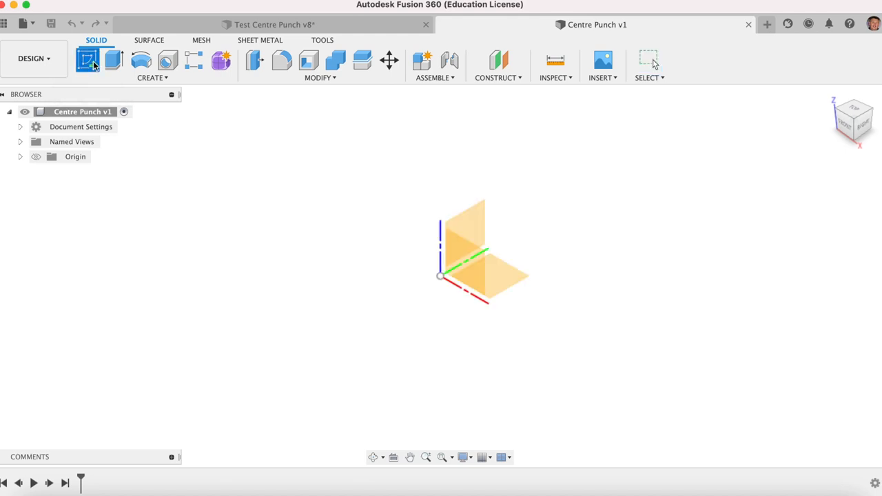
{"action": "left_click", "coordinate": [87, 61]}
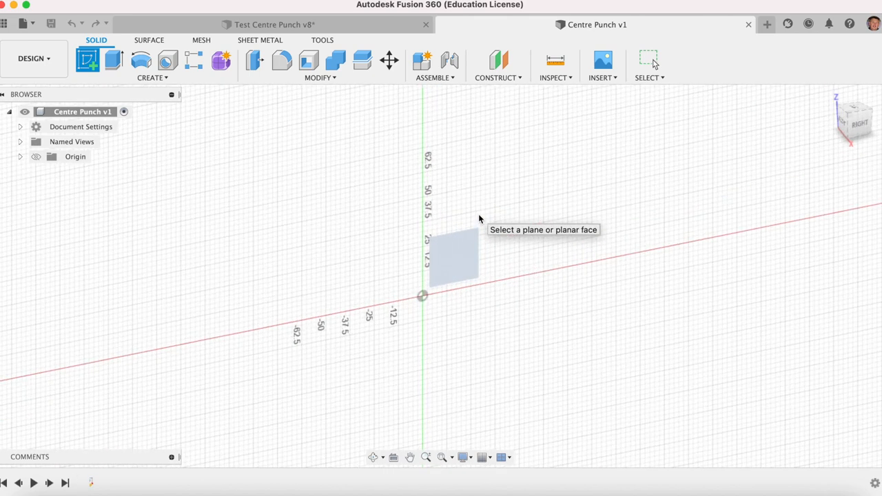
{"action": "left_click", "coordinate": [151, 77]}
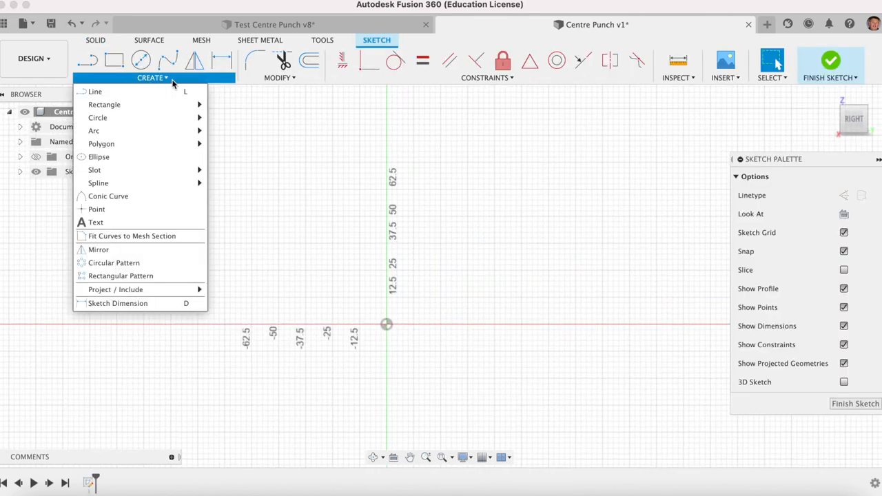
{"action": "mouse_move", "coordinate": [102, 144]}
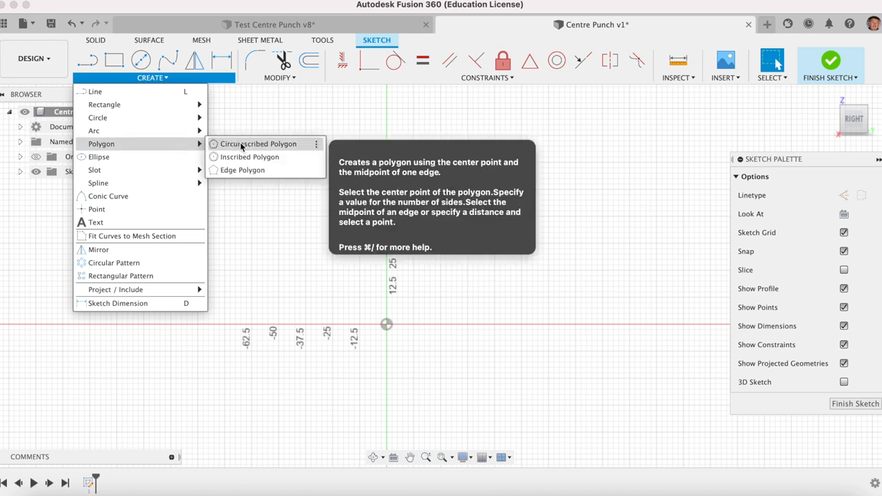
{"action": "left_click", "coordinate": [257, 144]}
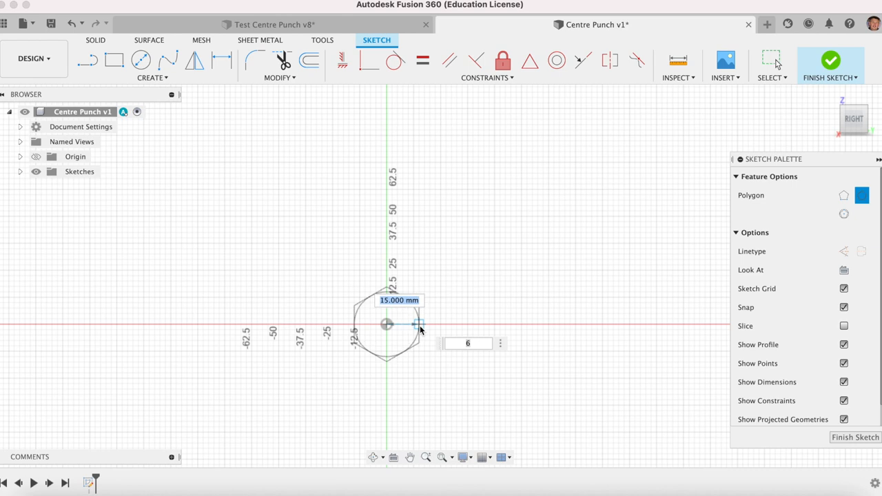
{"action": "mouse_move", "coordinate": [493, 323]}
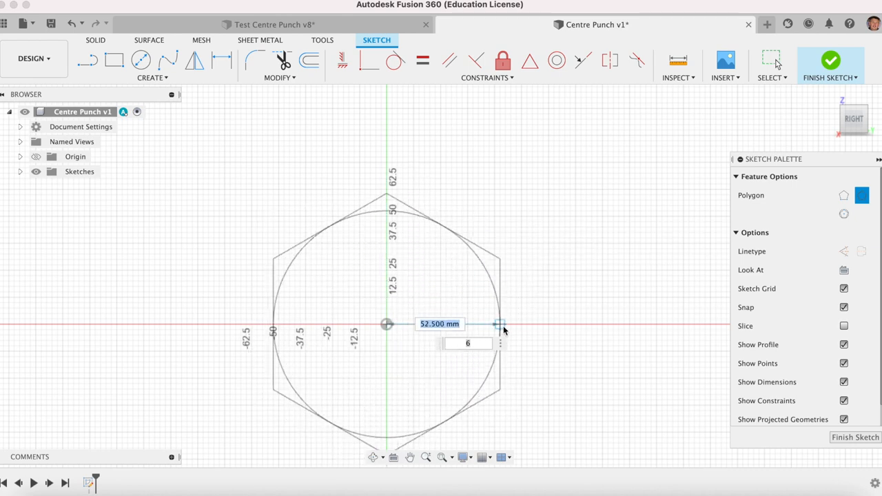
{"action": "mouse_move", "coordinate": [490, 323]}
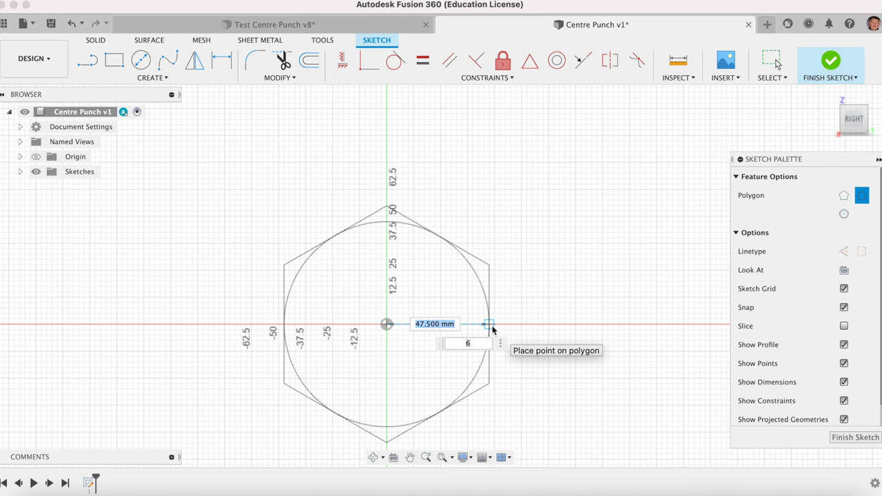
{"action": "left_click", "coordinate": [484, 324]}
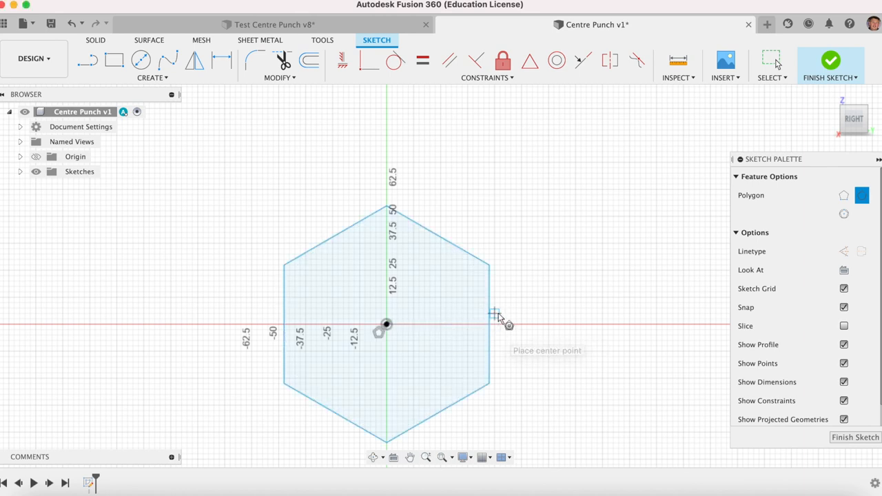
{"action": "mouse_move", "coordinate": [517, 304]}
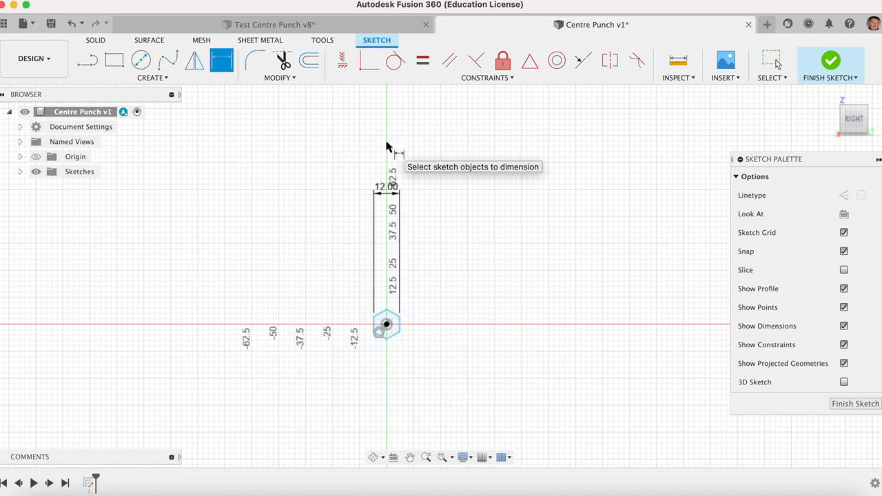
{"action": "mouse_move", "coordinate": [399, 159]}
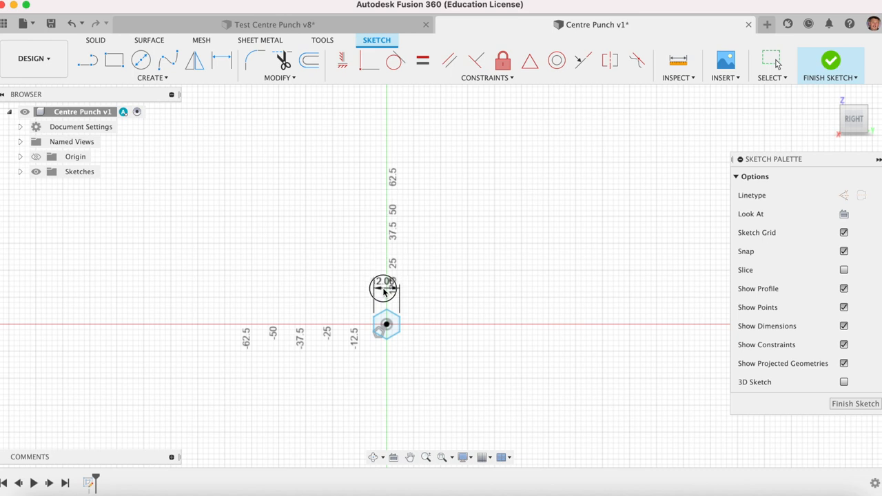
Step: Dimension the hexagon 12 mm across flats, fit it in view, and finish the sketch
{"action": "left_click", "coordinate": [440, 457]}
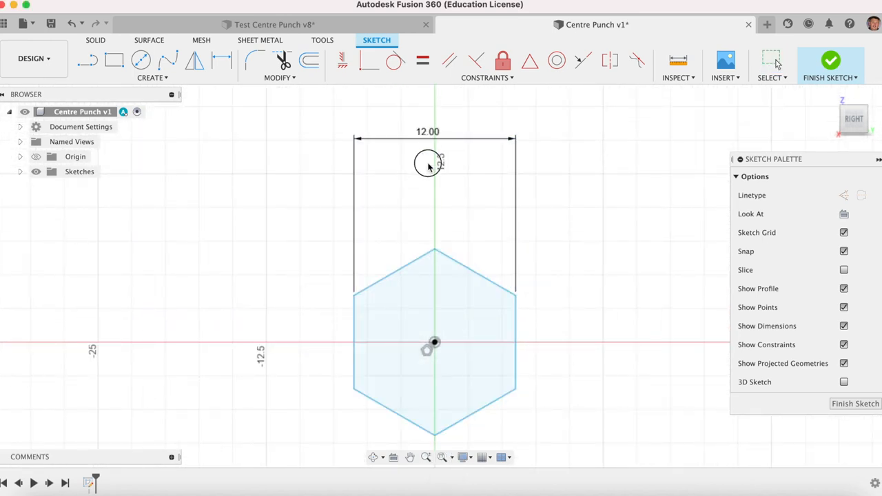
{"action": "left_click", "coordinate": [425, 457]}
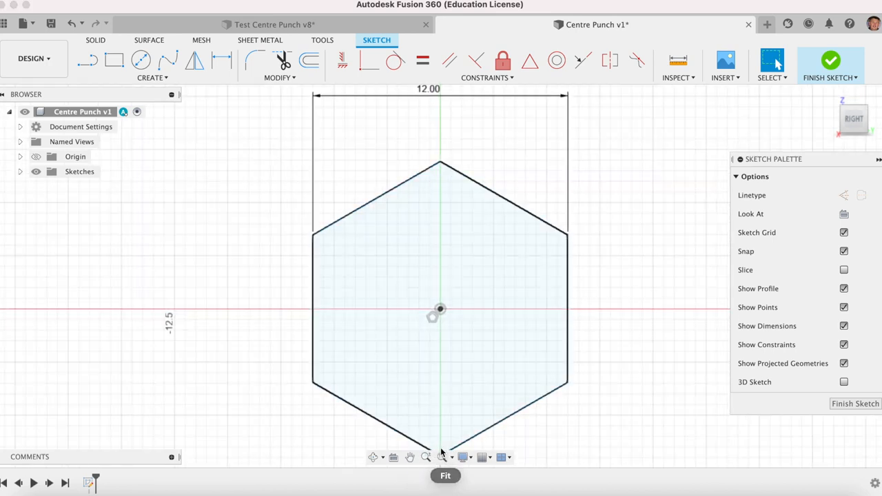
{"action": "left_click", "coordinate": [441, 456]}
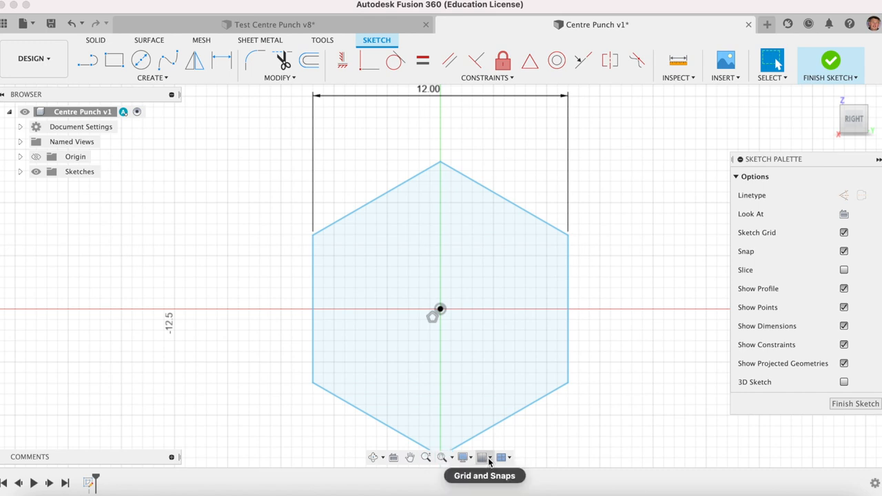
{"action": "left_click", "coordinate": [484, 457]}
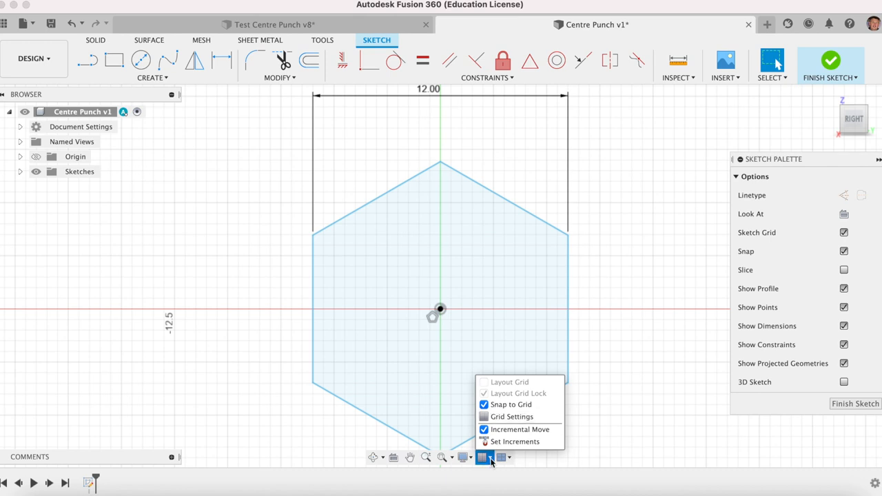
{"action": "left_click", "coordinate": [484, 456]}
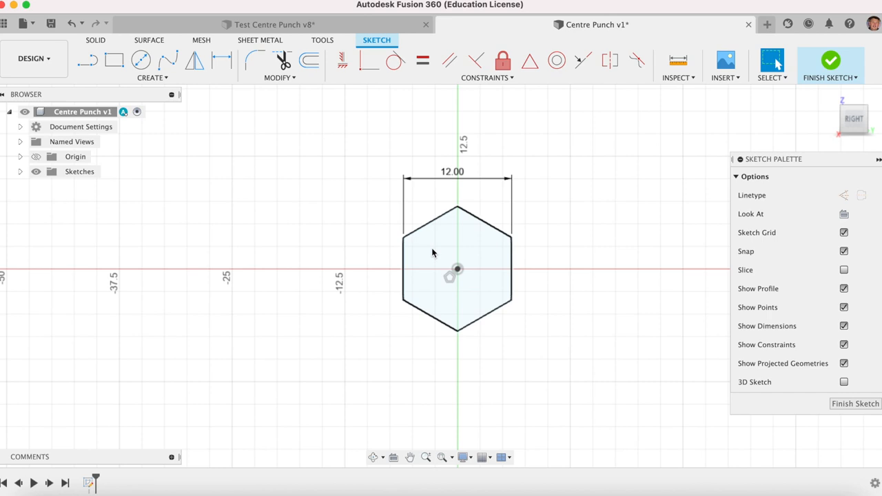
{"action": "mouse_move", "coordinate": [459, 240]}
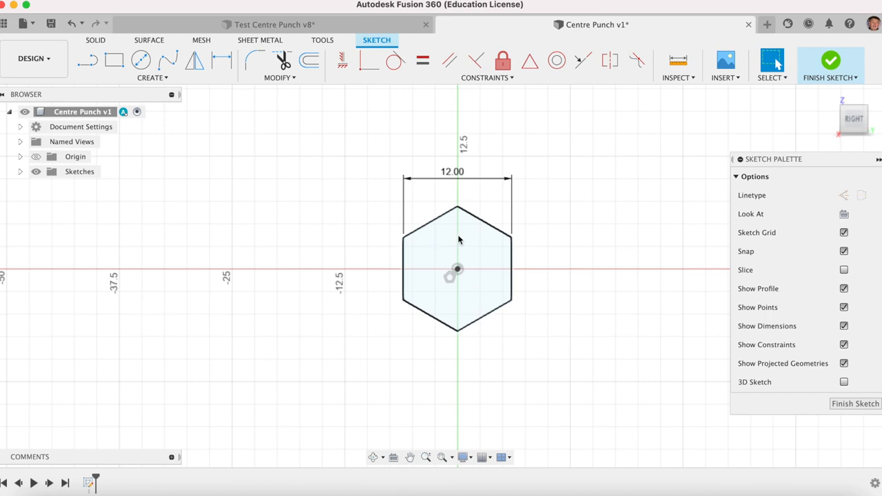
{"action": "left_click", "coordinate": [635, 261]}
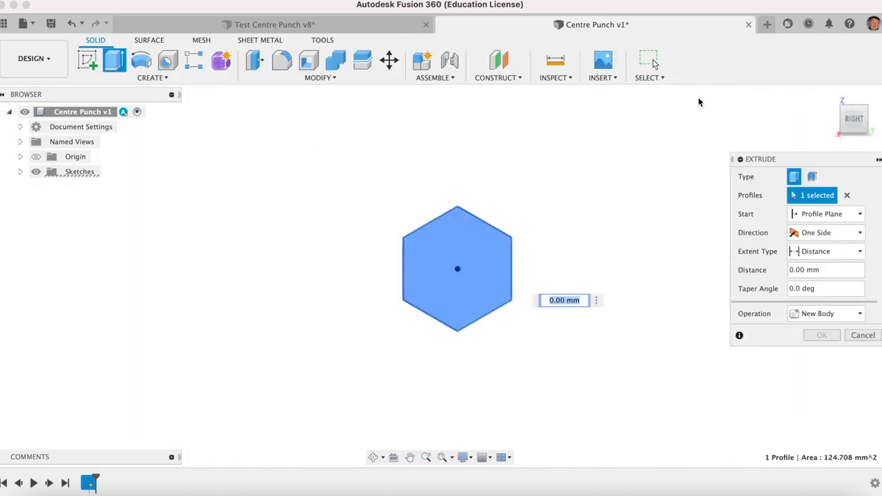
Step: Extrude the hexagon profile into a long solid hexagonal bar
{"action": "left_click_drag", "start_coordinate": [457, 269], "coordinate": [516, 289]}
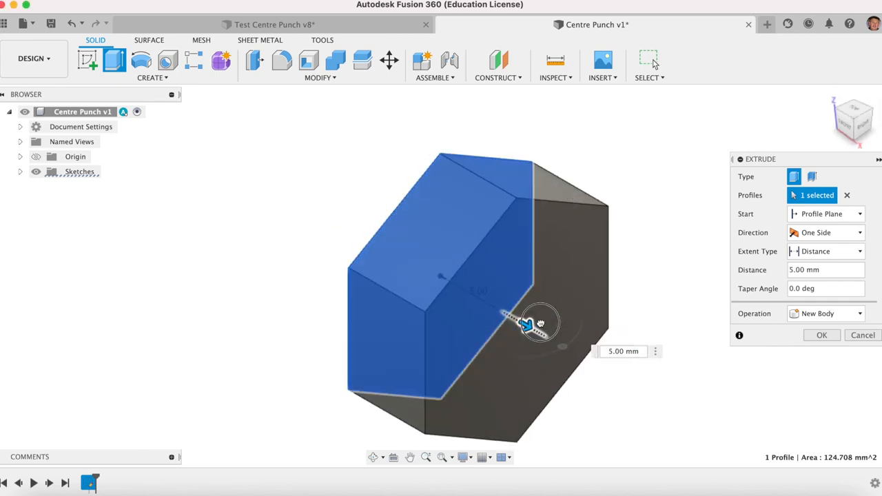
{"action": "left_click", "coordinate": [821, 335]}
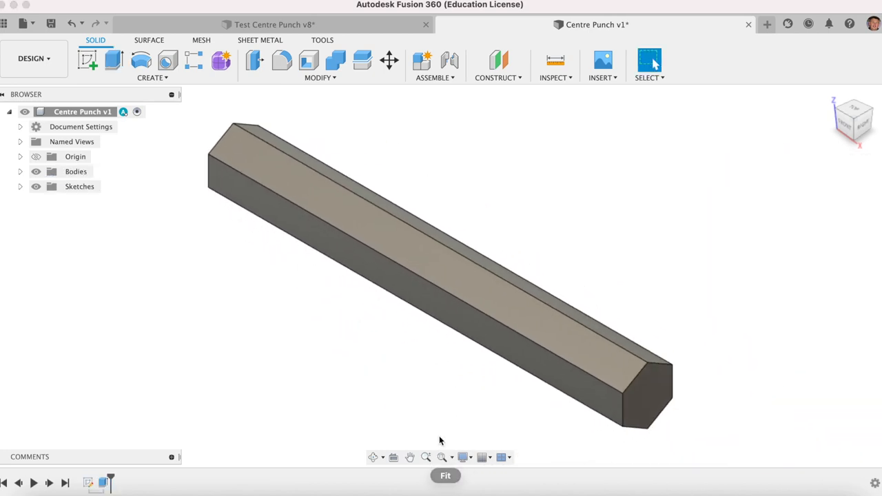
{"action": "mouse_move", "coordinate": [453, 429]}
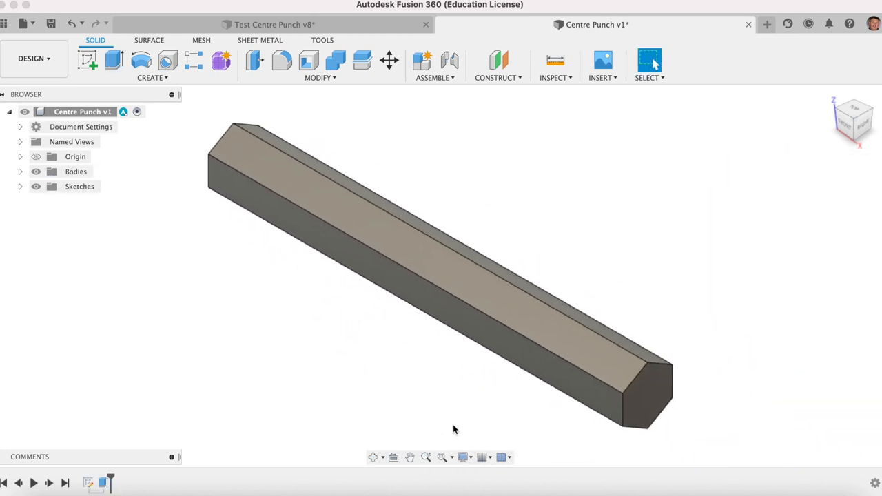
{"action": "mouse_move", "coordinate": [364, 267]}
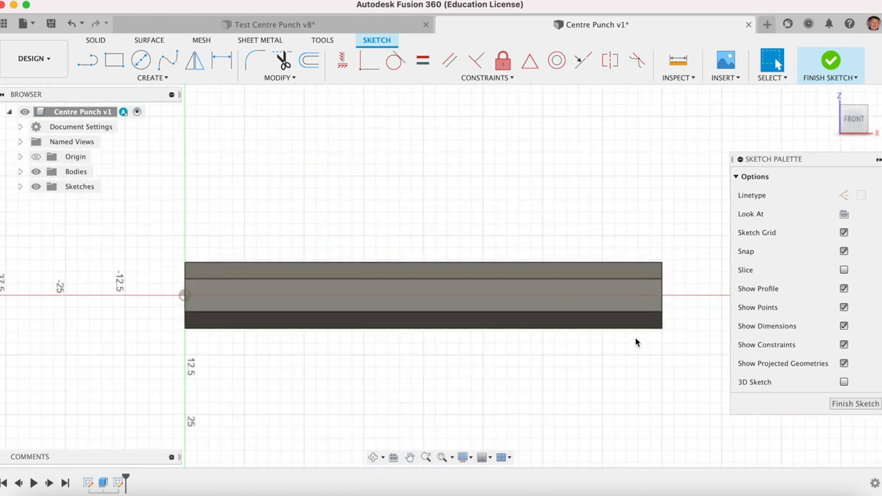
{"action": "mouse_move", "coordinate": [632, 341]}
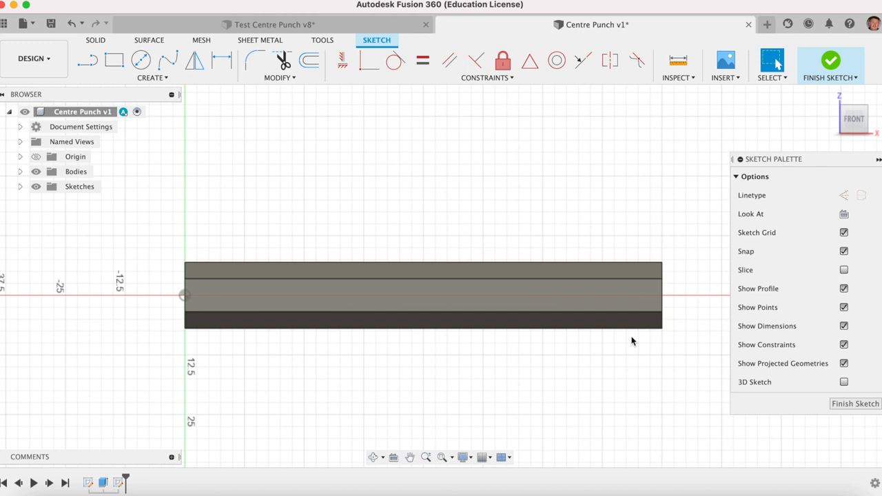
{"action": "mouse_move", "coordinate": [205, 191]}
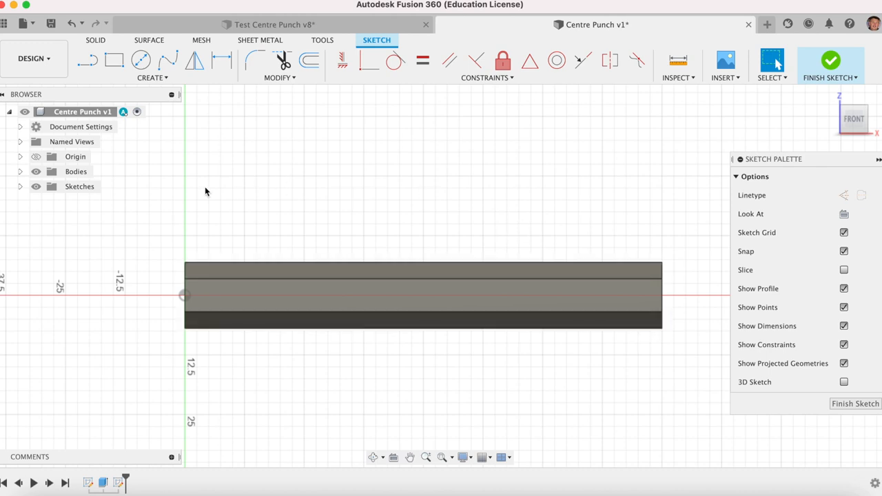
Step: Draw a 10 × 5 mm rectangle above the bar
{"action": "left_click", "coordinate": [114, 61]}
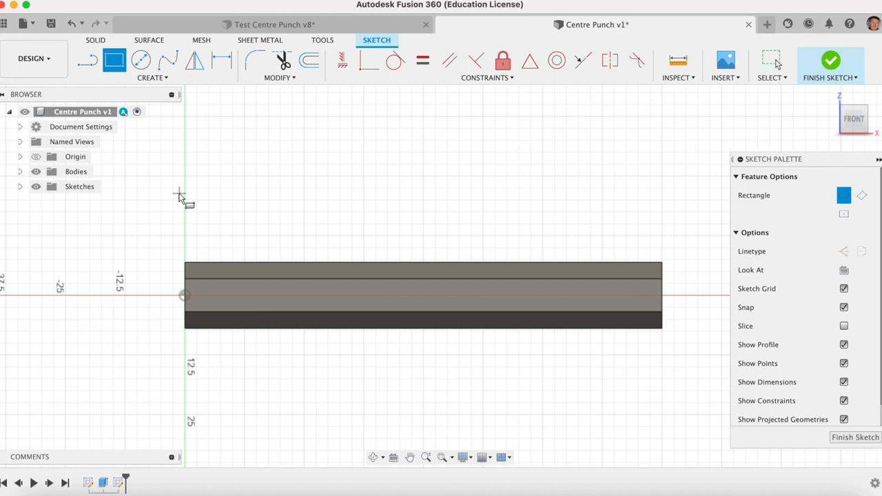
{"action": "left_click", "coordinate": [177, 192]}
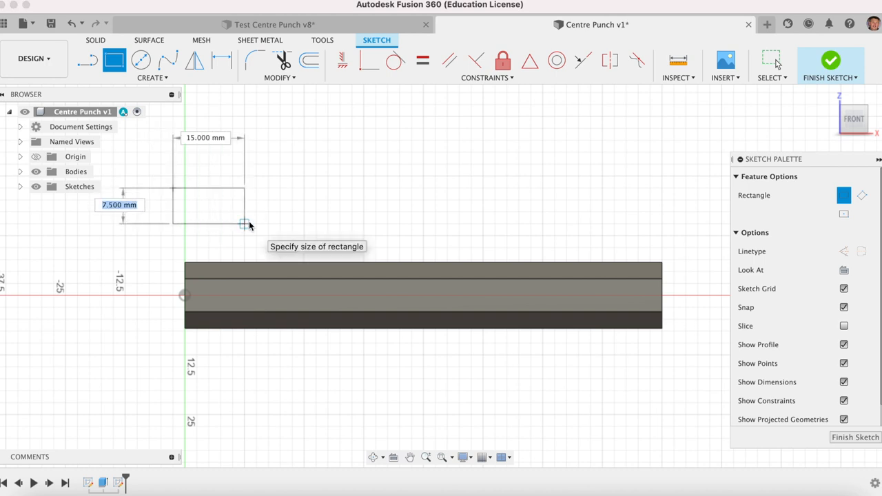
{"action": "type", "text": "5"}
{"action": "left_click", "coordinate": [206, 137]}
{"action": "type", "text": "0"}
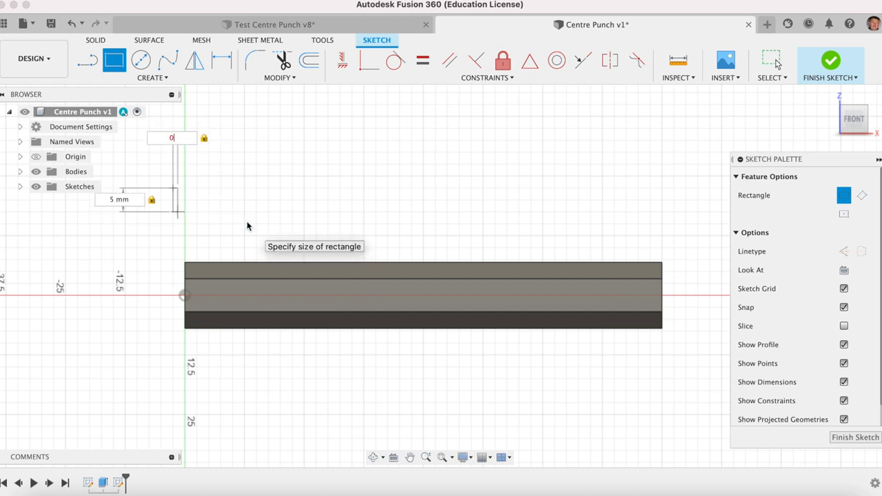
{"action": "type", "text": "10"}
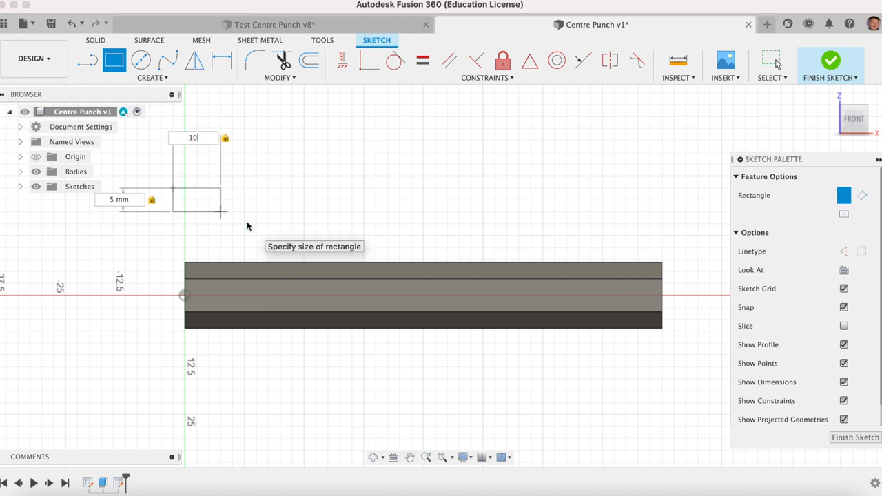
{"action": "key", "text": "Return"}
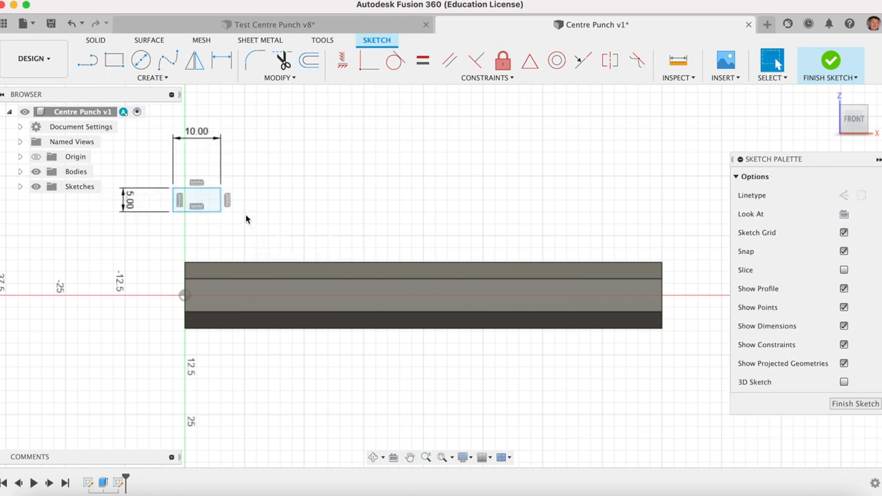
{"action": "mouse_move", "coordinate": [150, 267]}
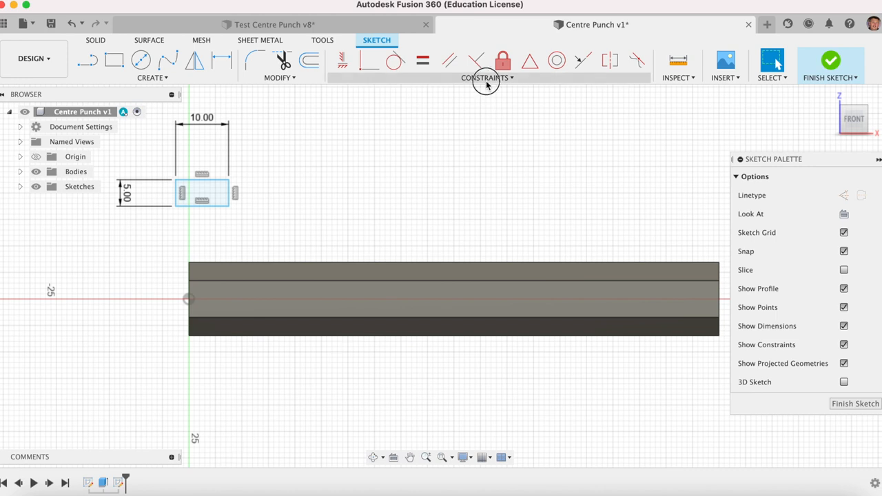
Step: Make the rectangle's side collinear with the bar's end and dimension its height above the axis
{"action": "left_click", "coordinate": [485, 77]}
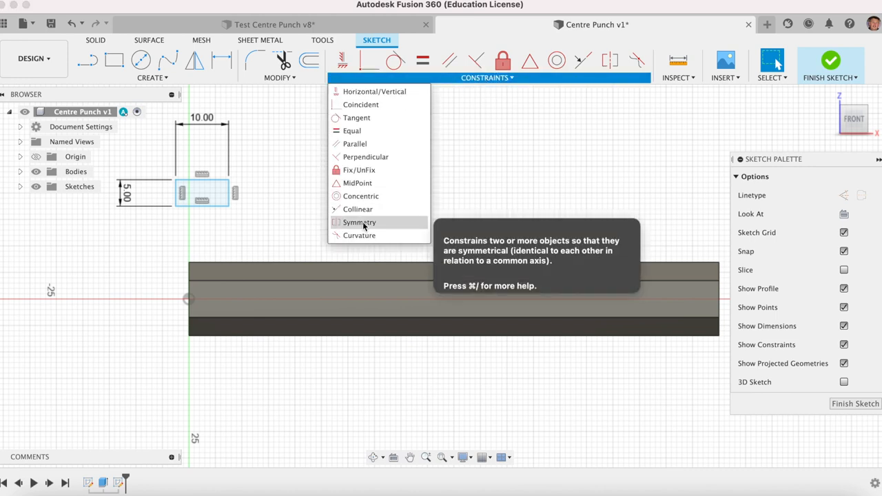
{"action": "mouse_move", "coordinate": [358, 209]}
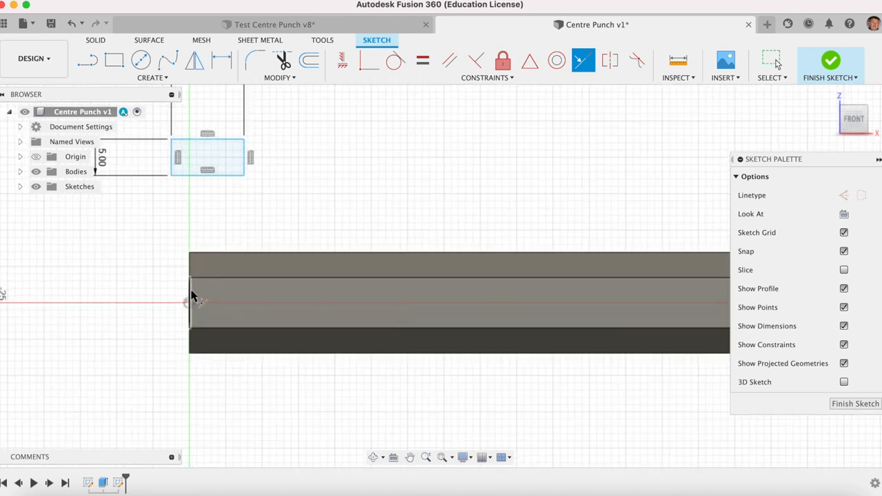
{"action": "left_click", "coordinate": [178, 158]}
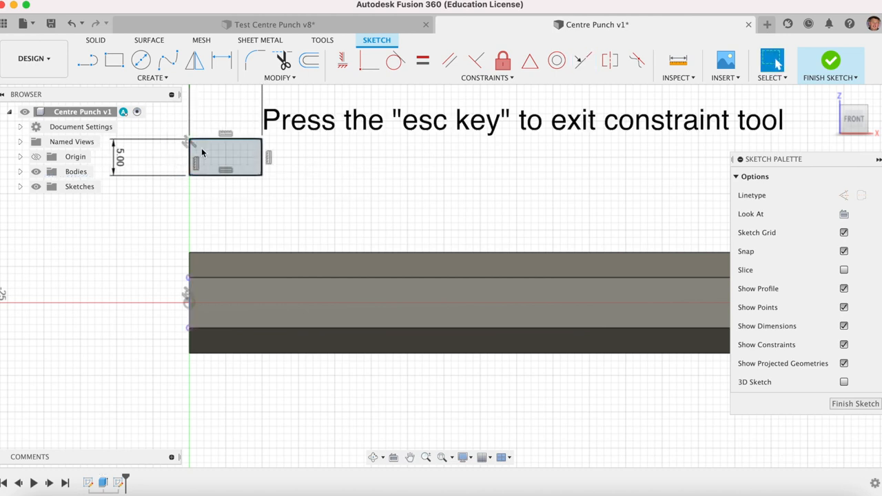
{"action": "left_click_drag", "start_coordinate": [226, 157], "coordinate": [193, 231]}
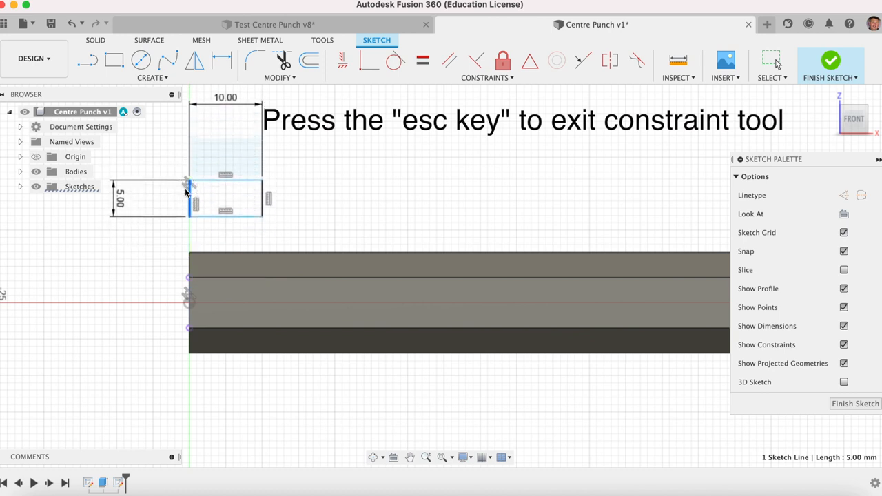
{"action": "key", "text": "Escape"}
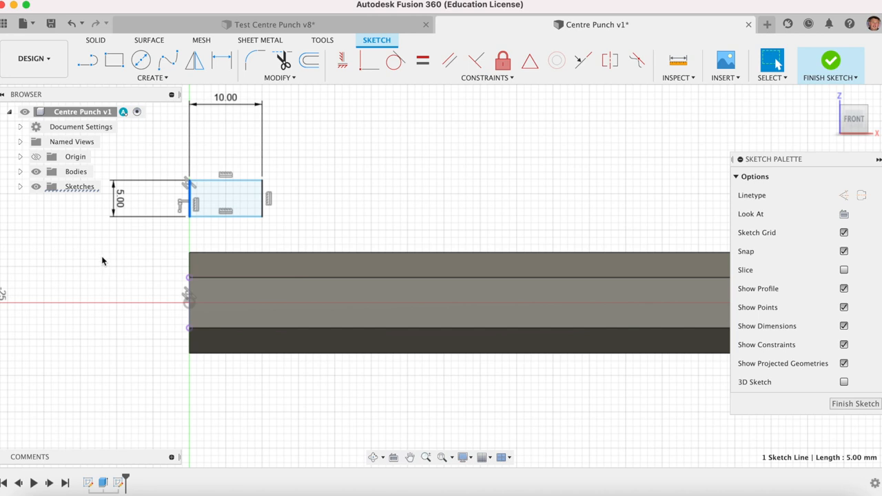
{"action": "left_click", "coordinate": [221, 60]}
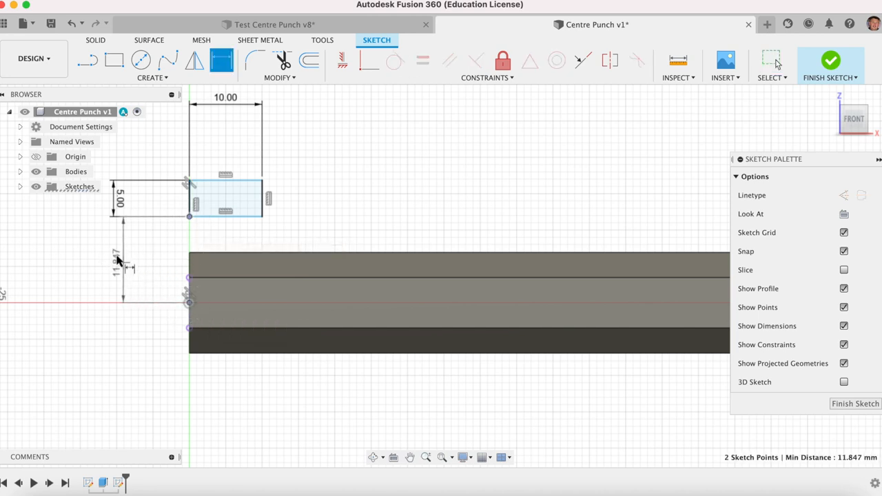
{"action": "double_click", "coordinate": [116, 268]}
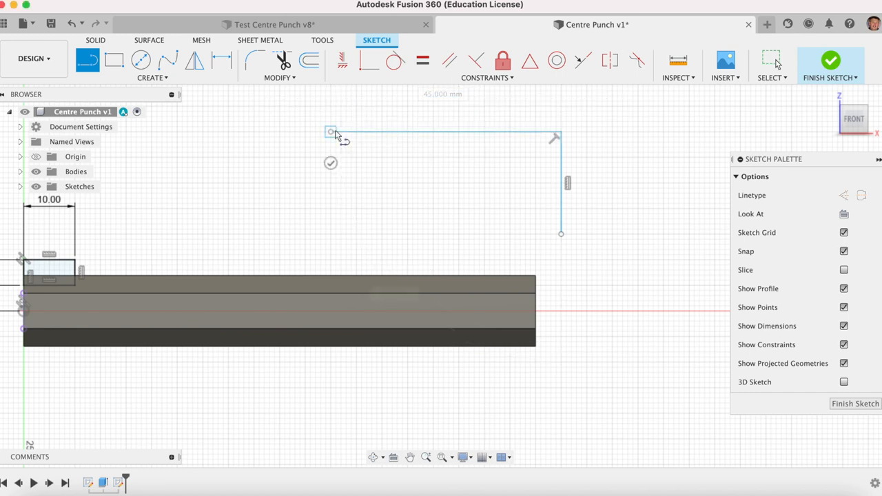
Step: Draw the outline's flat top, long tapered edge and short angled tip with lines
{"action": "left_click", "coordinate": [330, 131]}
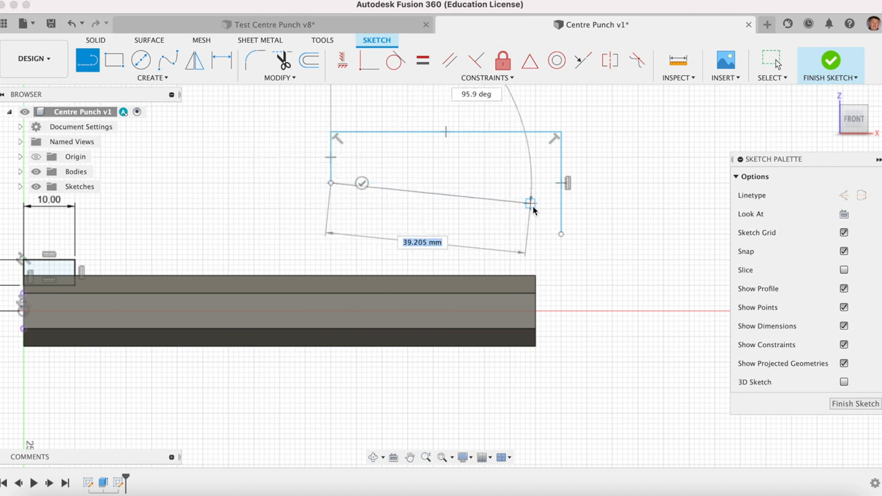
{"action": "left_click", "coordinate": [530, 203]}
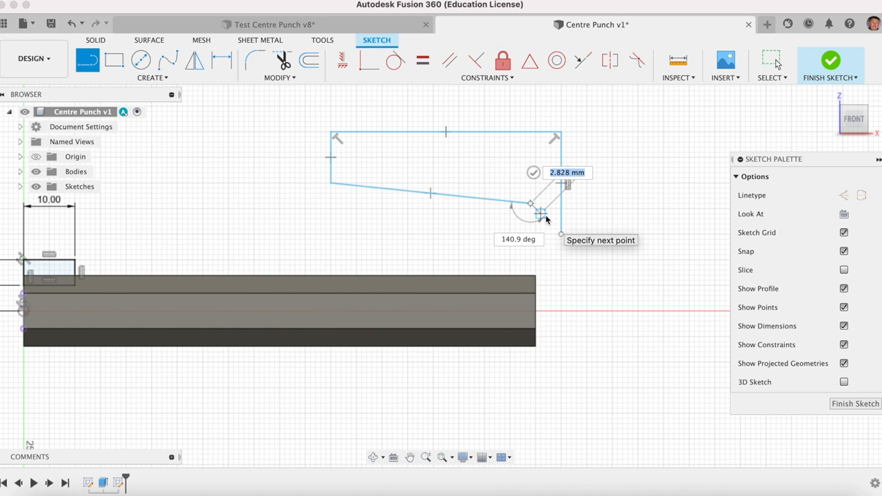
{"action": "left_click", "coordinate": [541, 214]}
{"action": "type", "text": "15"}
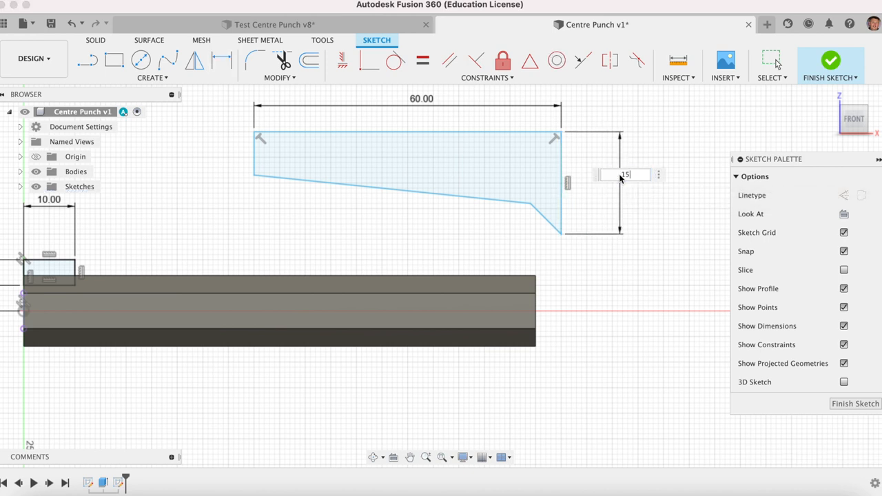
Step: Add the 15 height, 2.50 tip, 6.0° taper and 45° point dimensions, then constrain the right edge
{"action": "key", "text": "Return"}
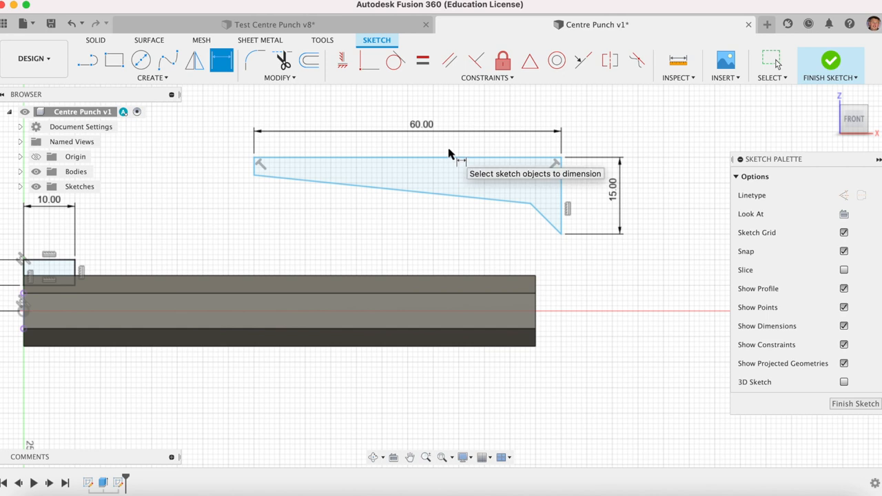
{"action": "mouse_move", "coordinate": [562, 241]}
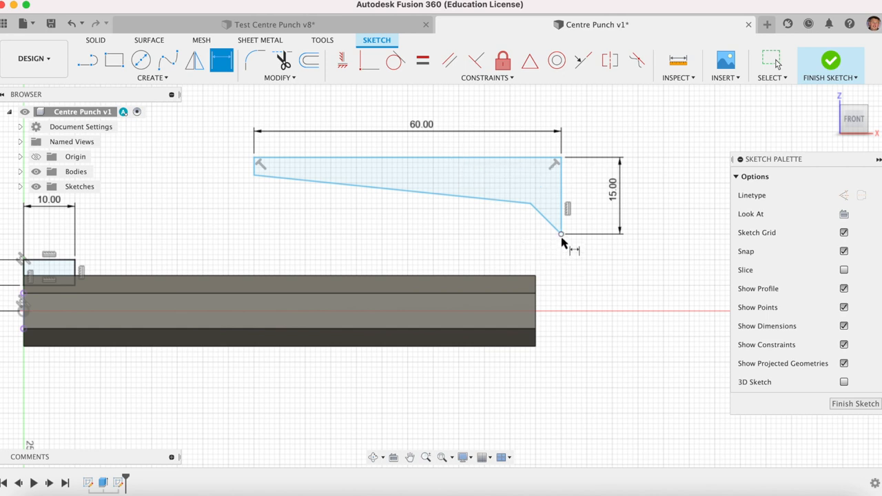
{"action": "mouse_move", "coordinate": [530, 205]}
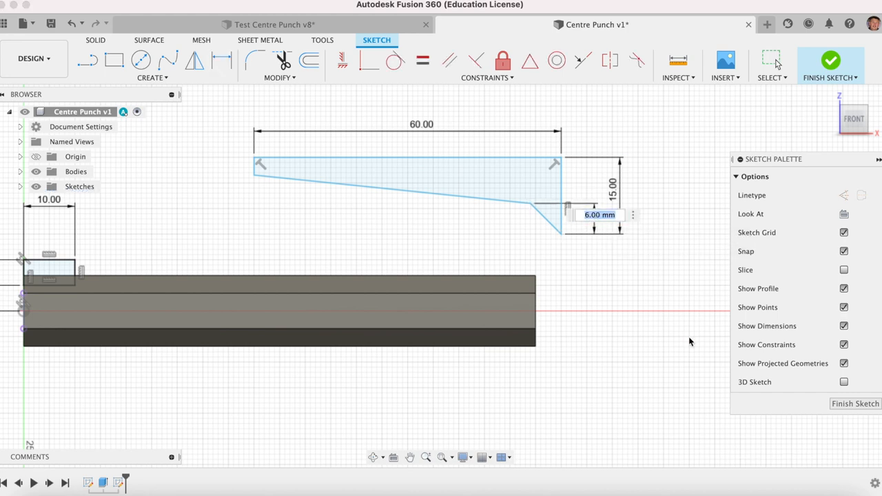
{"action": "left_click", "coordinate": [222, 60]}
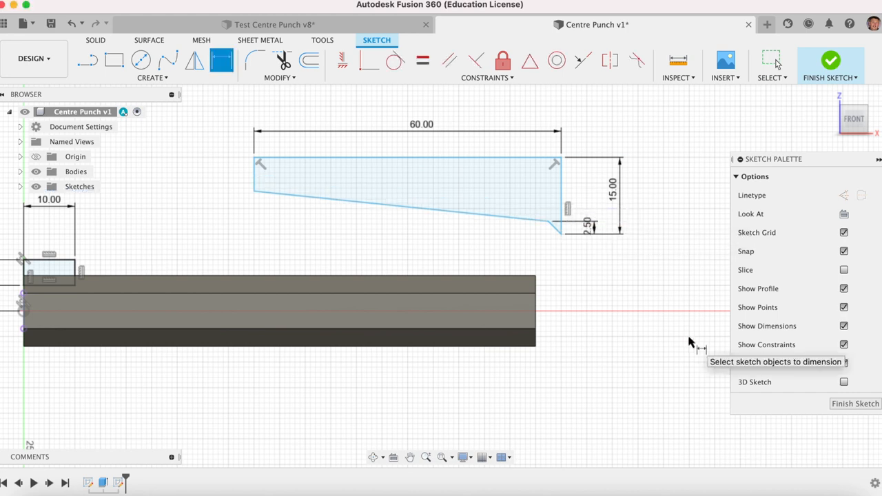
{"action": "left_click", "coordinate": [407, 198]}
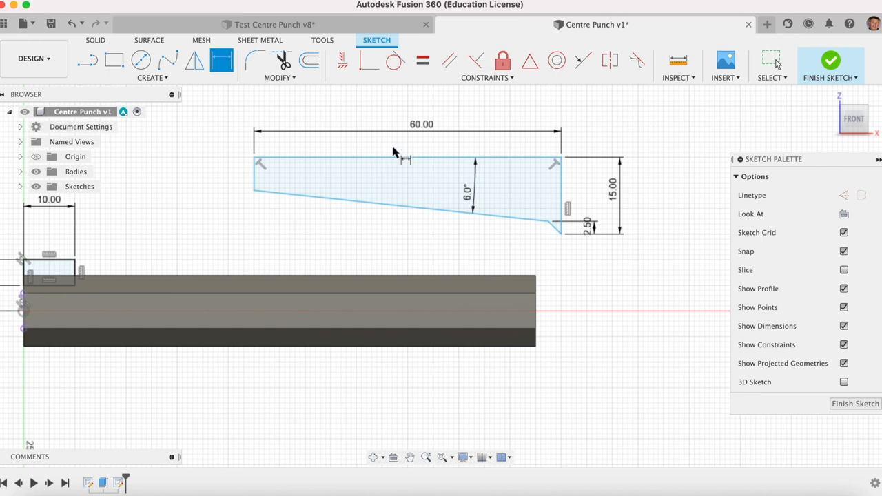
{"action": "left_click", "coordinate": [421, 124]}
{"action": "type", "text": "4"}
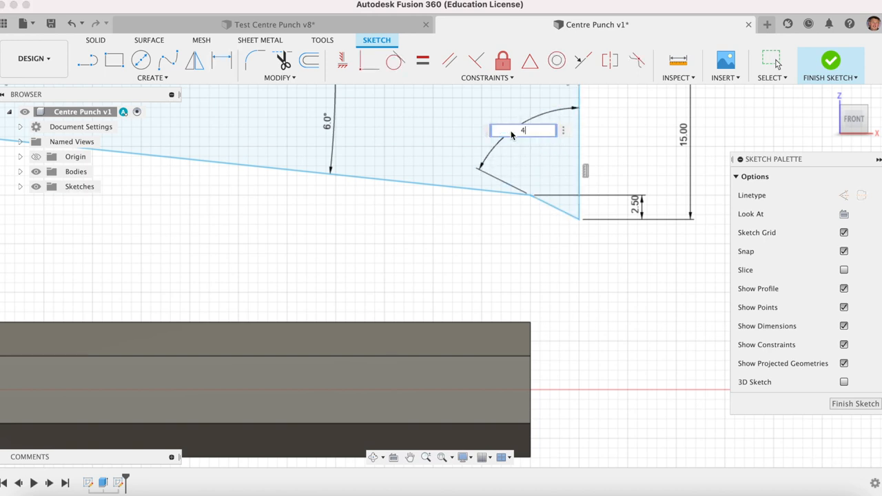
{"action": "key", "text": "Return"}
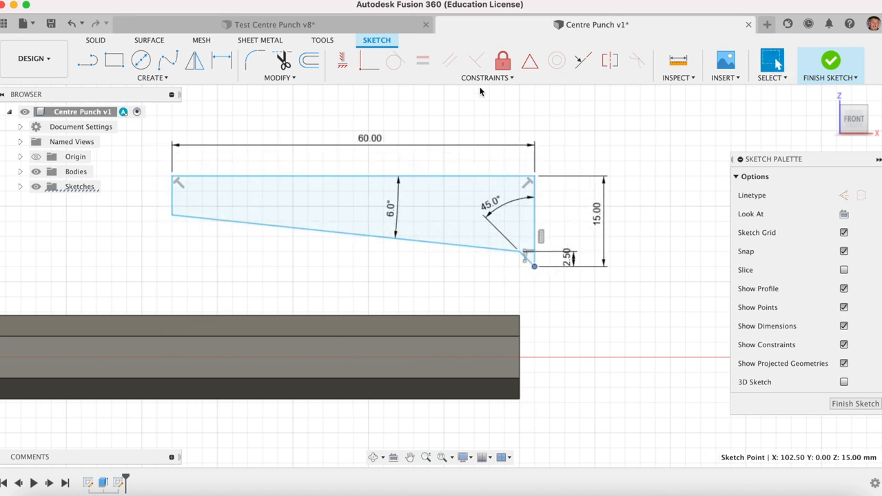
{"action": "left_click", "coordinate": [487, 77]}
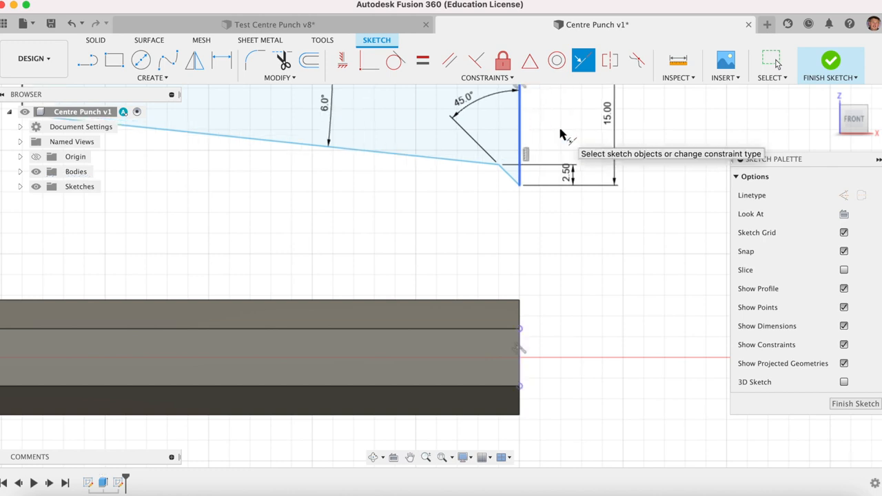
{"action": "left_click", "coordinate": [518, 170]}
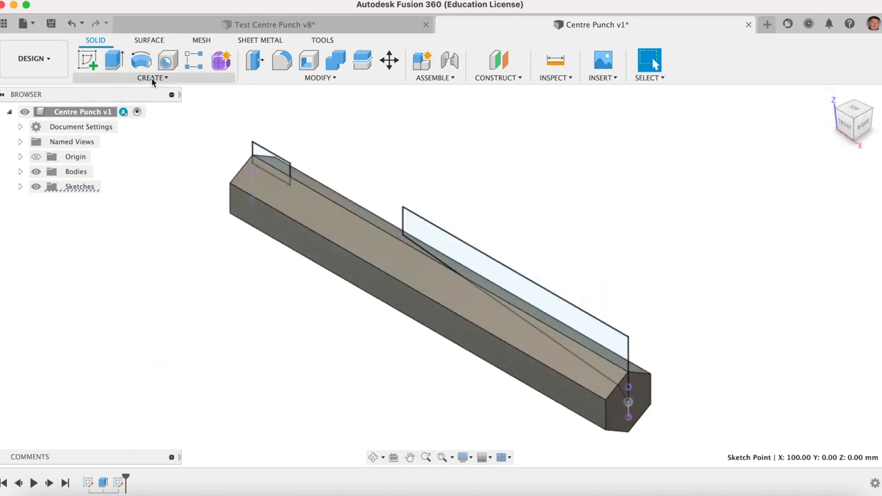
Step: Revolve-cut both profiles 360° around the X axis to shape the punch
{"action": "left_click", "coordinate": [151, 77]}
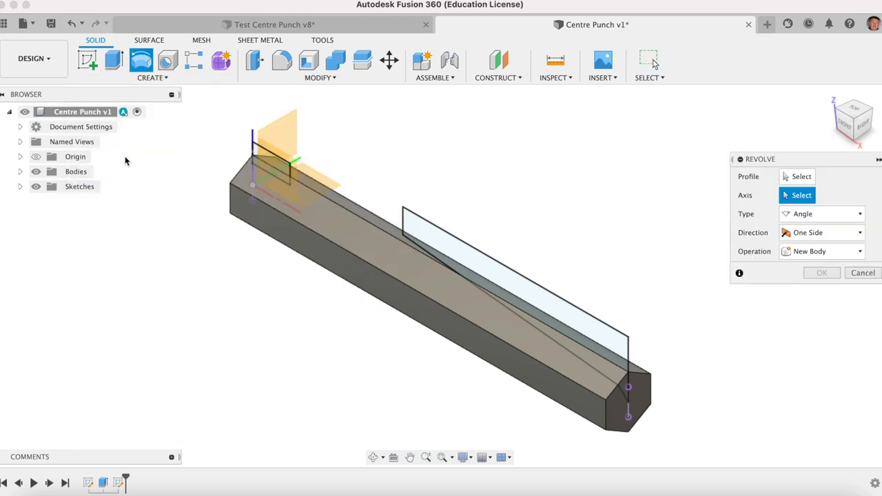
{"action": "mouse_move", "coordinate": [507, 137]}
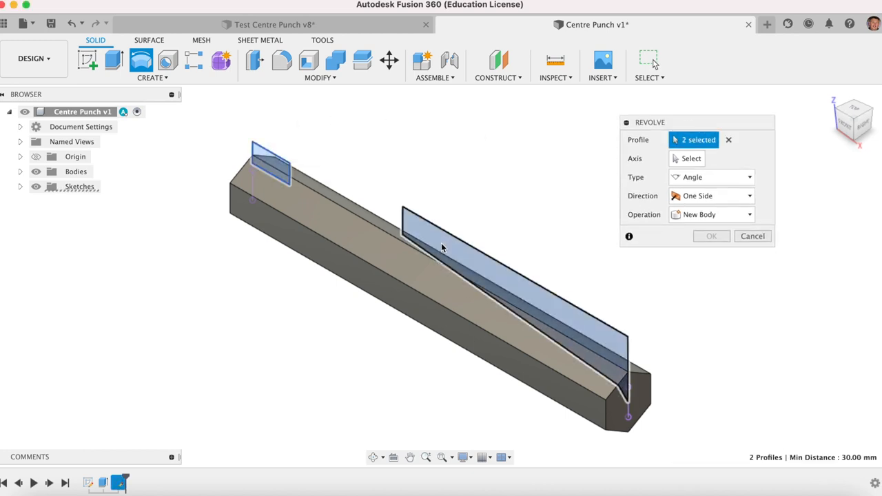
{"action": "left_click", "coordinate": [691, 158]}
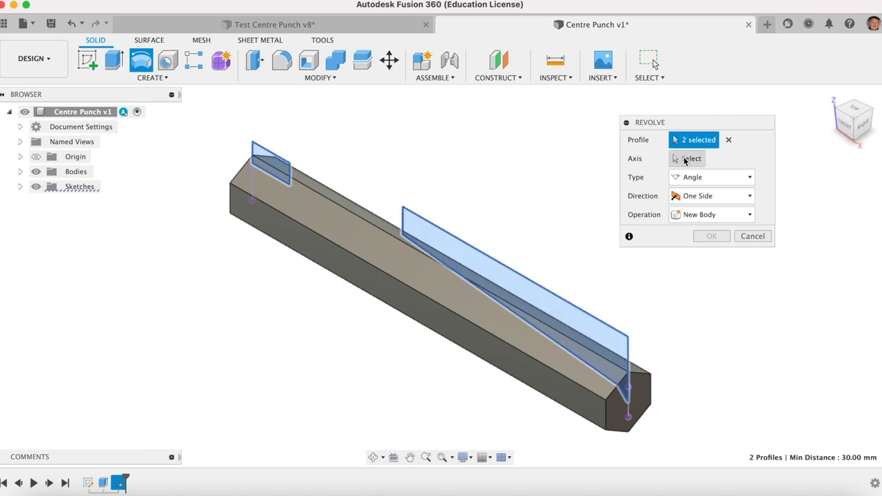
{"action": "left_click", "coordinate": [691, 159]}
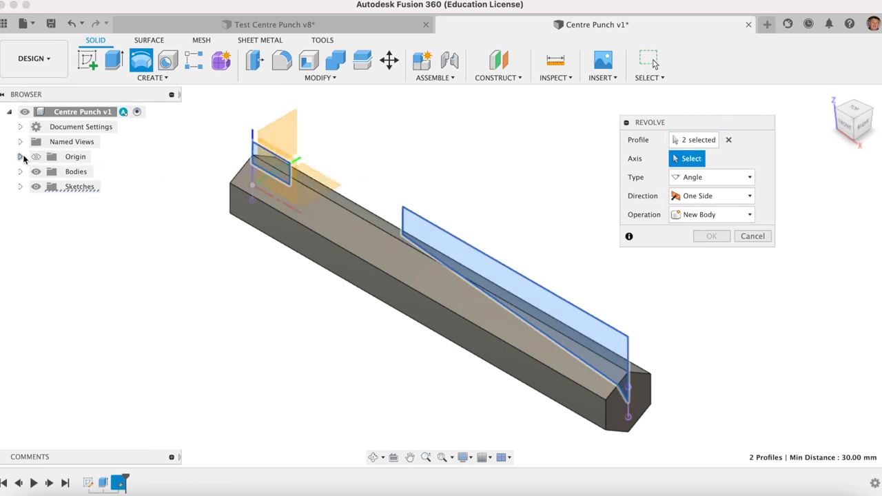
{"action": "left_click", "coordinate": [79, 186]}
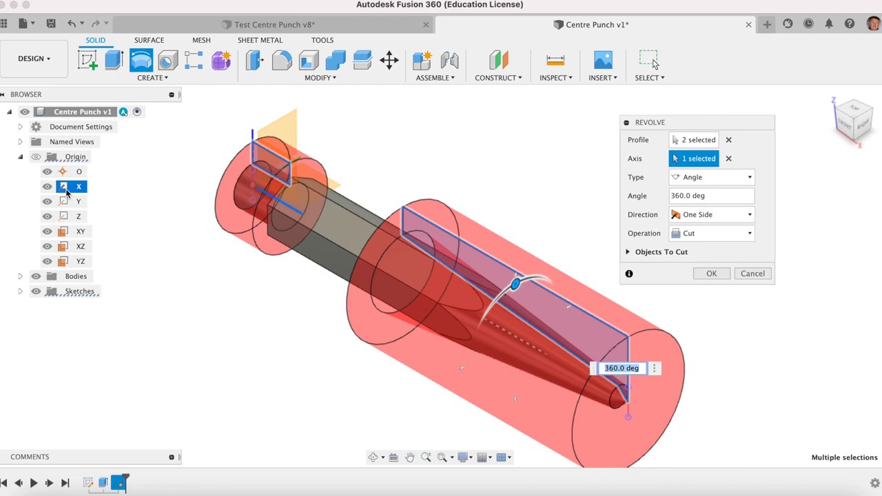
{"action": "mouse_move", "coordinate": [176, 185]}
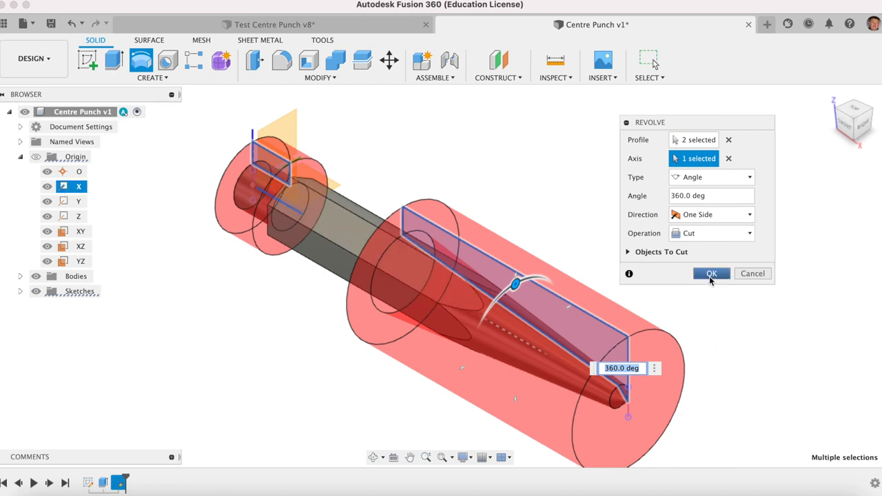
{"action": "left_click", "coordinate": [711, 274]}
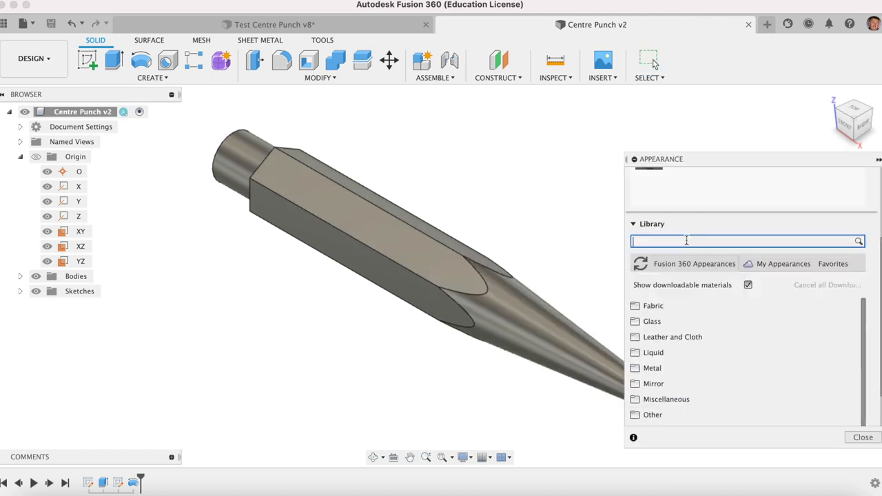
Step: Apply the Nickel - Satin appearance to the punch and save a new version
{"action": "type", "text": "N"}
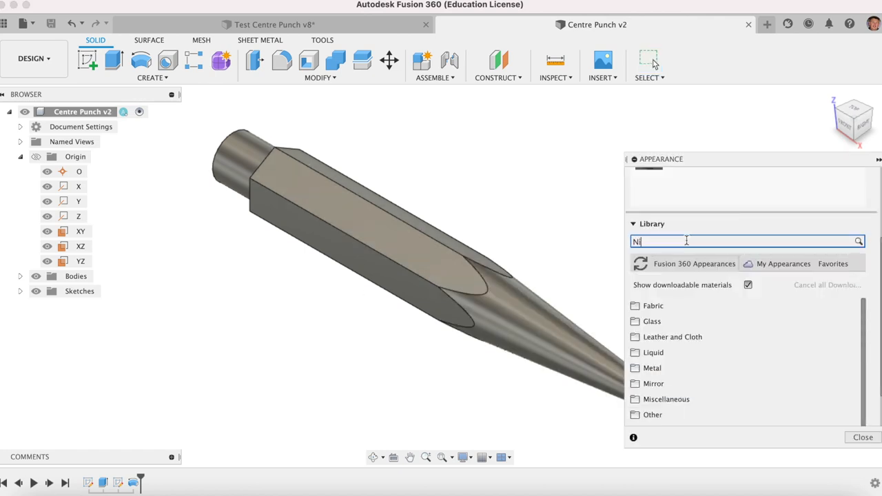
{"action": "type", "text": "ickel"}
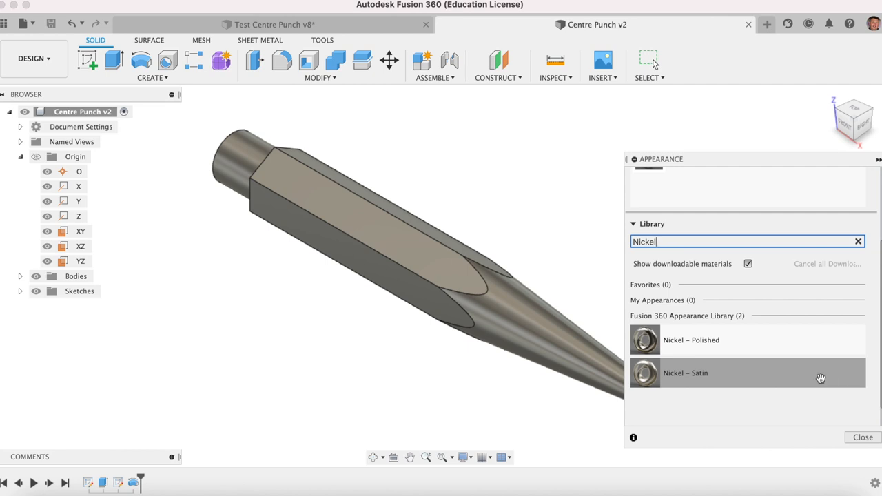
{"action": "mouse_move", "coordinate": [752, 377]}
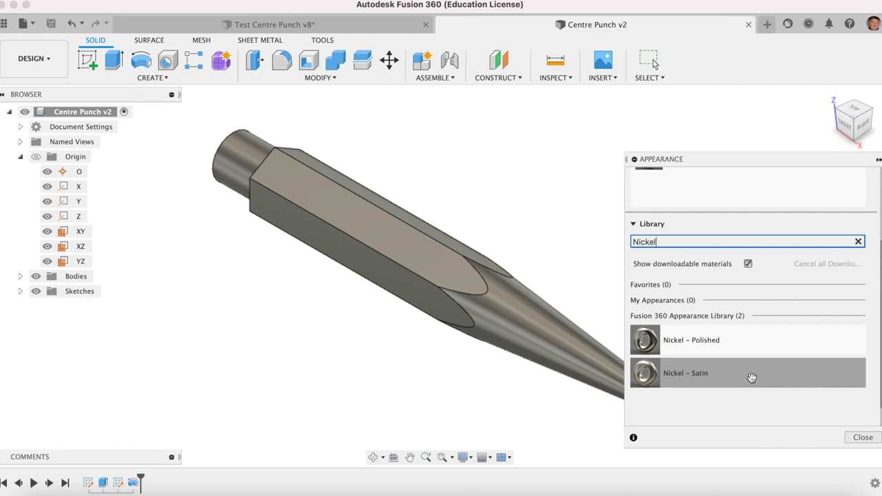
{"action": "double_click", "coordinate": [748, 373]}
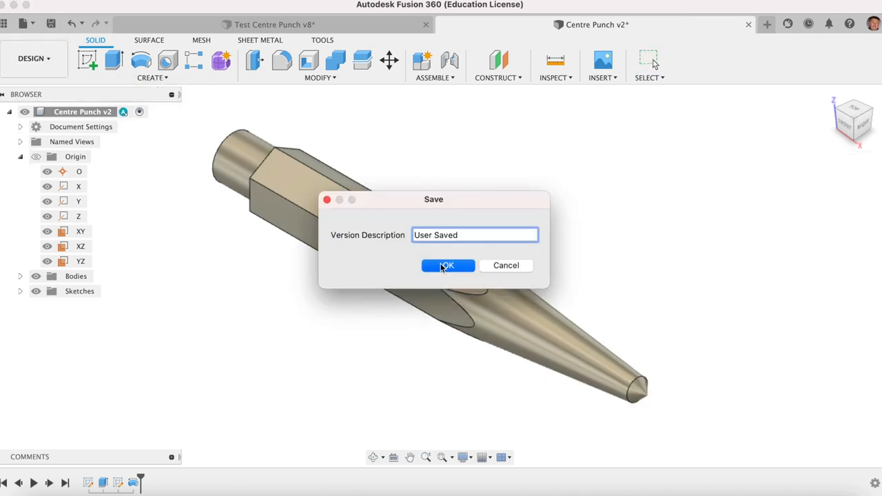
{"action": "left_click", "coordinate": [447, 265]}
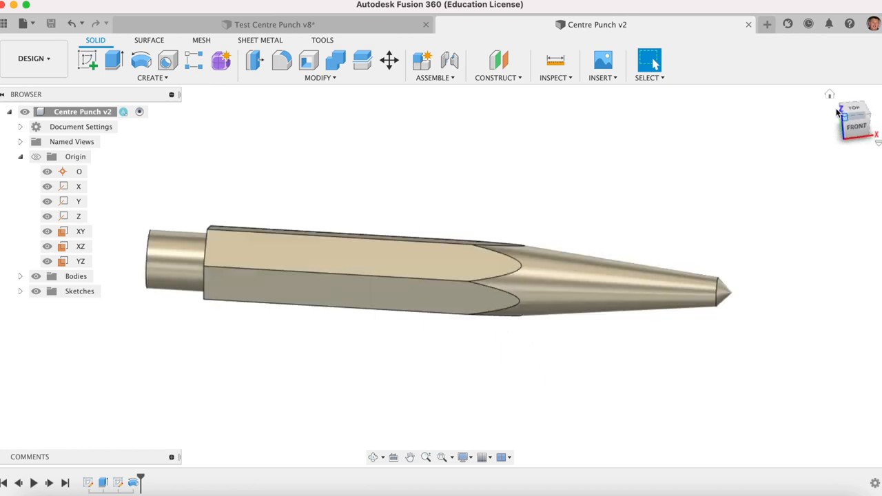
Step: Chamfer the circular edge of the punch's blunt end and save the design as v4
{"action": "left_click", "coordinate": [320, 77]}
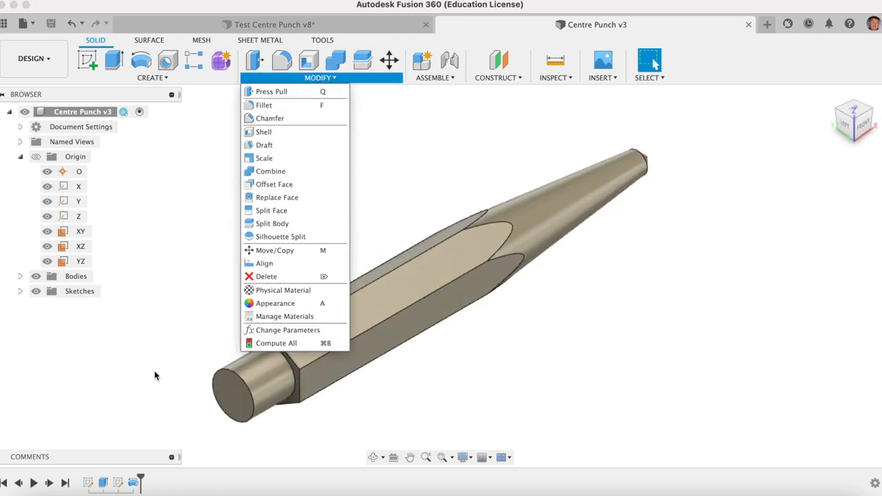
{"action": "left_click", "coordinate": [320, 77]}
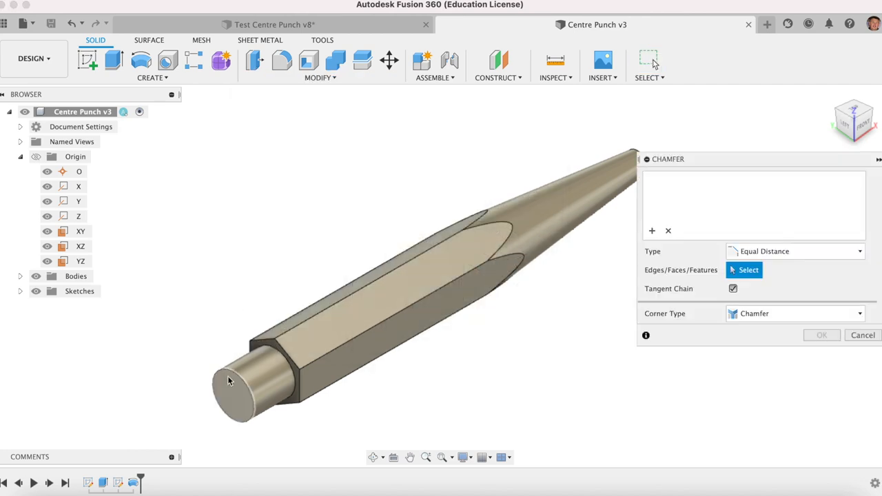
{"action": "left_click", "coordinate": [233, 389]}
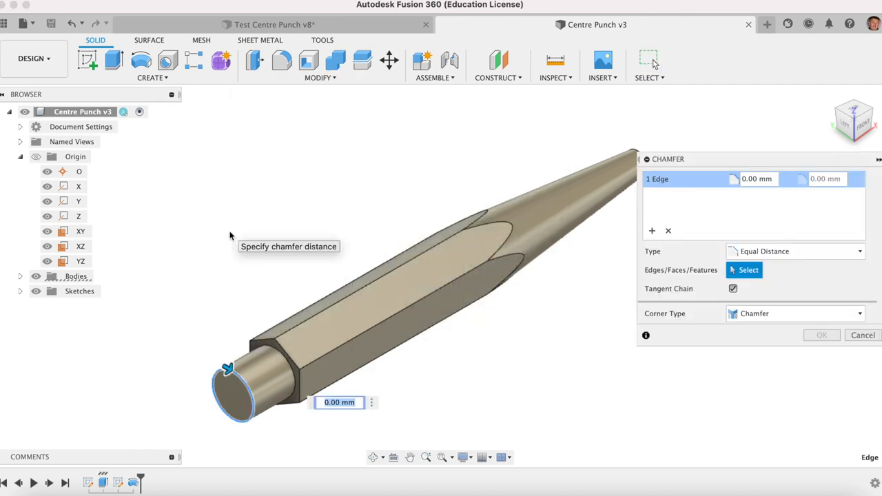
{"action": "left_click", "coordinate": [862, 335]}
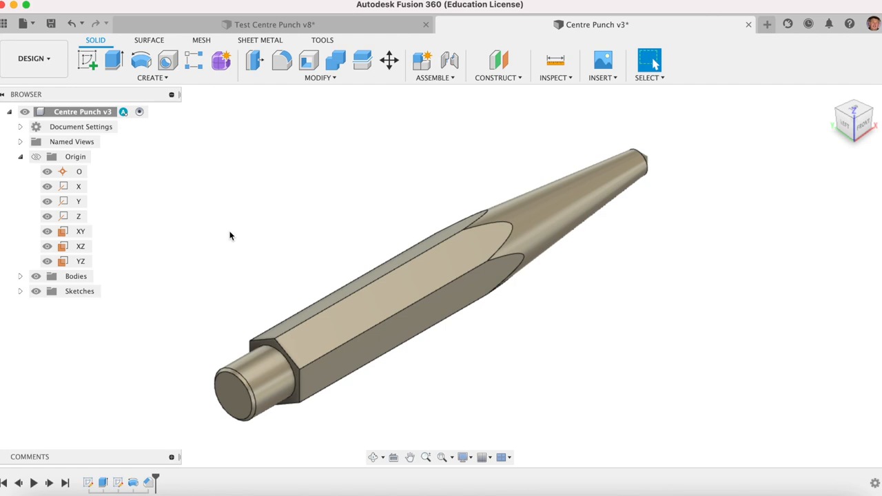
{"action": "mouse_move", "coordinate": [833, 101]}
{"action": "type", "text": "User Saved"}
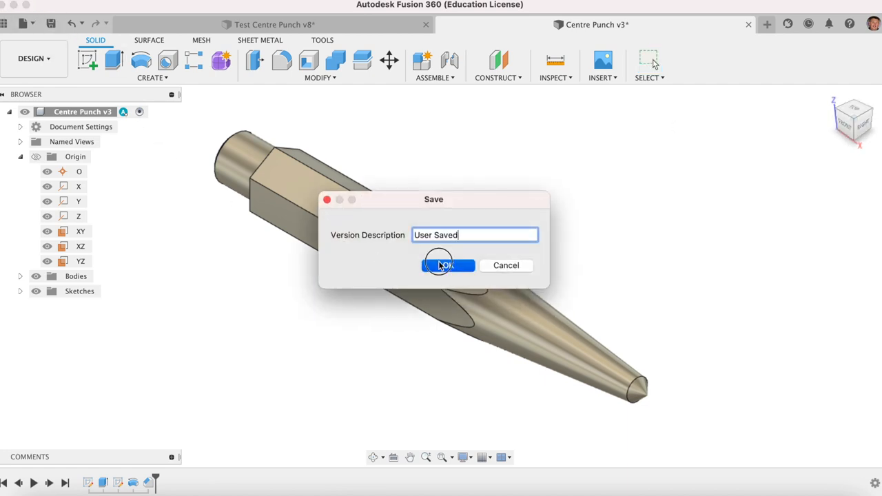
{"action": "left_click", "coordinate": [448, 265]}
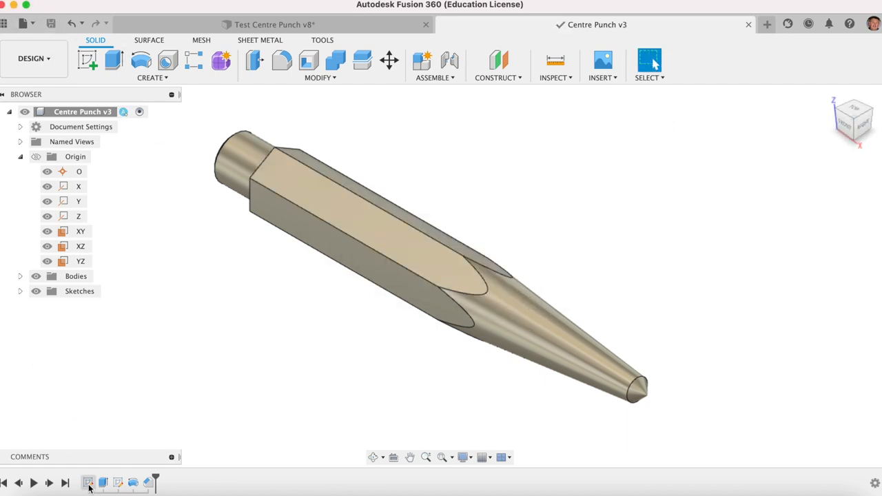
{"action": "left_click", "coordinate": [103, 482]}
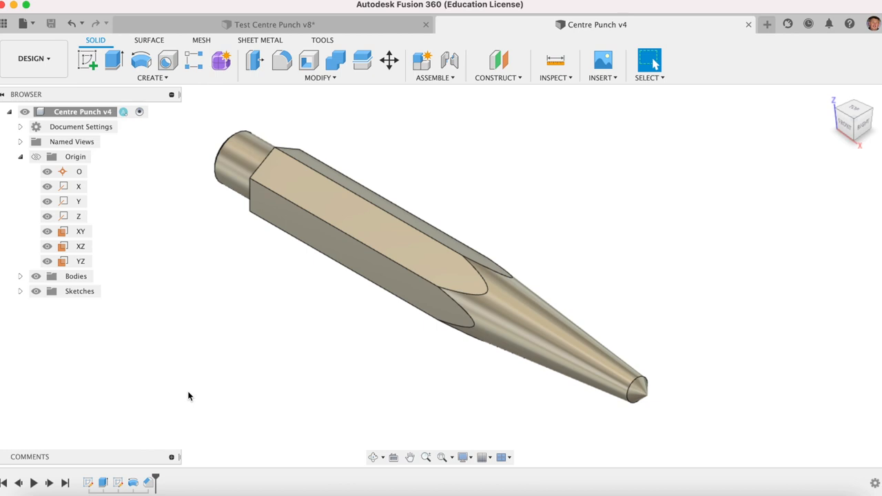
{"action": "mouse_move", "coordinate": [196, 348]}
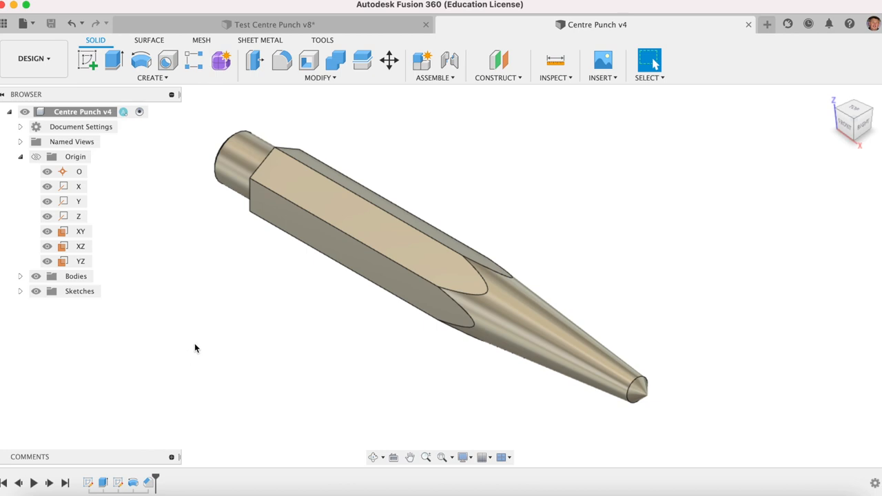
Step: Create a full-assembly drawing of the design on an ISO A3 sheet in mm
{"action": "right_click", "coordinate": [82, 111]}
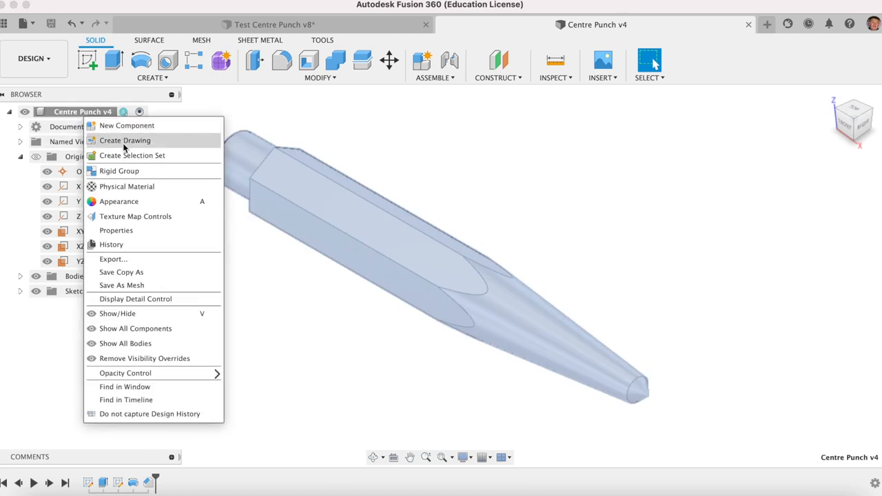
{"action": "left_click", "coordinate": [125, 140]}
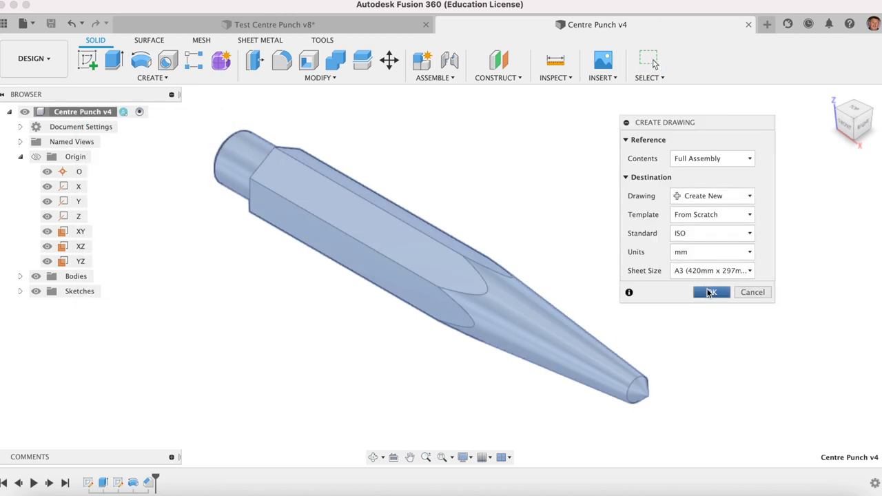
{"action": "left_click", "coordinate": [711, 292]}
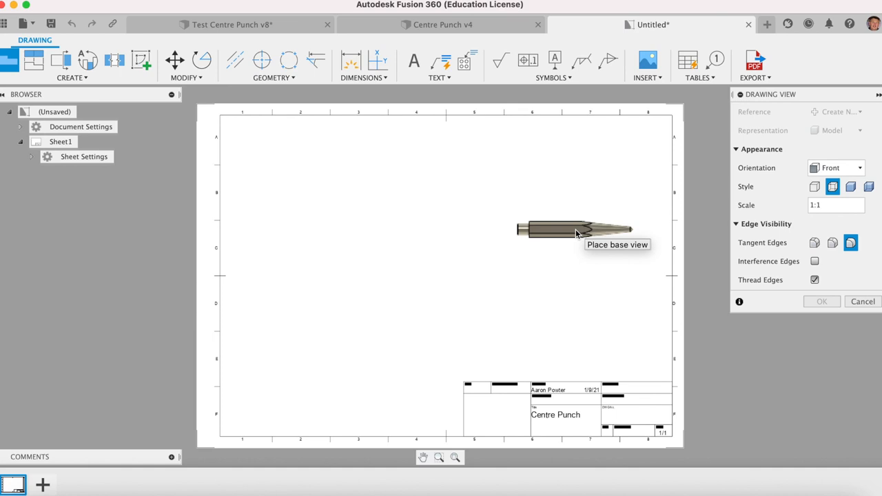
{"action": "mouse_move", "coordinate": [514, 290]}
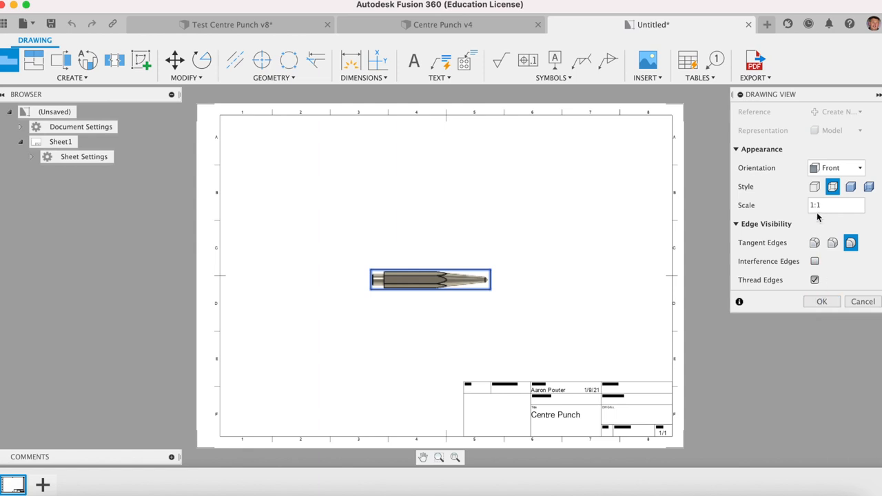
{"action": "mouse_move", "coordinate": [833, 187]}
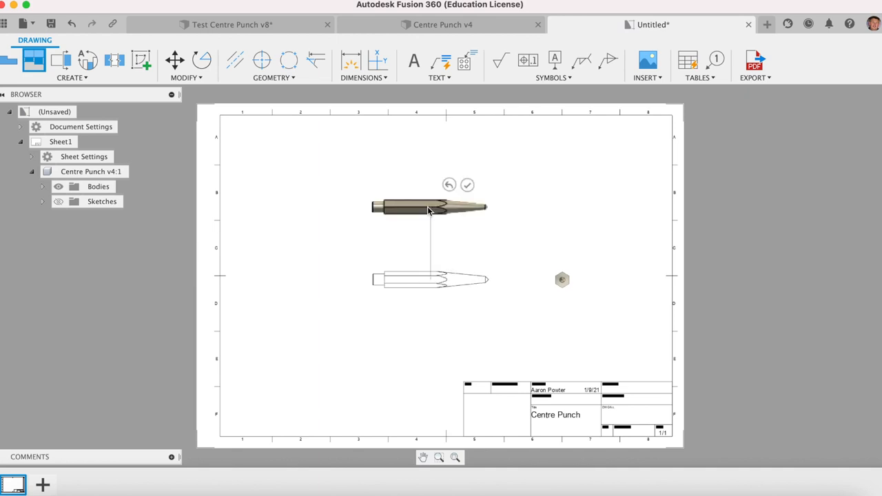
Step: Place the punch's isometric projected view in the top-right corner of the sheet
{"action": "left_click_drag", "start_coordinate": [427, 207], "coordinate": [613, 155]}
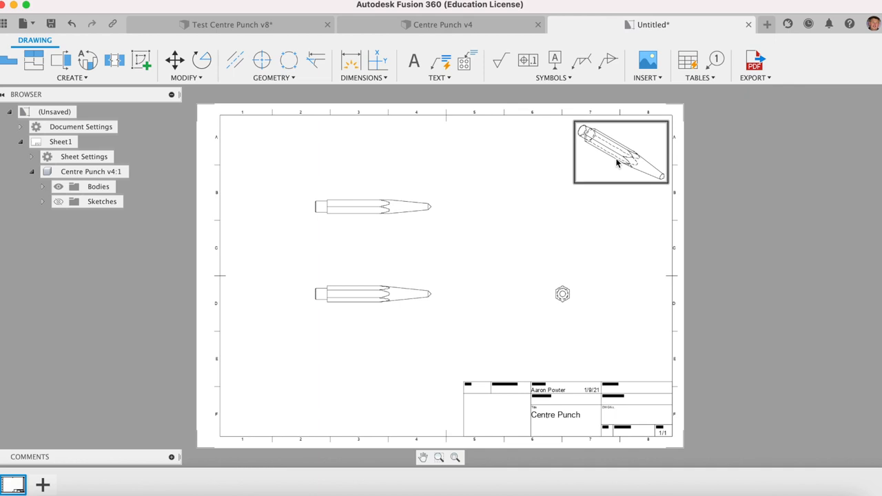
{"action": "mouse_move", "coordinate": [620, 152]}
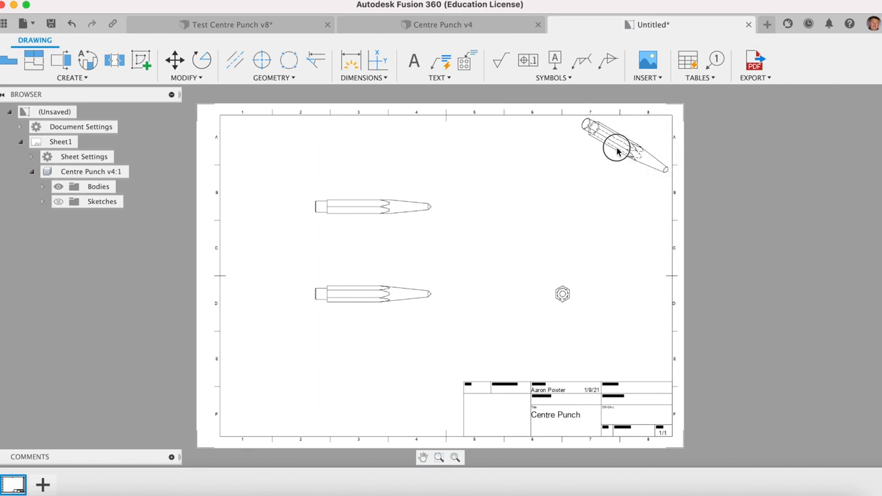
Step: Change the isometric drawing view's style to Shaded
{"action": "left_click", "coordinate": [624, 144]}
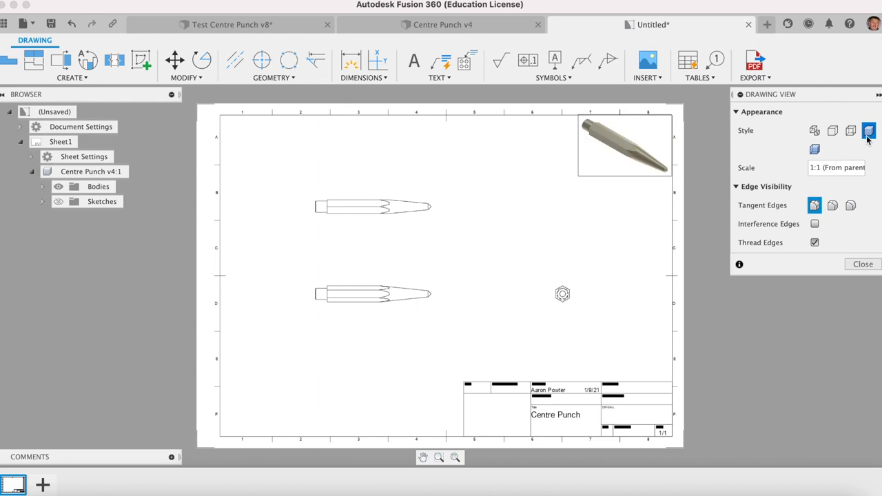
{"action": "left_click", "coordinate": [623, 145]}
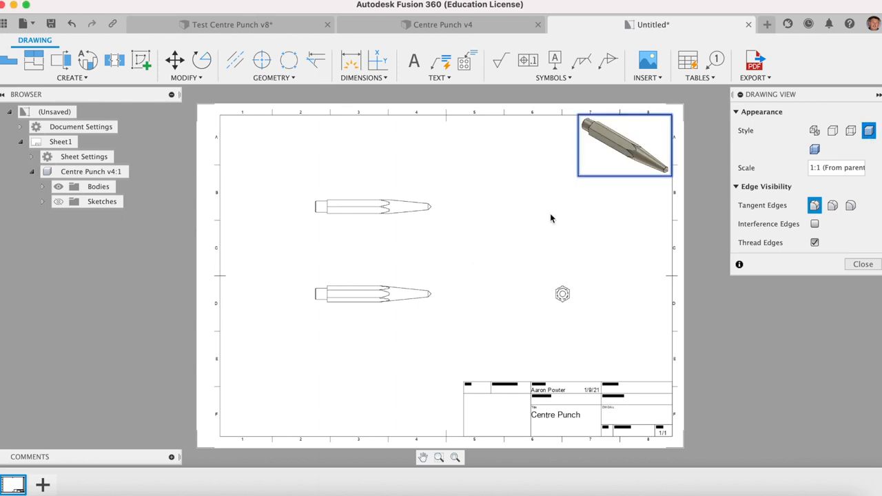
{"action": "mouse_move", "coordinate": [610, 171]}
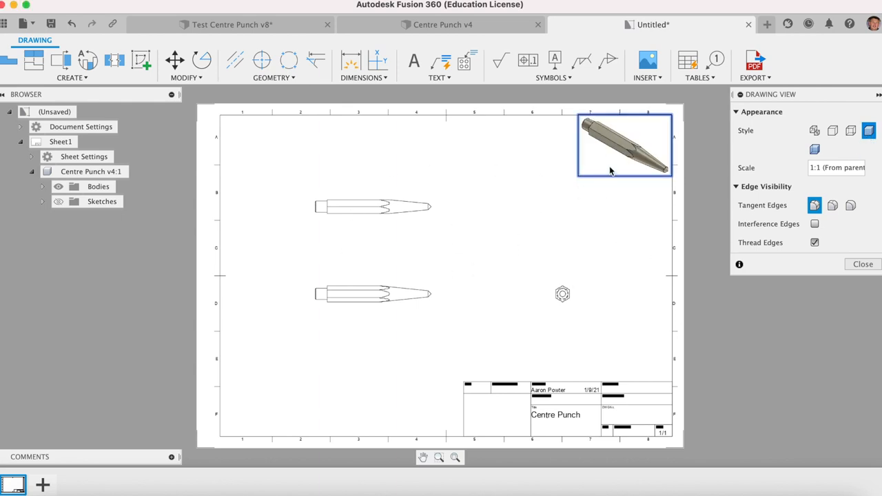
{"action": "mouse_move", "coordinate": [646, 210]}
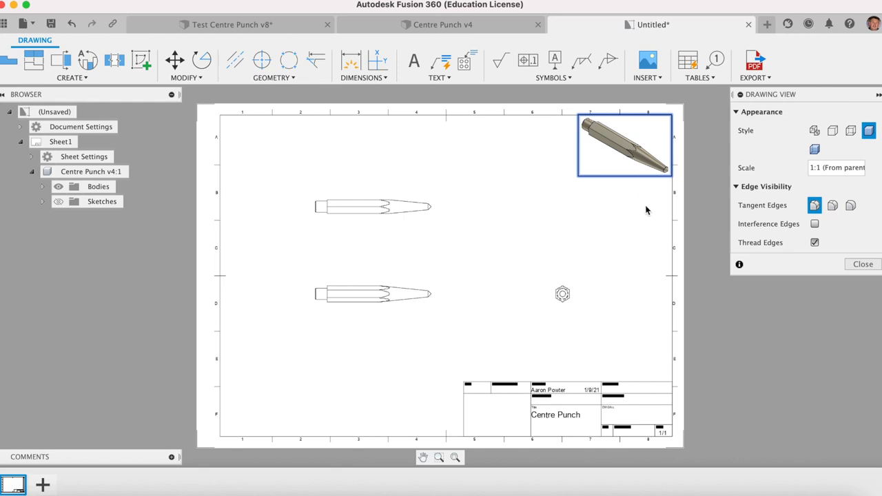
{"action": "mouse_move", "coordinate": [600, 132]}
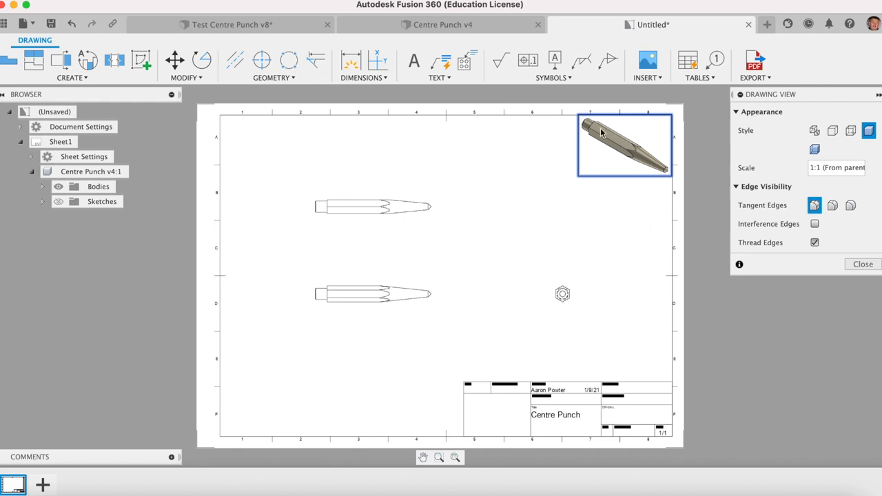
{"action": "mouse_move", "coordinate": [617, 229]}
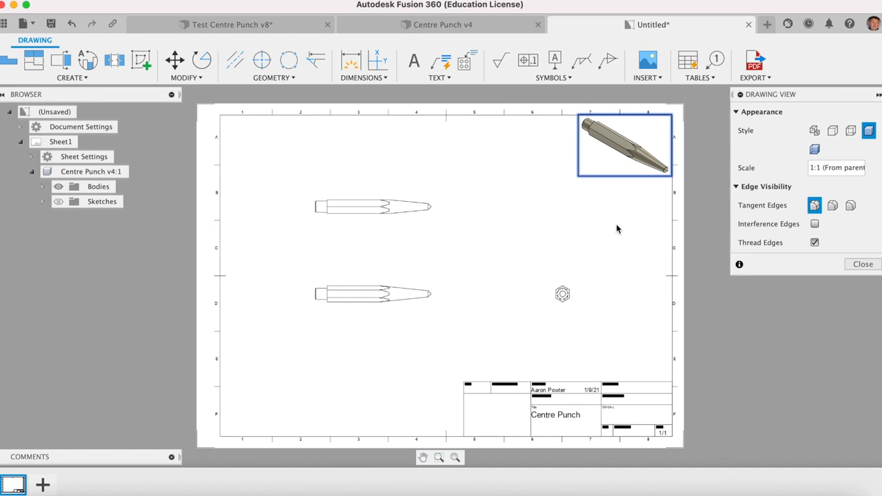
{"action": "left_click", "coordinate": [862, 264]}
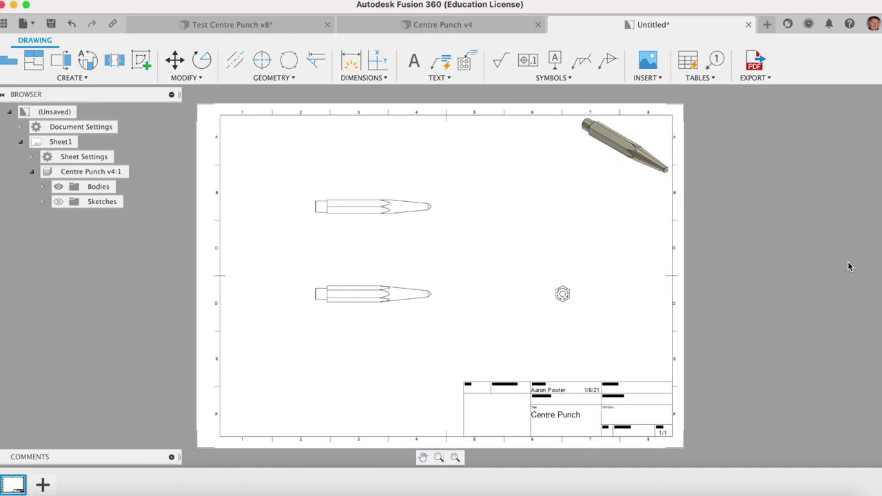
{"action": "mouse_move", "coordinate": [556, 200]}
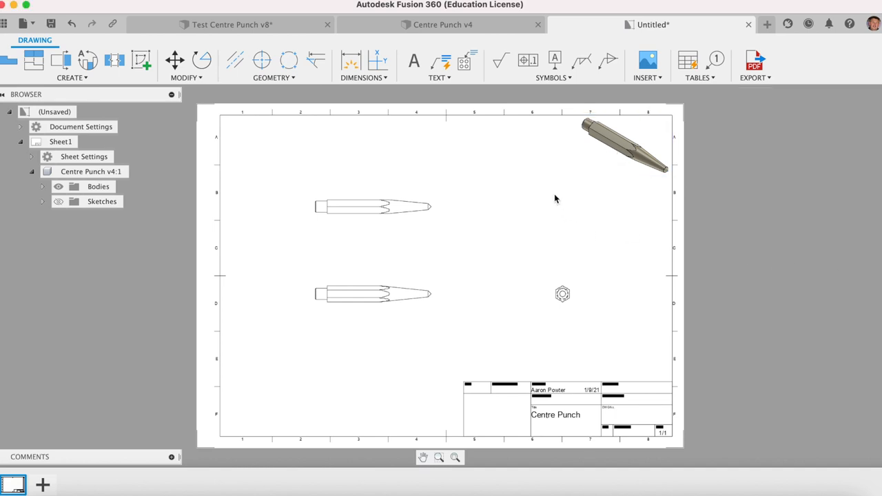
{"action": "mouse_move", "coordinate": [473, 477]}
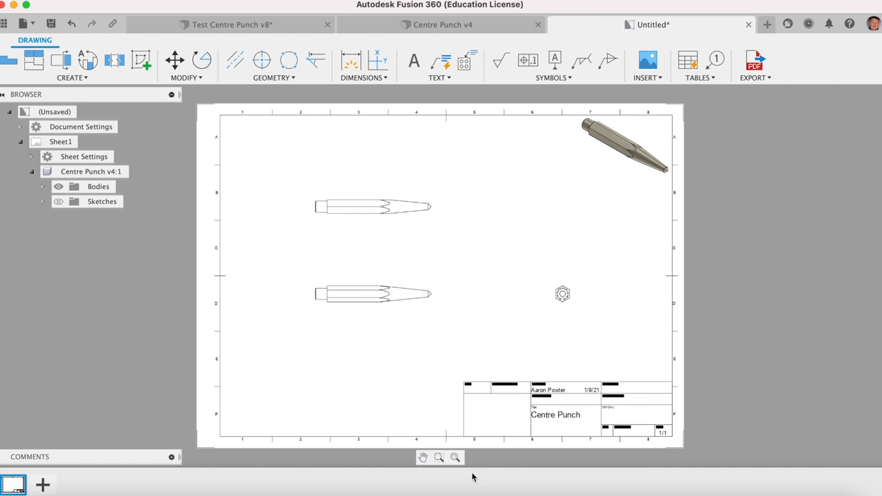
{"action": "mouse_move", "coordinate": [565, 484]}
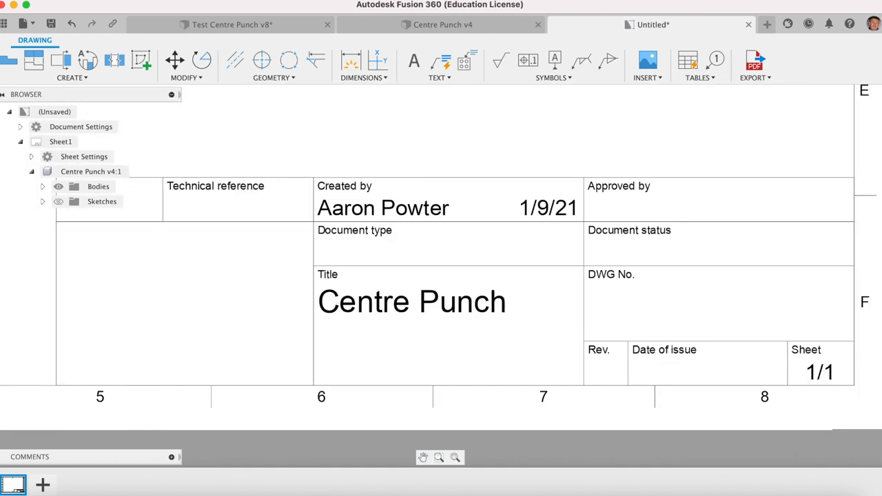
Step: Fill the title block's Technical reference, Approved by and Date of issue (01/09/2021) fields
{"action": "left_click", "coordinate": [583, 308]}
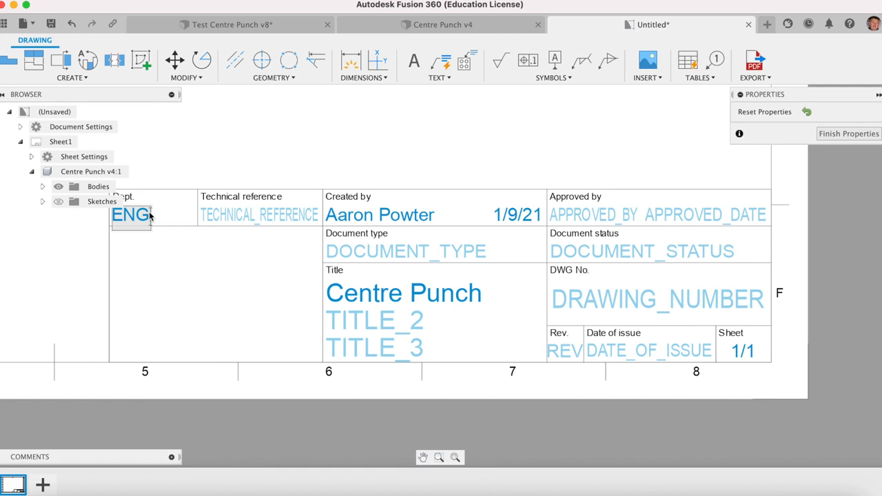
{"action": "left_click", "coordinate": [244, 219]}
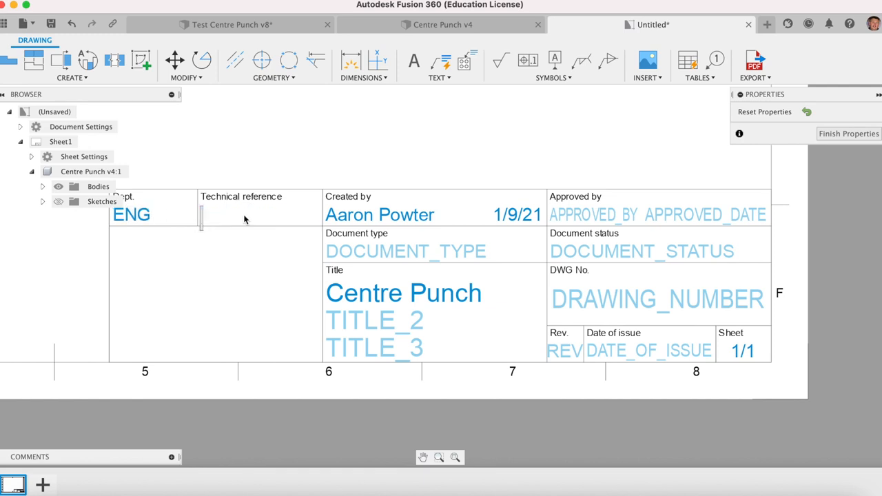
{"action": "type", "text": "SCALE"}
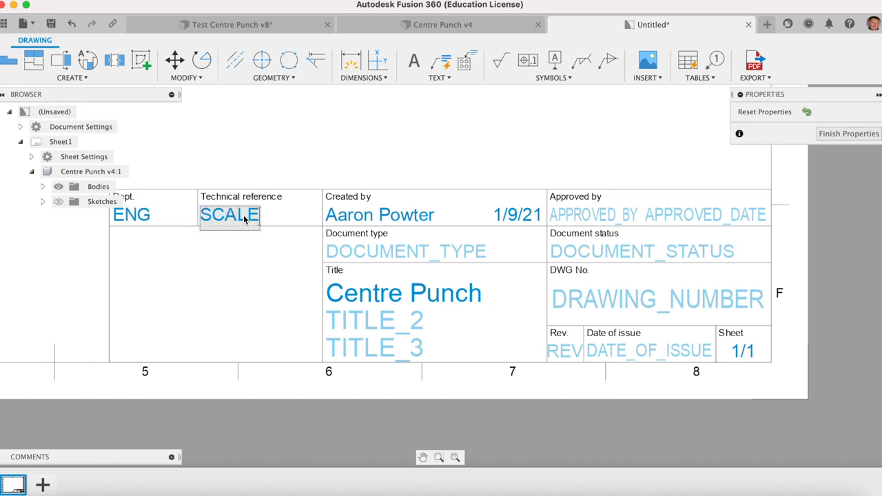
{"action": "type", "text": "1:1"}
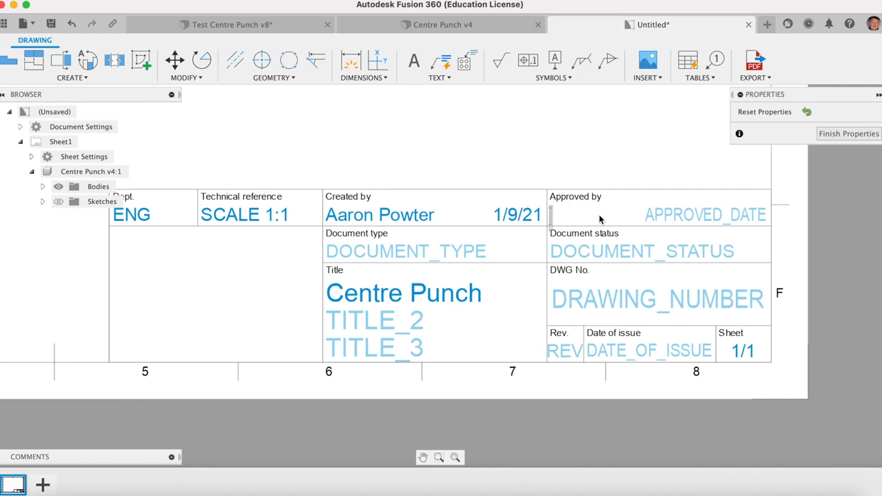
{"action": "type", "text": "DCE"}
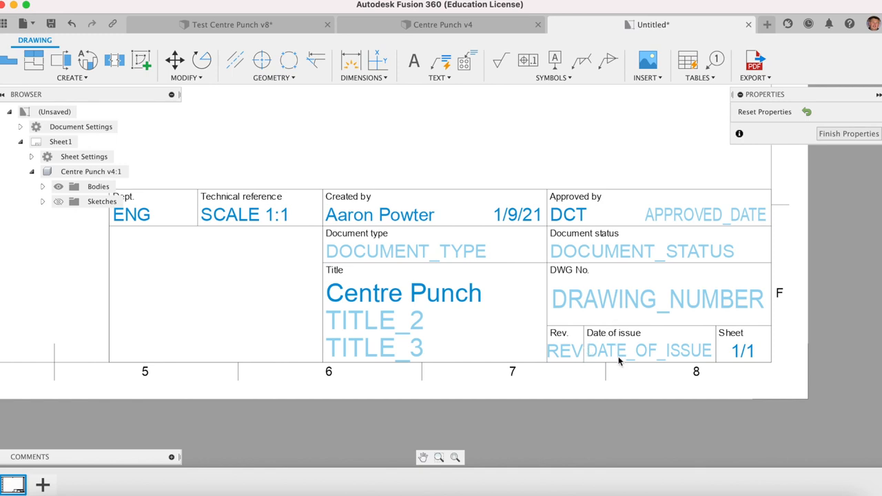
{"action": "left_click", "coordinate": [648, 351]}
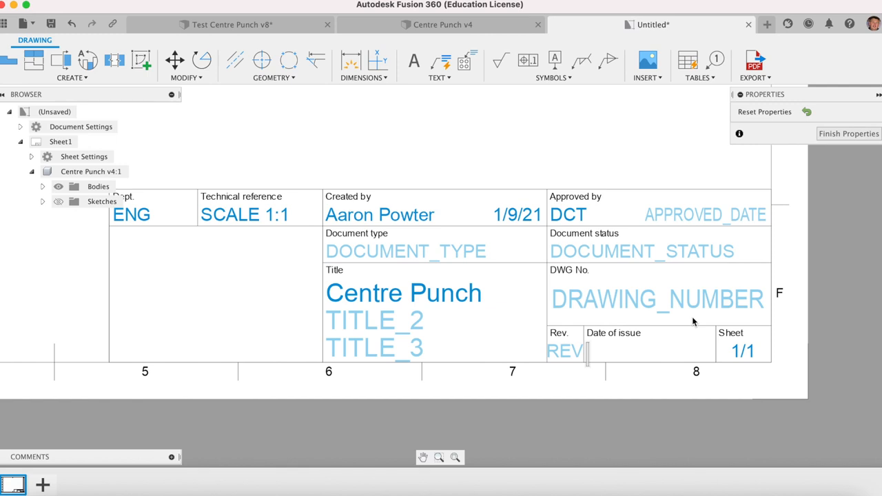
{"action": "type", "text": "01/09"}
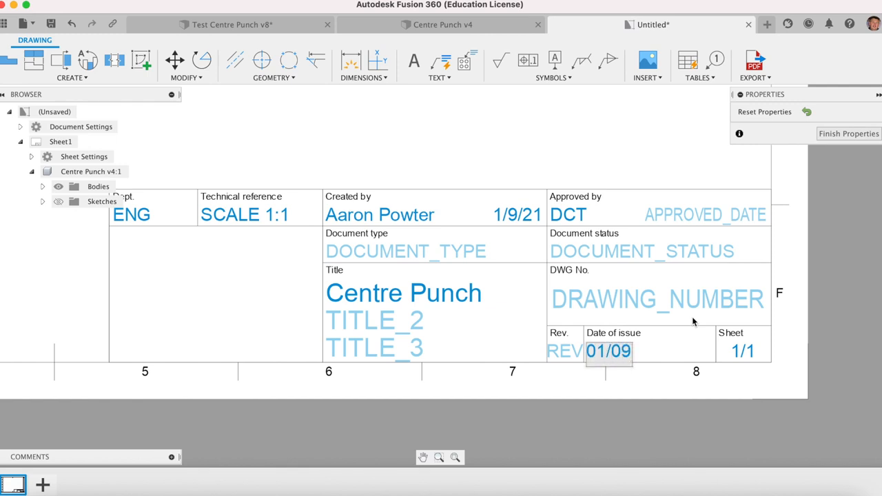
{"action": "type", "text": "/2021"}
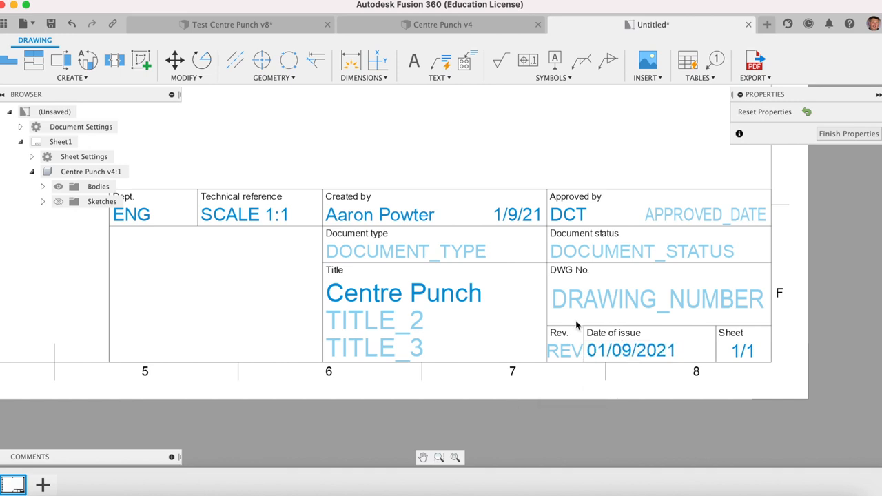
{"action": "mouse_move", "coordinate": [299, 272]}
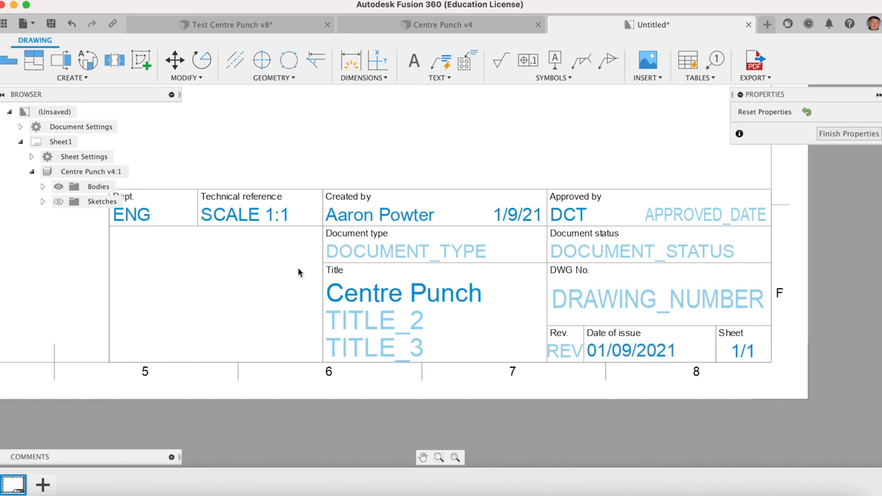
{"action": "mouse_move", "coordinate": [667, 278]}
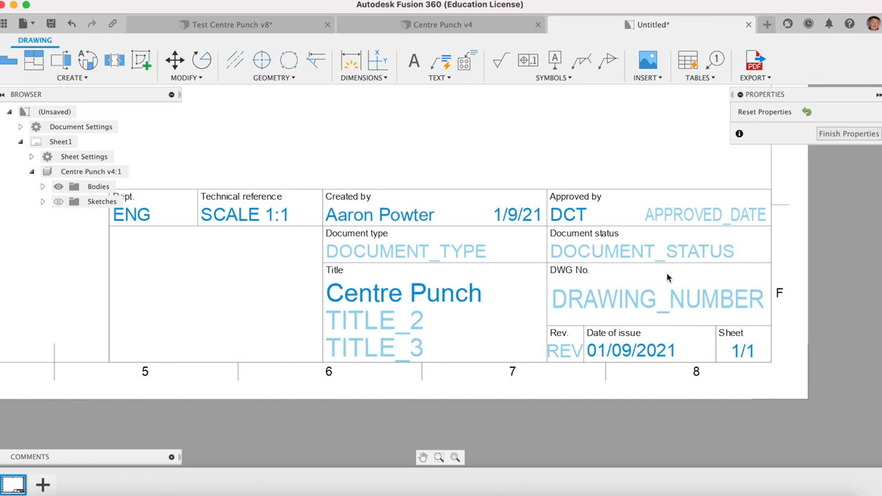
{"action": "mouse_move", "coordinate": [822, 170]}
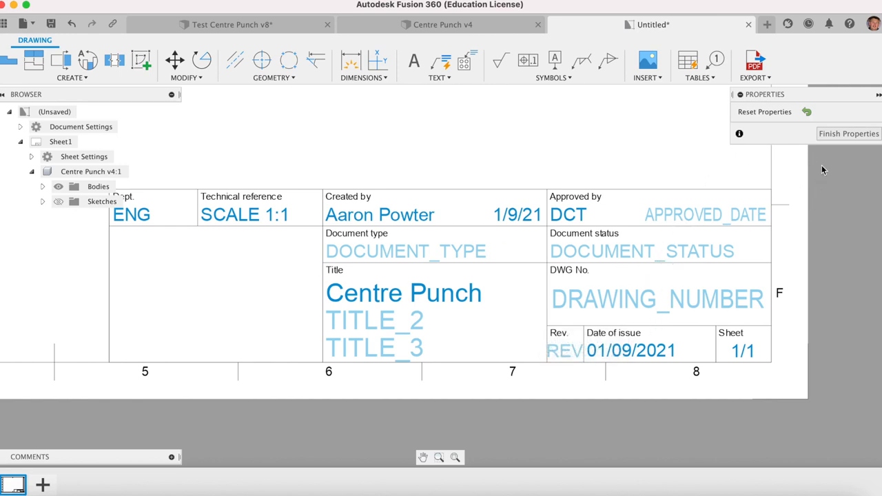
{"action": "left_click", "coordinate": [848, 134]}
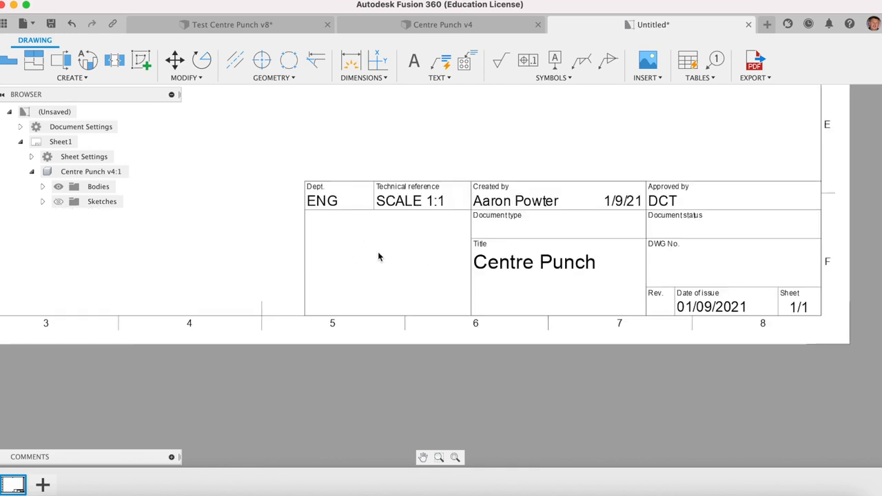
{"action": "mouse_move", "coordinate": [406, 261]}
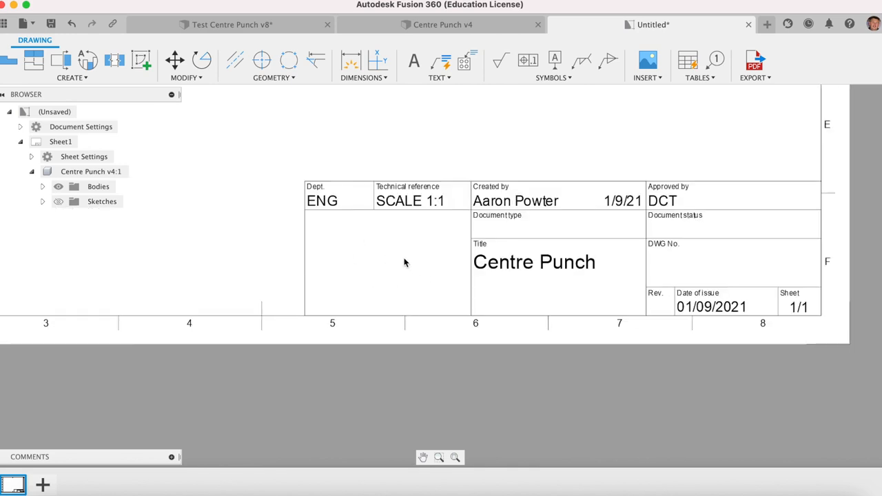
{"action": "mouse_move", "coordinate": [386, 279]}
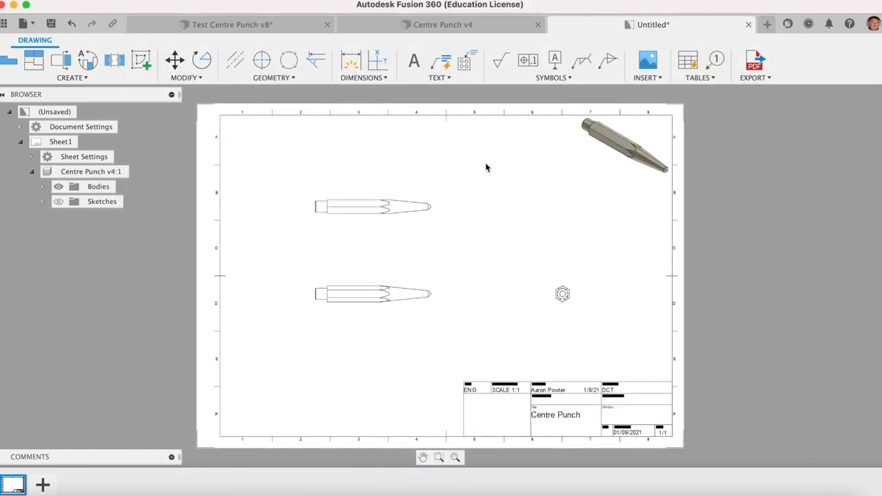
{"action": "mouse_move", "coordinate": [366, 251]}
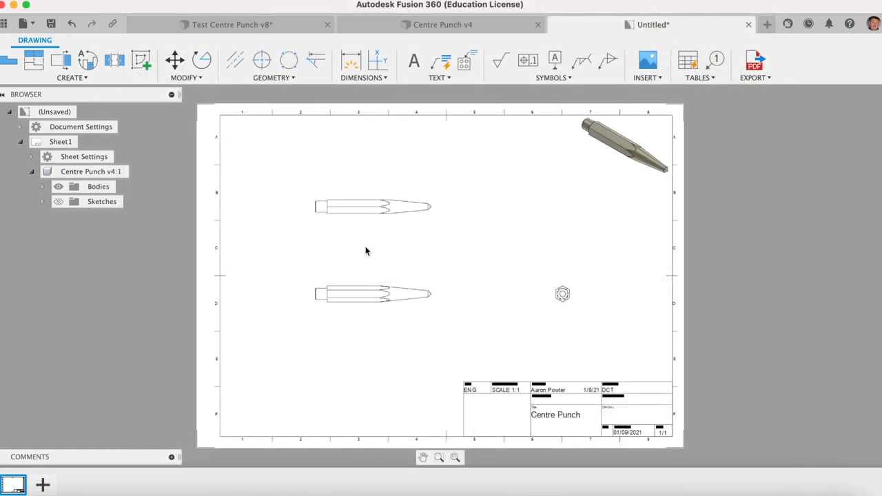
Step: Zoom onto the lower side view and add a centreline along the punch's axis
{"action": "left_click", "coordinate": [372, 294]}
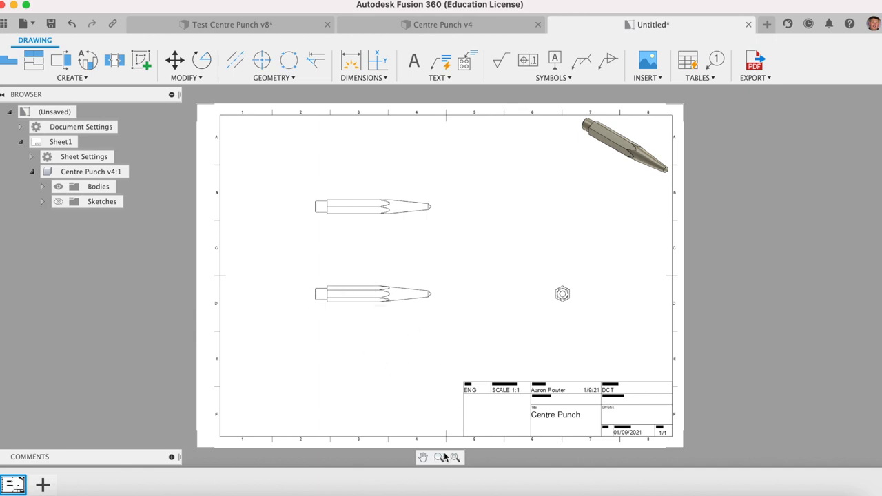
{"action": "left_click", "coordinate": [439, 457]}
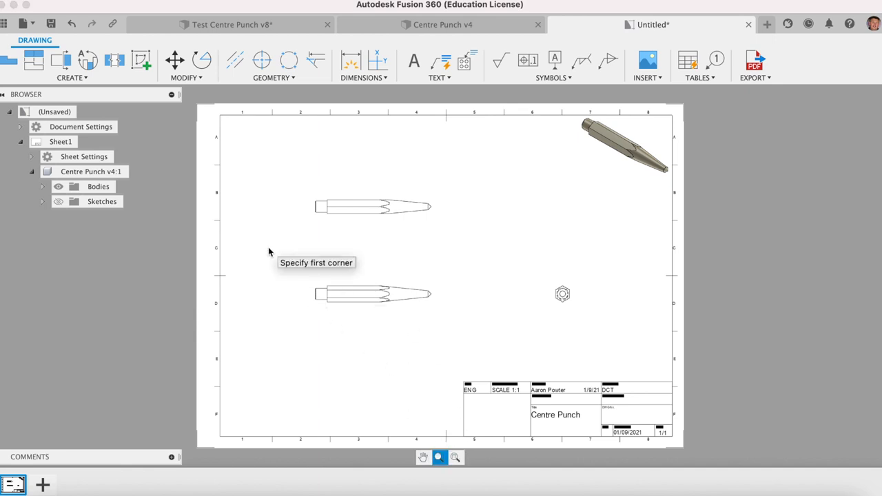
{"action": "left_click", "coordinate": [269, 252]}
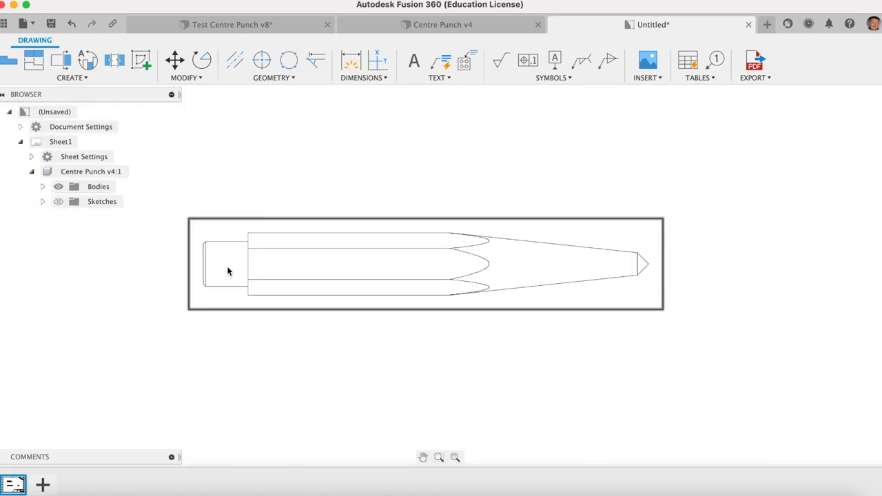
{"action": "mouse_move", "coordinate": [235, 60]}
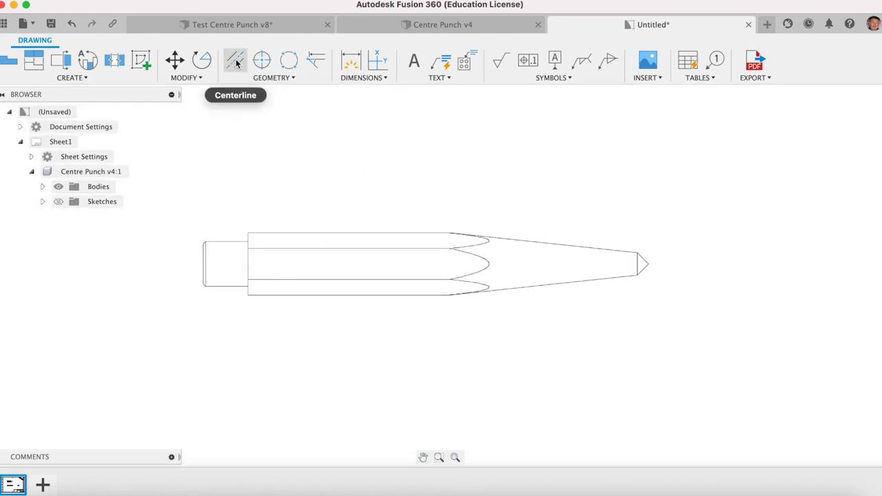
{"action": "left_click", "coordinate": [274, 78]}
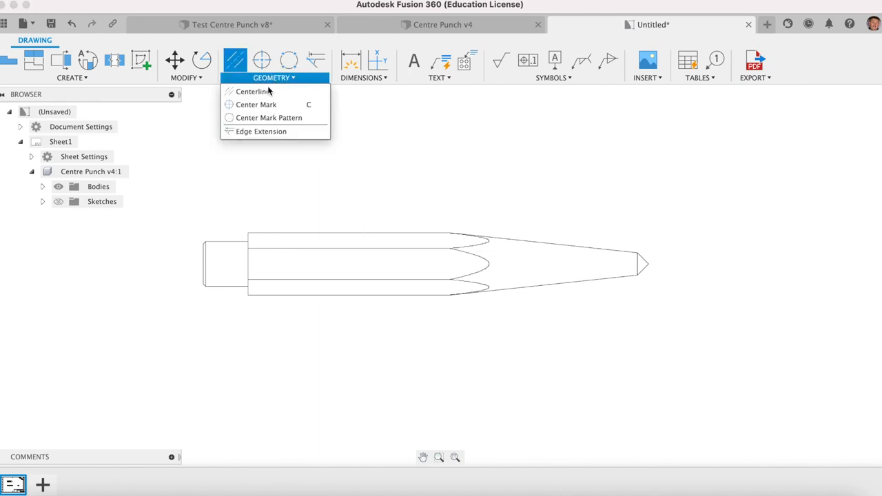
{"action": "left_click", "coordinate": [253, 90]}
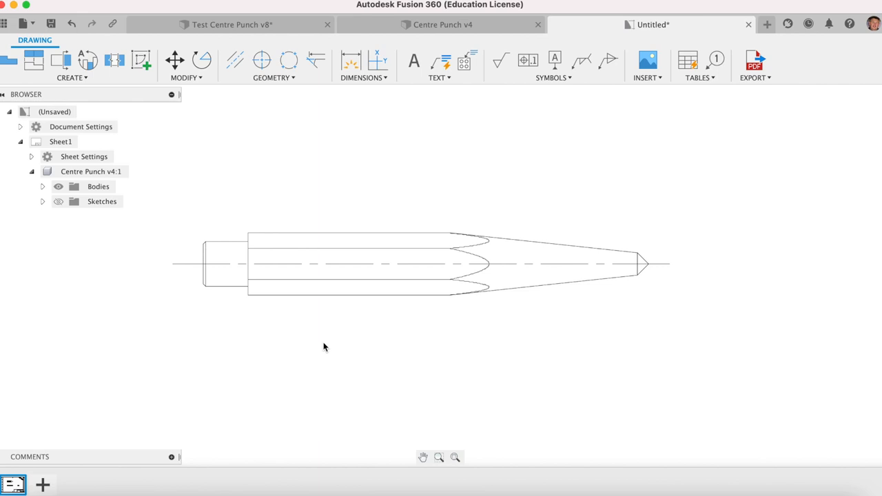
{"action": "mouse_move", "coordinate": [314, 330]}
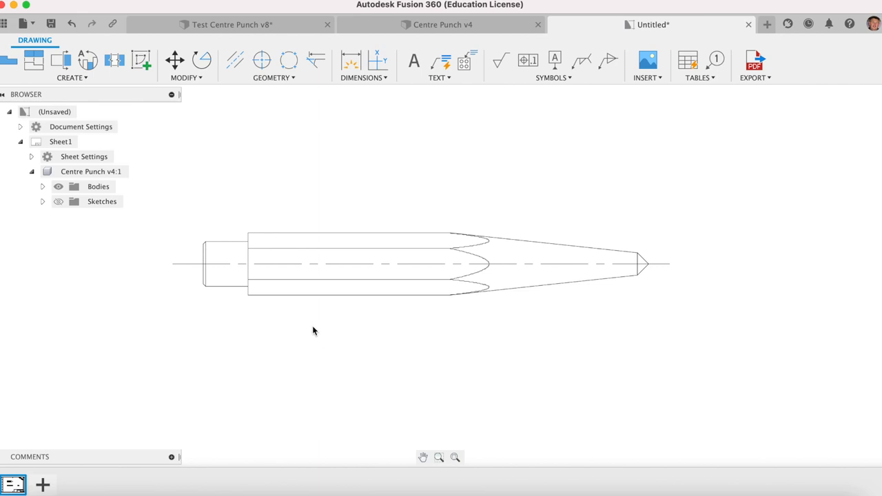
{"action": "mouse_move", "coordinate": [352, 60]}
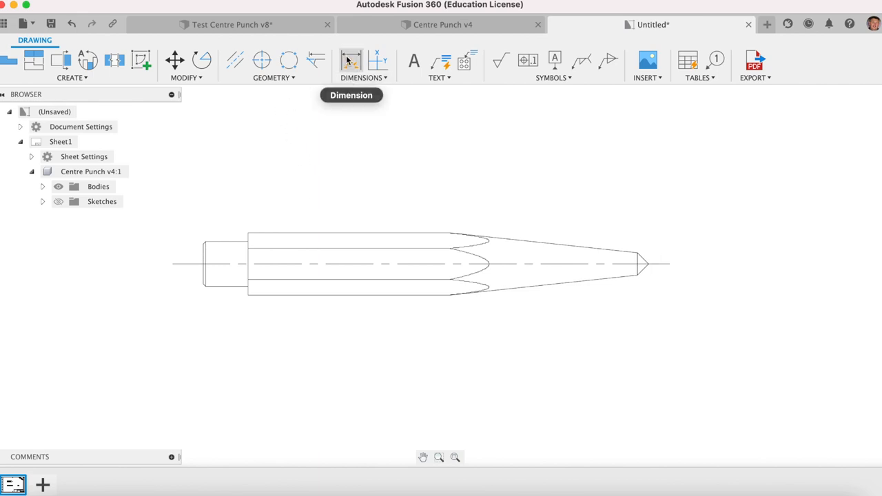
Step: Dimension the 90° tip angle and the 6° taper angle on the lower side view
{"action": "left_click", "coordinate": [351, 60]}
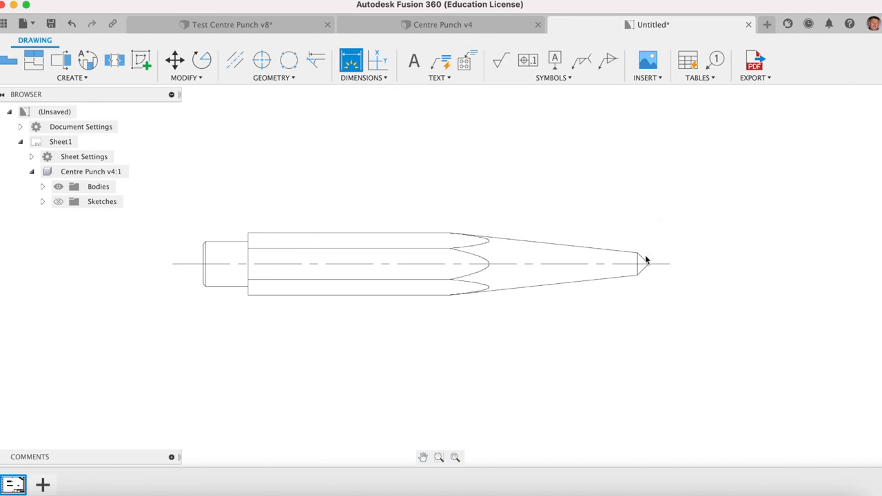
{"action": "left_click", "coordinate": [646, 265]}
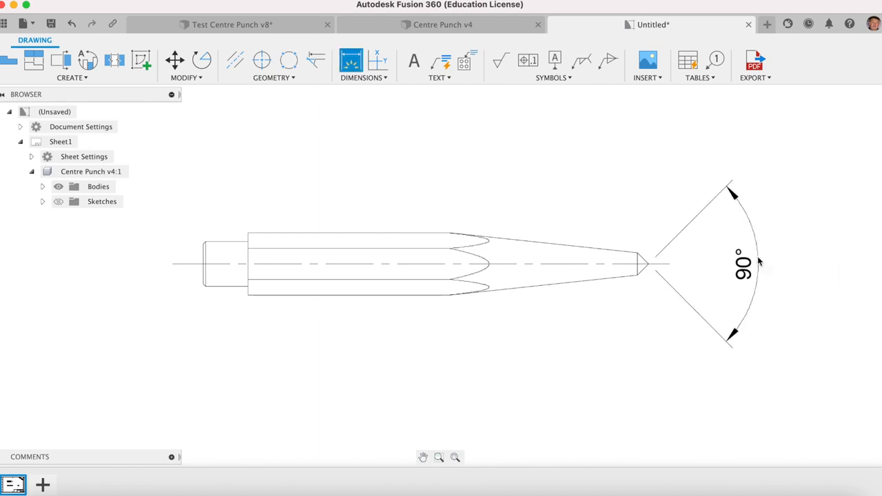
{"action": "mouse_move", "coordinate": [733, 257]}
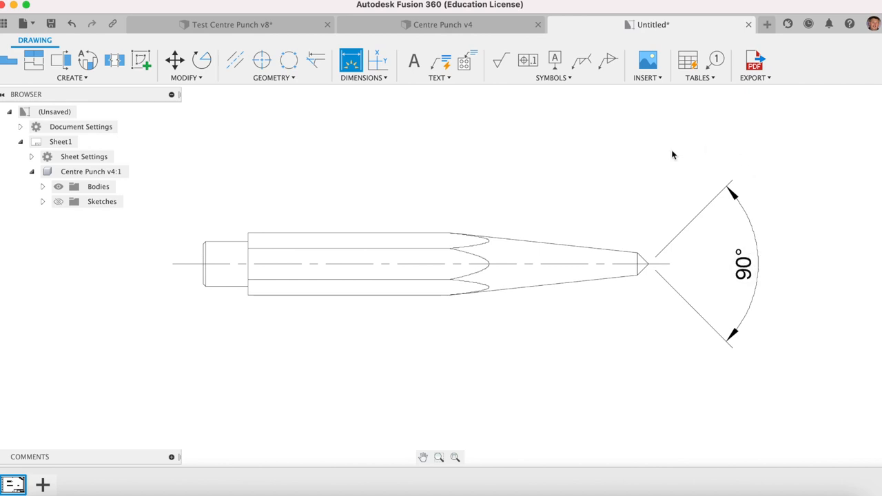
{"action": "mouse_move", "coordinate": [492, 210]}
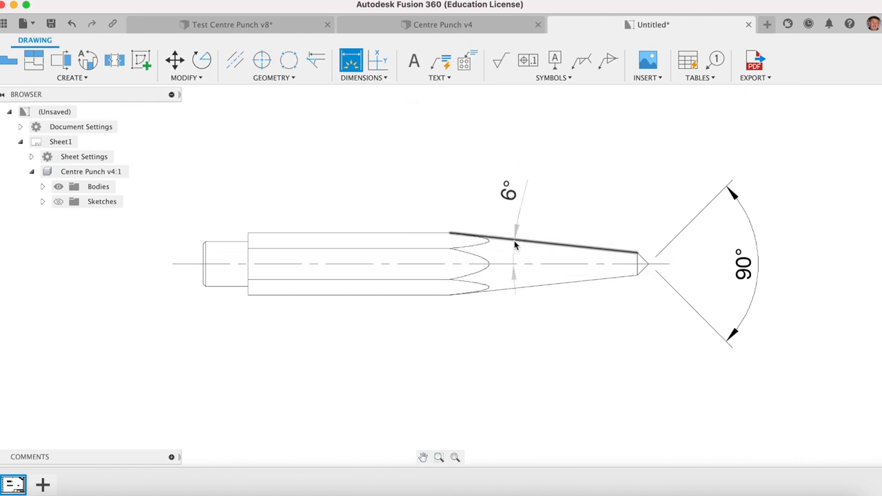
{"action": "left_click_drag", "start_coordinate": [513, 245], "coordinate": [151, 234]}
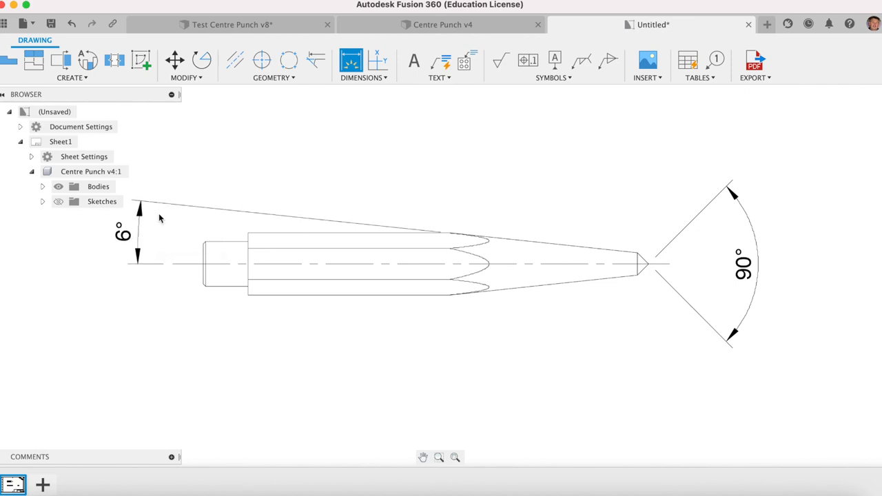
{"action": "mouse_move", "coordinate": [633, 290]}
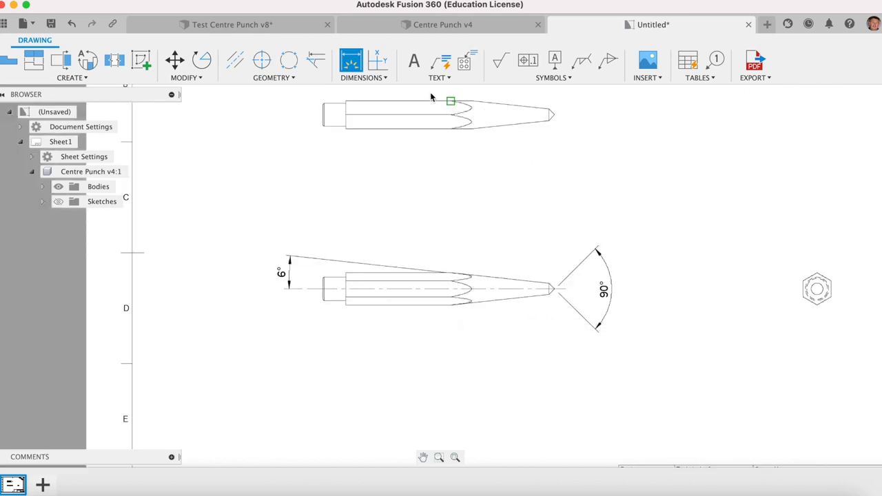
Step: Abandon the leader note and zoom in on the upper side view
{"action": "left_click", "coordinate": [440, 61]}
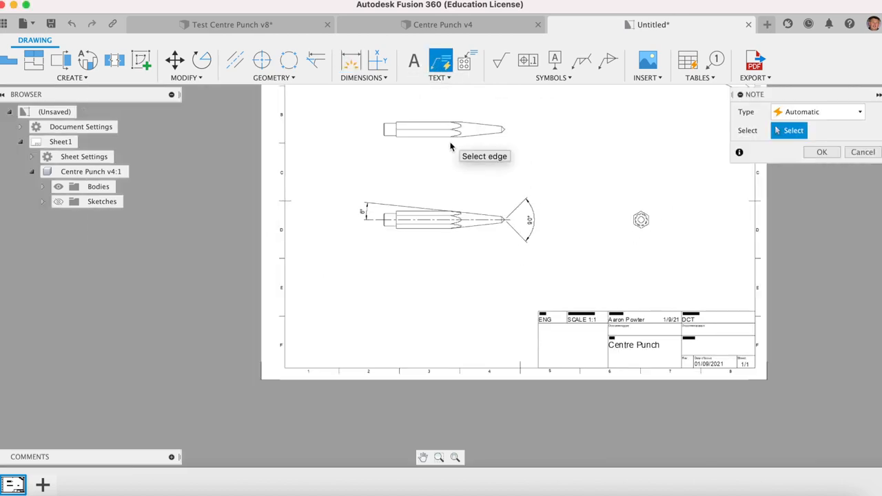
{"action": "scroll", "scroll_direction": "down", "scroll_amount": 3}
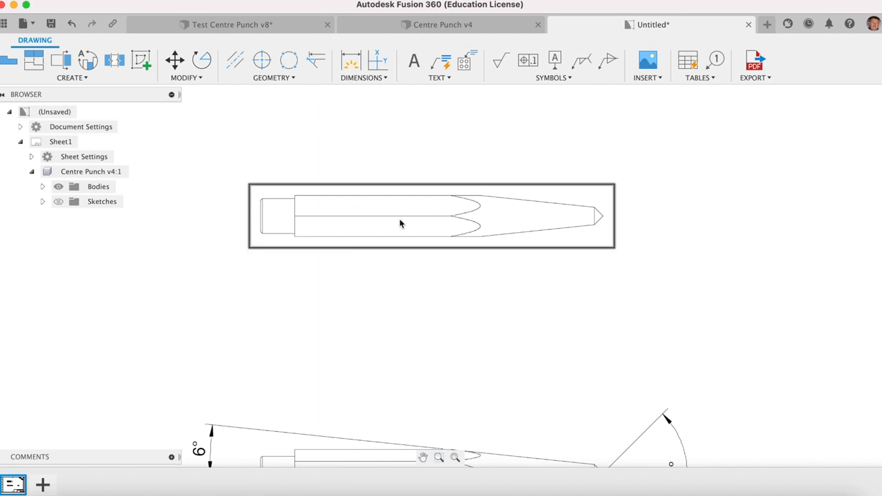
{"action": "left_click", "coordinate": [318, 106]}
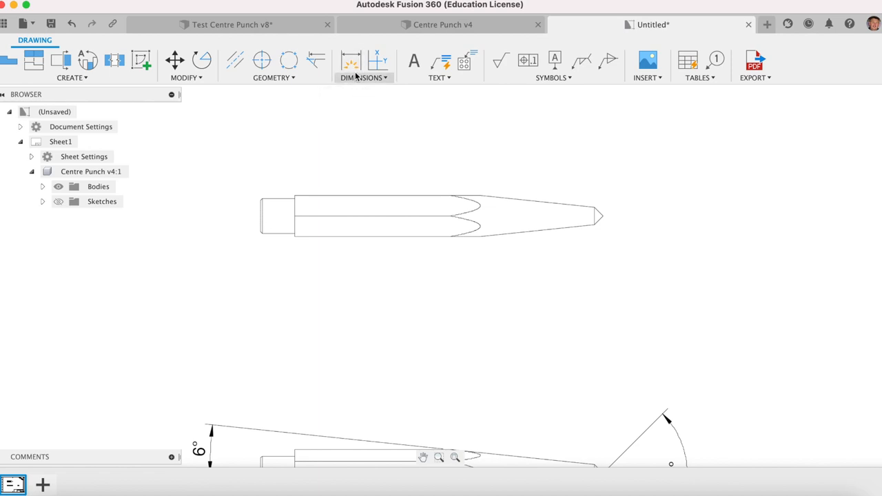
Step: Add the Ø10 shank diameter and 100 overall length dimensions to the upper view
{"action": "left_click", "coordinate": [351, 62]}
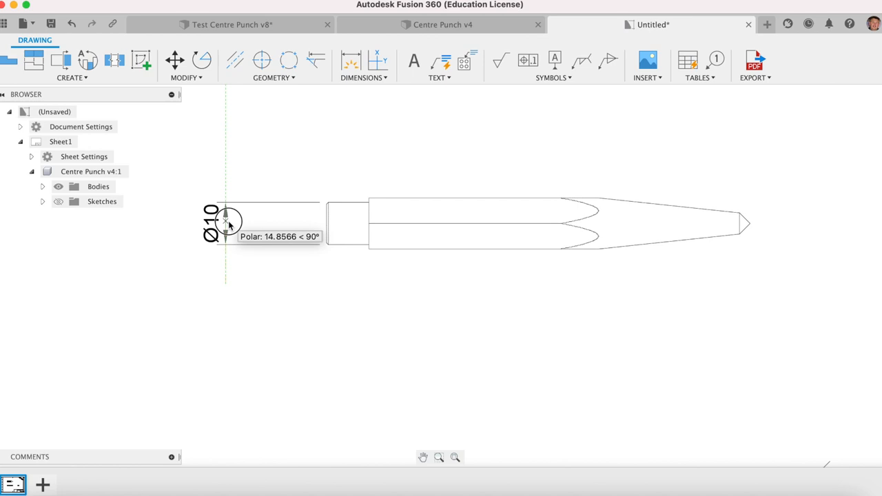
{"action": "left_click", "coordinate": [351, 62]}
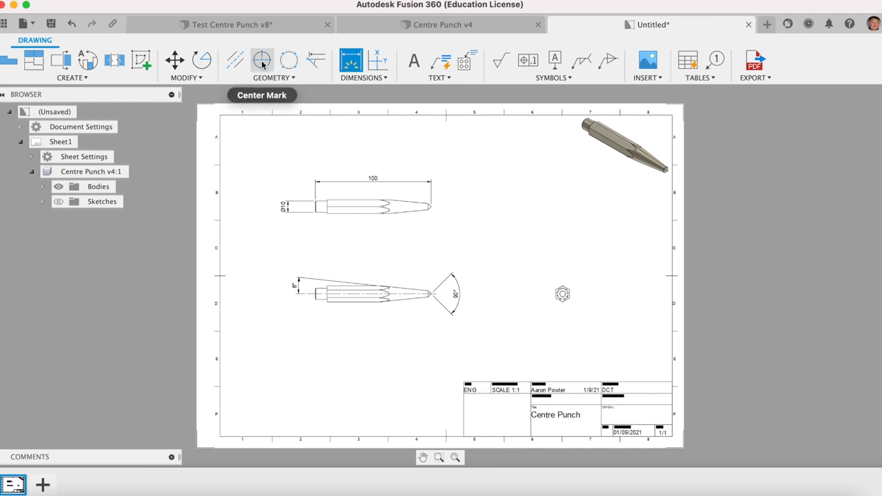
Step: Add a centre mark and Ø5 diameter to the end view's inner circle, then fit the sheet
{"action": "left_click", "coordinate": [261, 60]}
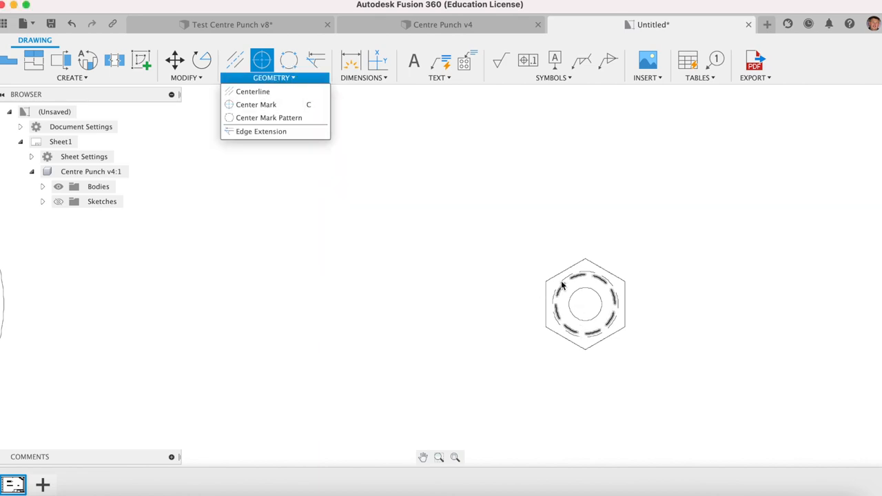
{"action": "left_click", "coordinate": [255, 104]}
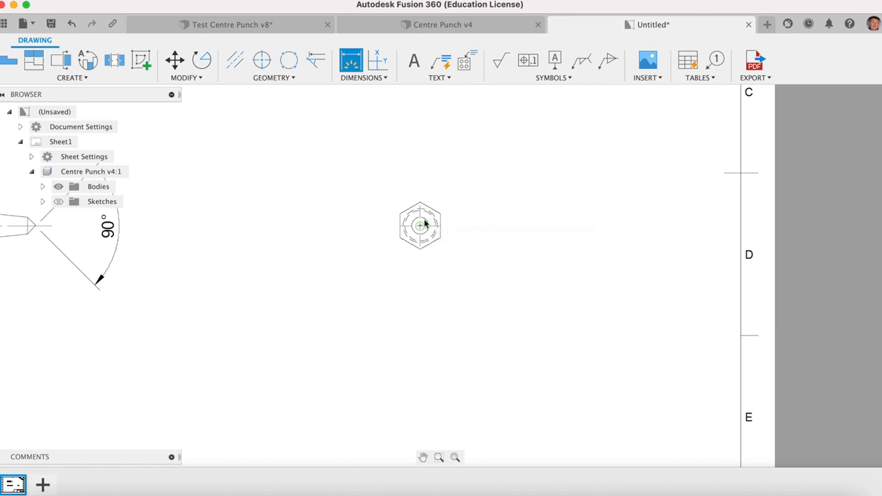
{"action": "scroll", "scroll_direction": "up", "scroll_amount": 3}
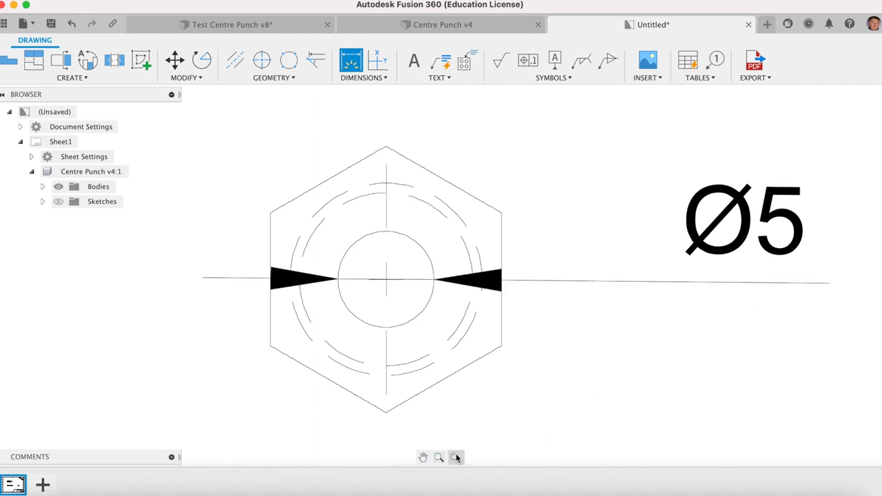
{"action": "left_click", "coordinate": [454, 457]}
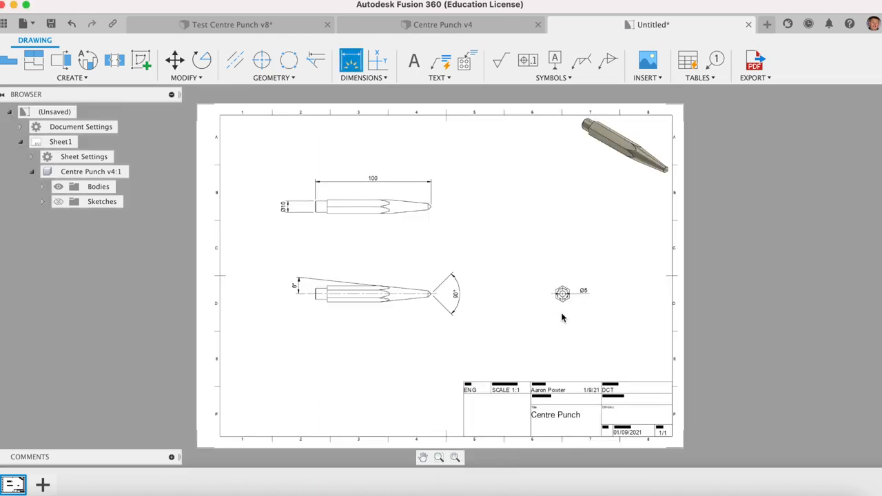
{"action": "mouse_move", "coordinate": [458, 354]}
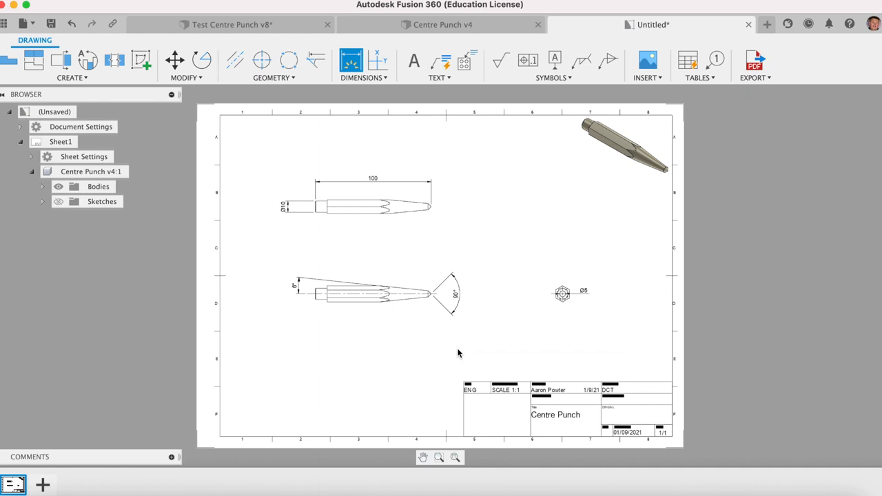
{"action": "mouse_move", "coordinate": [417, 365]}
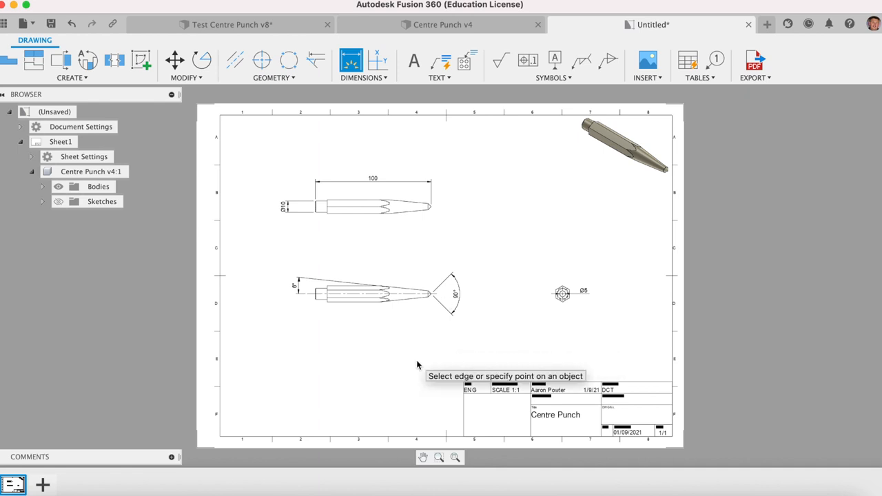
{"action": "mouse_move", "coordinate": [325, 249]}
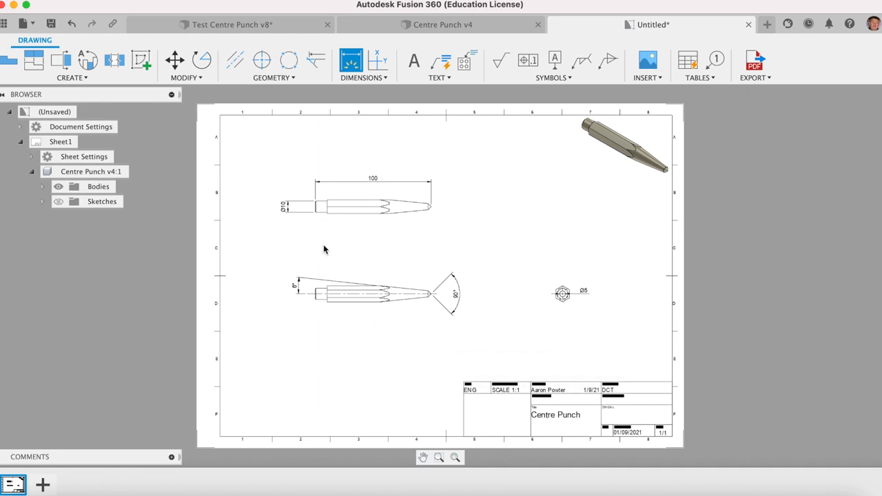
Step: Add the 10 mm shank-length dimension above the upper side view
{"action": "scroll", "scroll_direction": "up", "scroll_amount": 3}
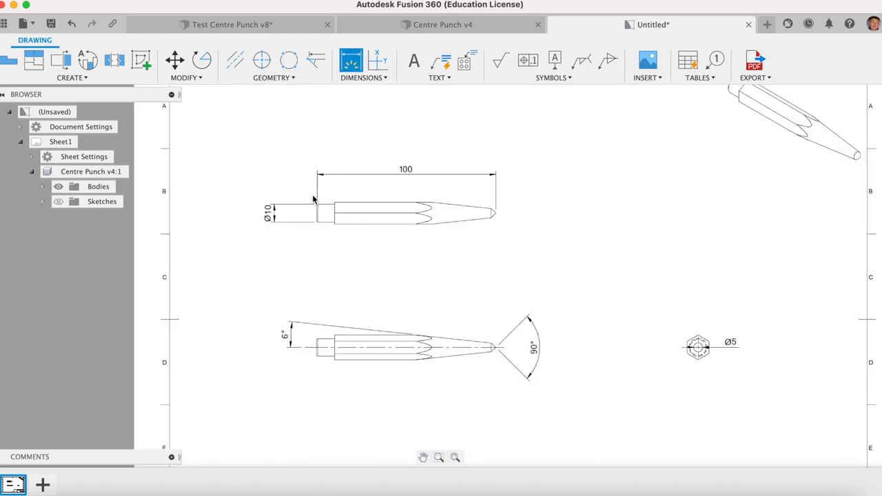
{"action": "scroll", "scroll_direction": "up", "scroll_amount": 3}
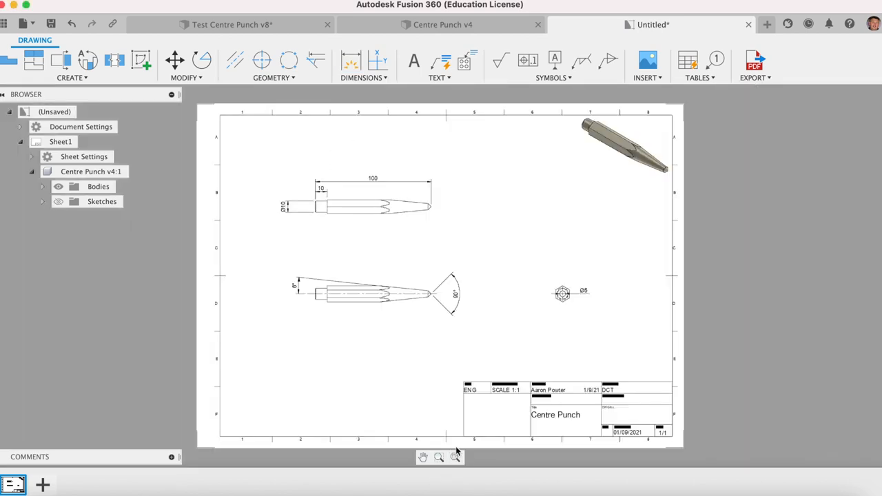
{"action": "left_click", "coordinate": [372, 293]}
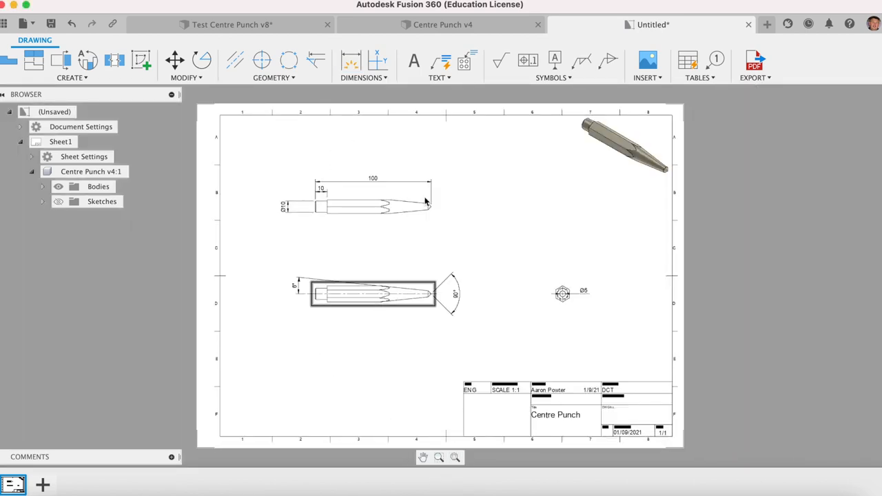
Step: Add a leader note at the punch tip reading 'GRIND 90°'
{"action": "left_click", "coordinate": [440, 61]}
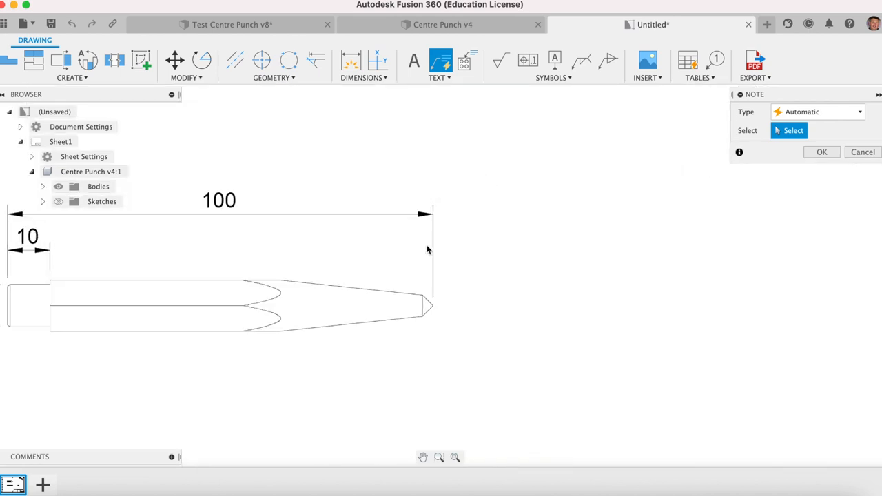
{"action": "left_click", "coordinate": [427, 306]}
{"action": "type", "text": "GRO"}
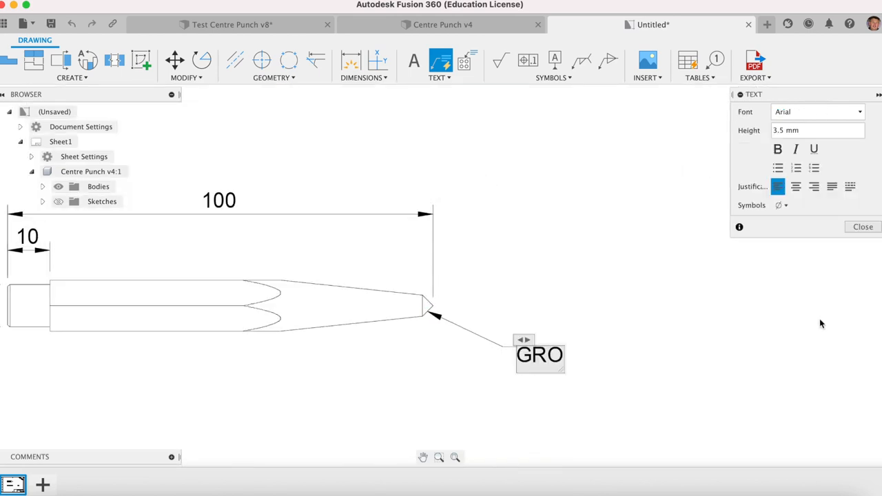
{"action": "type", "text": "IND"}
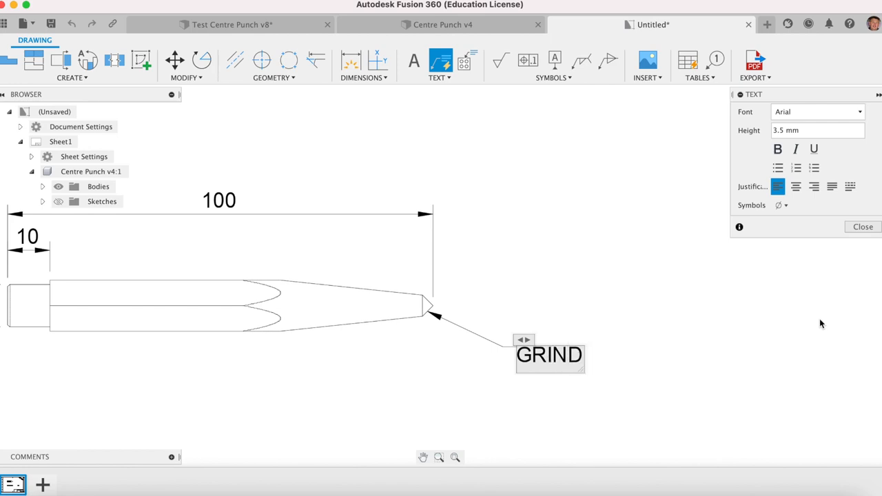
{"action": "type", "text": "90"}
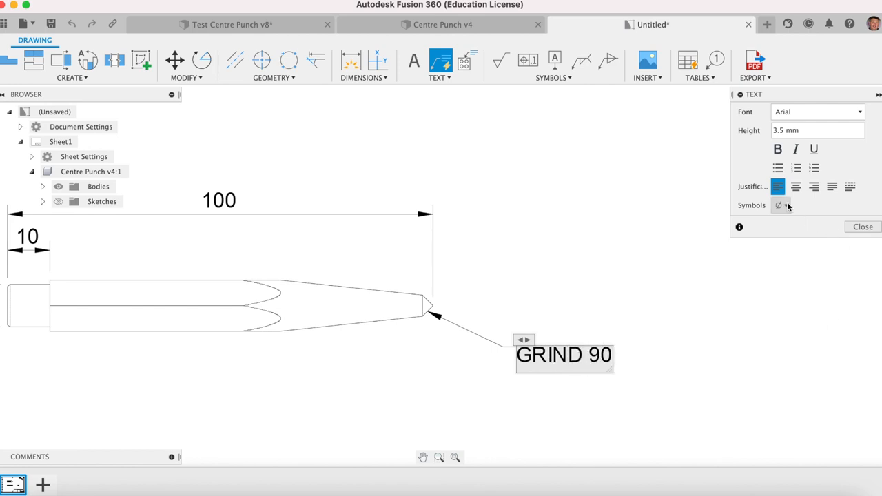
{"action": "left_click", "coordinate": [785, 205]}
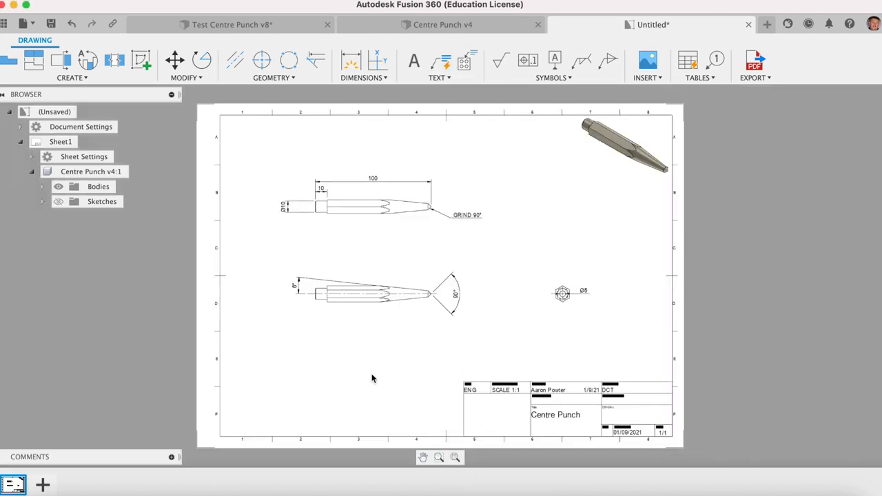
{"action": "mouse_move", "coordinate": [414, 61]}
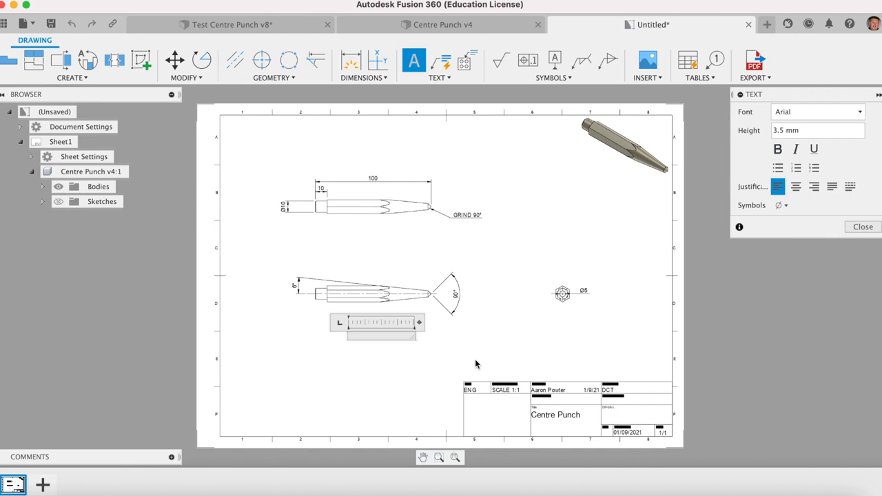
Step: Label the views FRONT VIEW, TOP VIEW and SIDE VIEW beneath each view
{"action": "type", "text": "FRONT VIEW"}
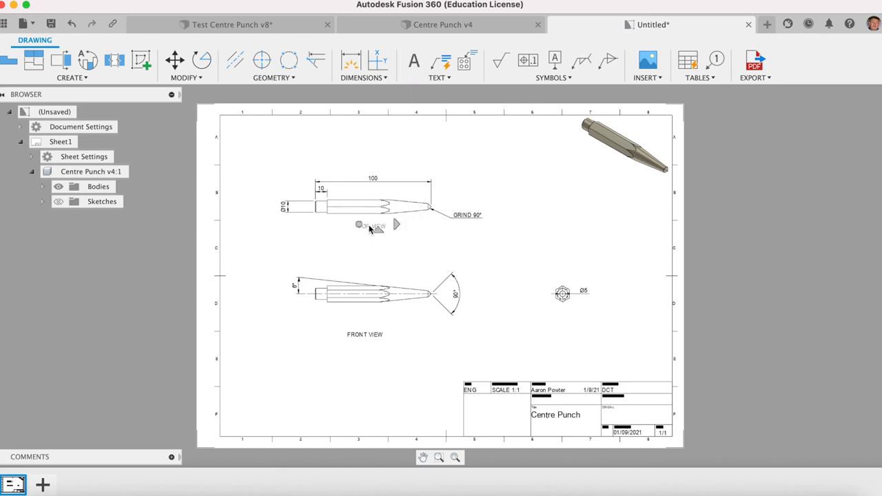
{"action": "left_click_drag", "start_coordinate": [368, 226], "coordinate": [369, 260]}
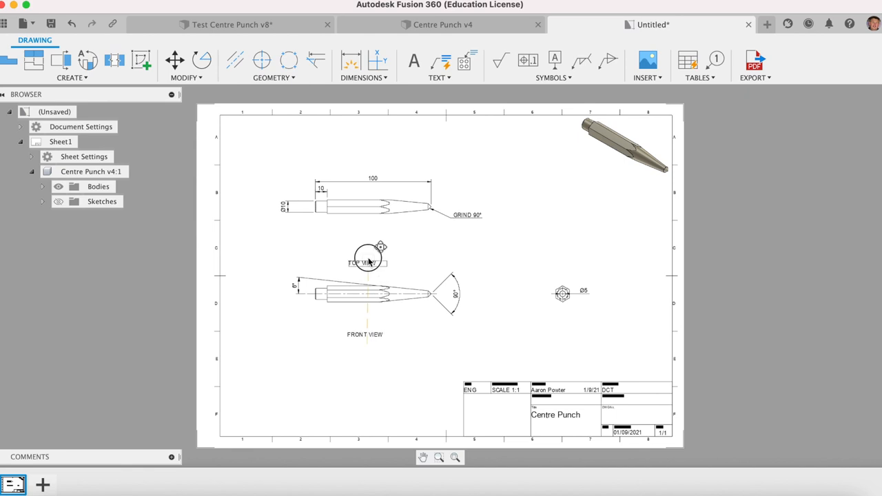
{"action": "left_click", "coordinate": [413, 60]}
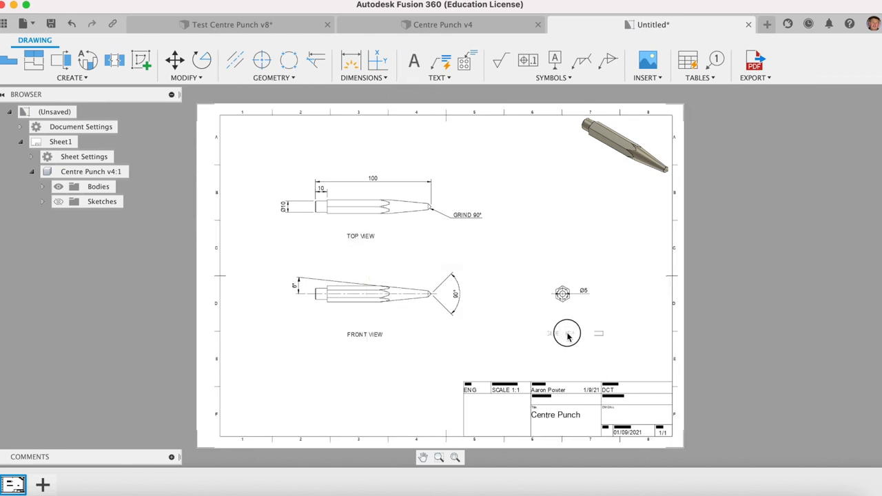
{"action": "left_click", "coordinate": [413, 61]}
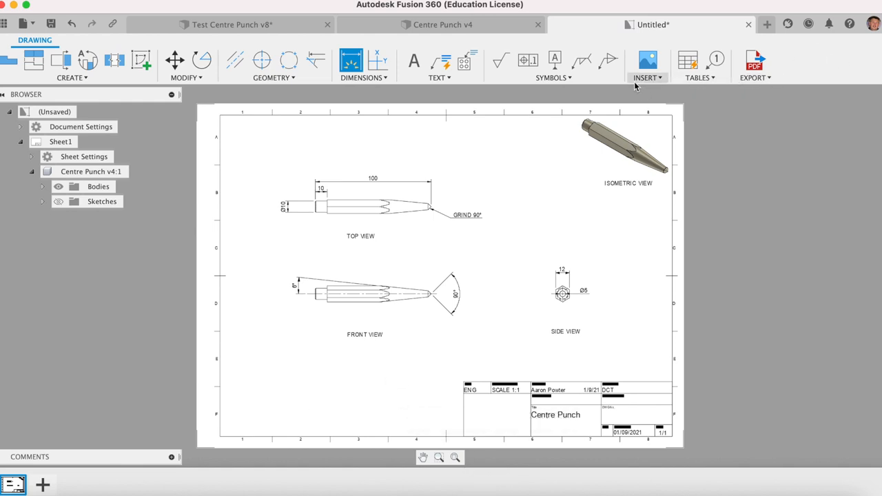
Step: Insert '3rd angle projection.jpeg' at reduced scale in the sheet's bottom-left corner
{"action": "left_click", "coordinate": [647, 62]}
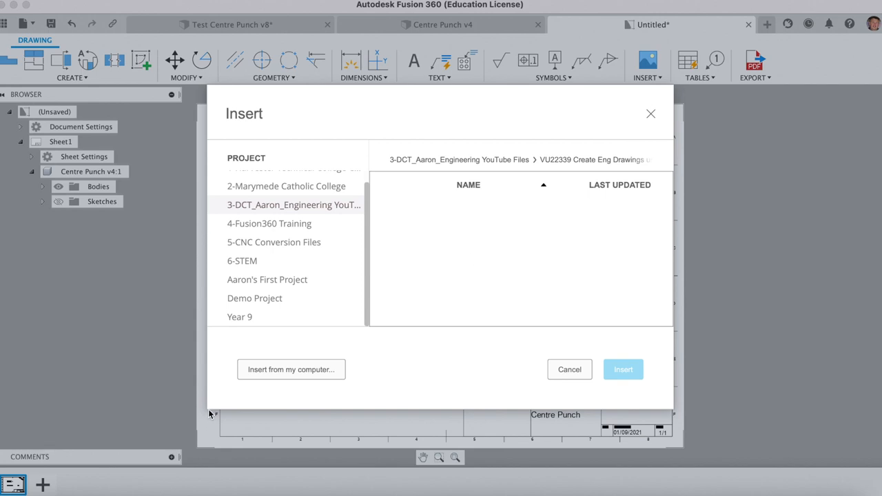
{"action": "left_click", "coordinate": [290, 369]}
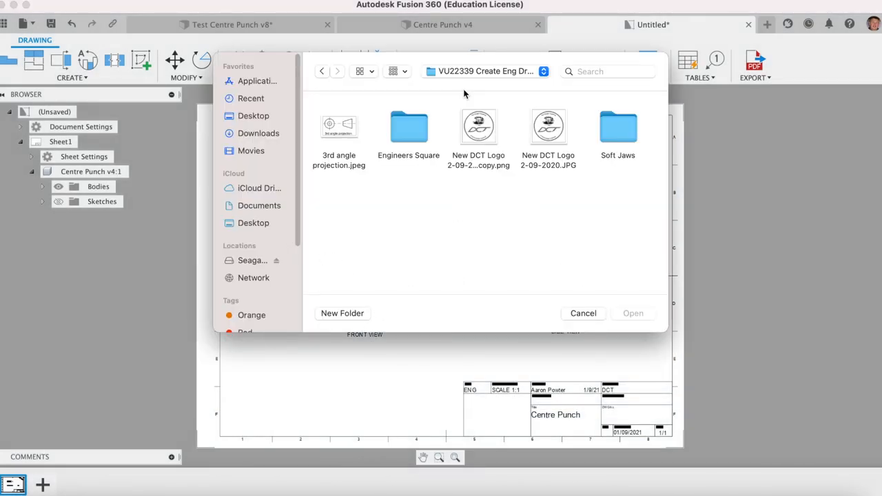
{"action": "left_click", "coordinate": [338, 126]}
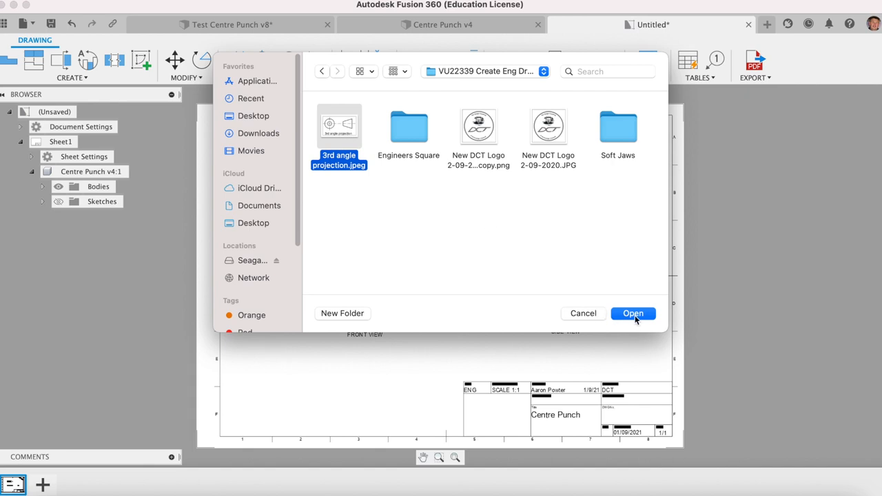
{"action": "left_click", "coordinate": [633, 313]}
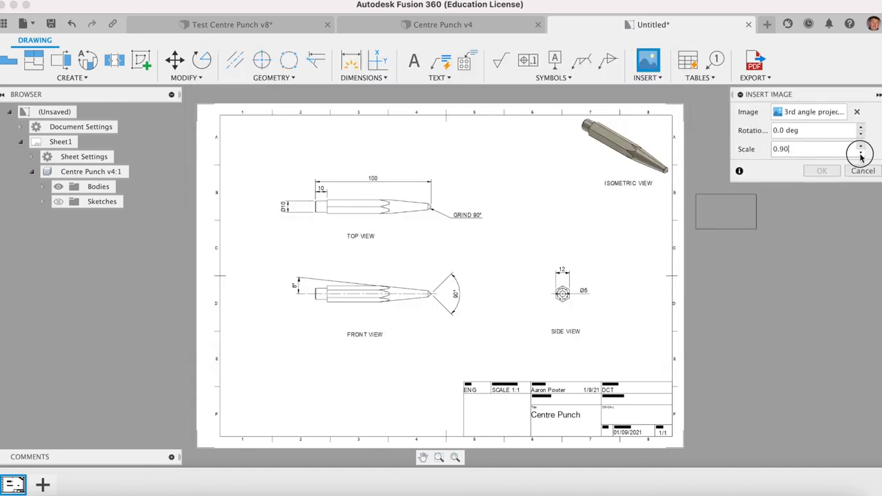
{"action": "left_click", "coordinate": [860, 152]}
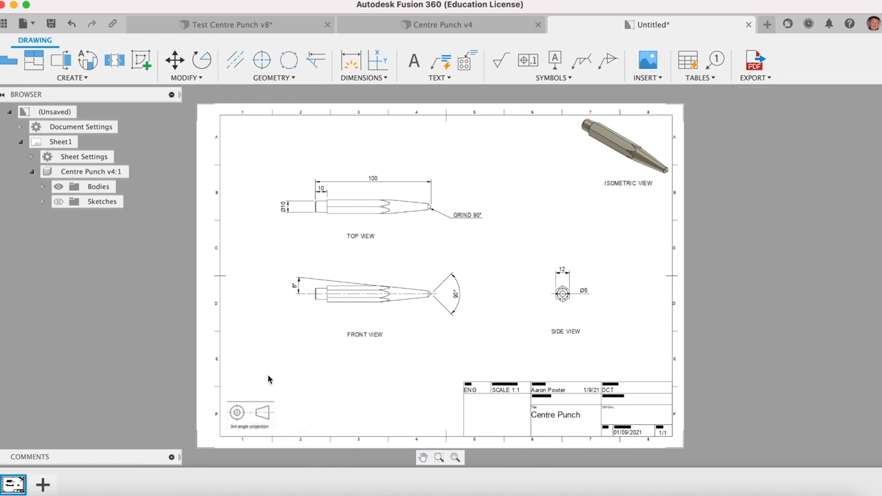
Step: Add a text note 'ALL DIMENSIONS IN MM UOS' beside the projection symbol
{"action": "left_click", "coordinate": [413, 60]}
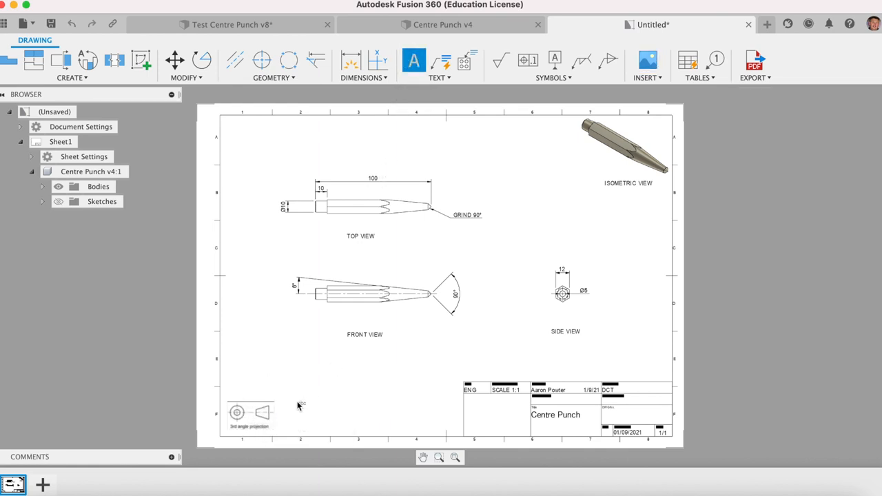
{"action": "left_click", "coordinate": [414, 61]}
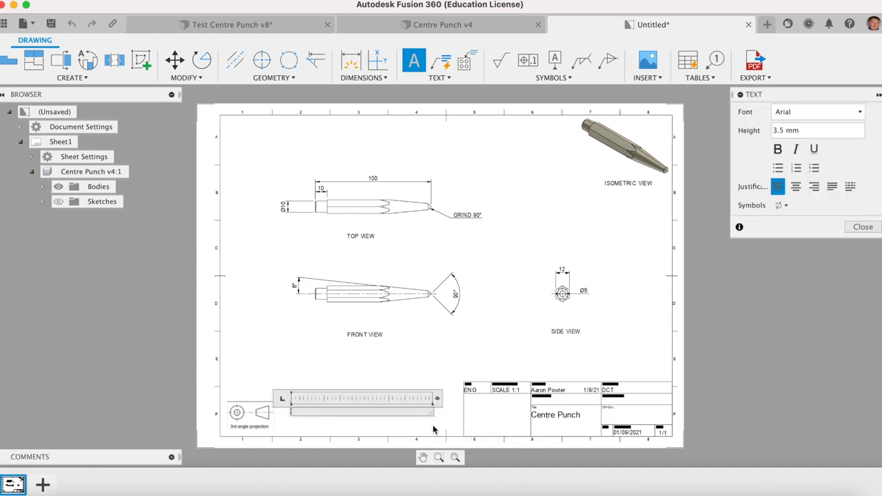
{"action": "type", "text": "ALL DIM"}
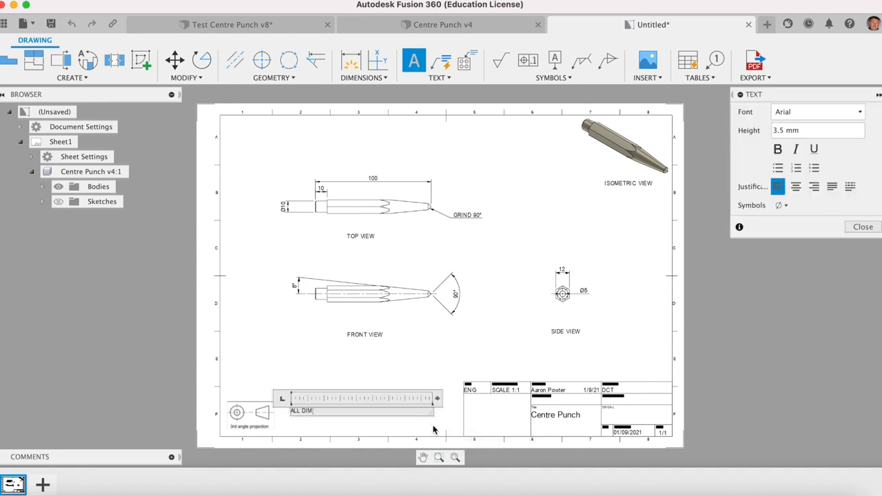
{"action": "type", "text": "ENSIONS IN"}
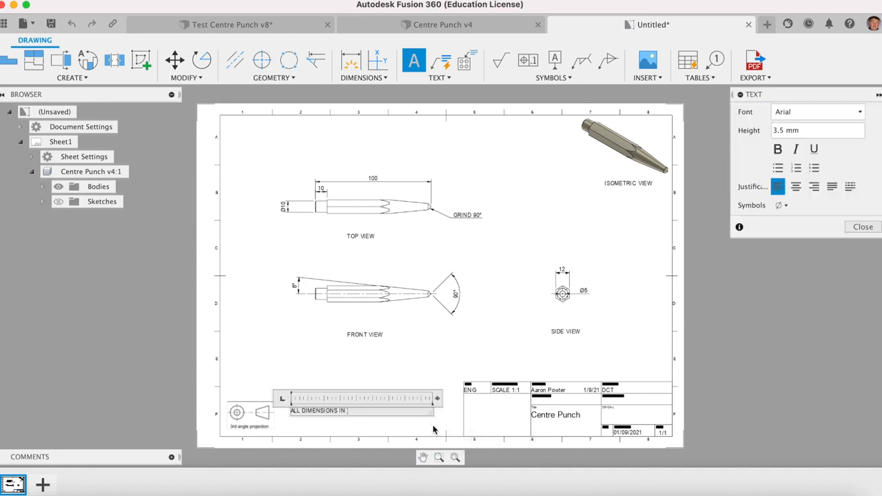
{"action": "type", "text": "MM UOS"}
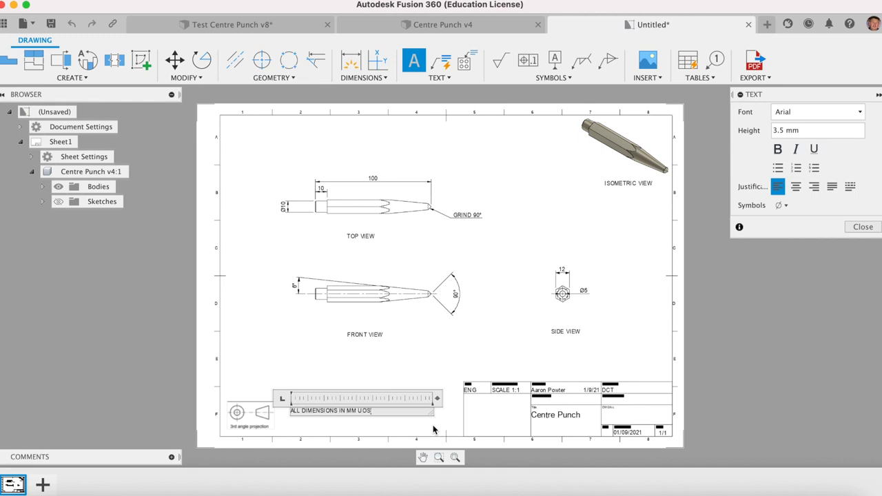
{"action": "mouse_move", "coordinate": [840, 241]}
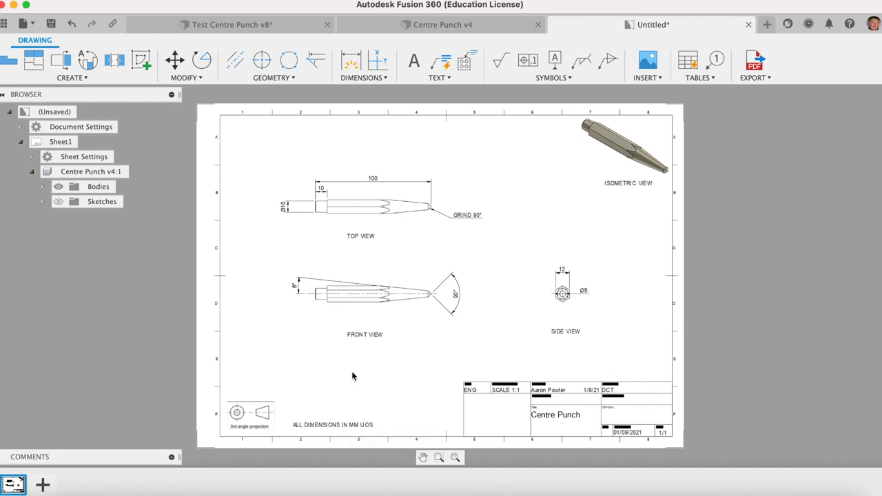
{"action": "mouse_move", "coordinate": [396, 397]}
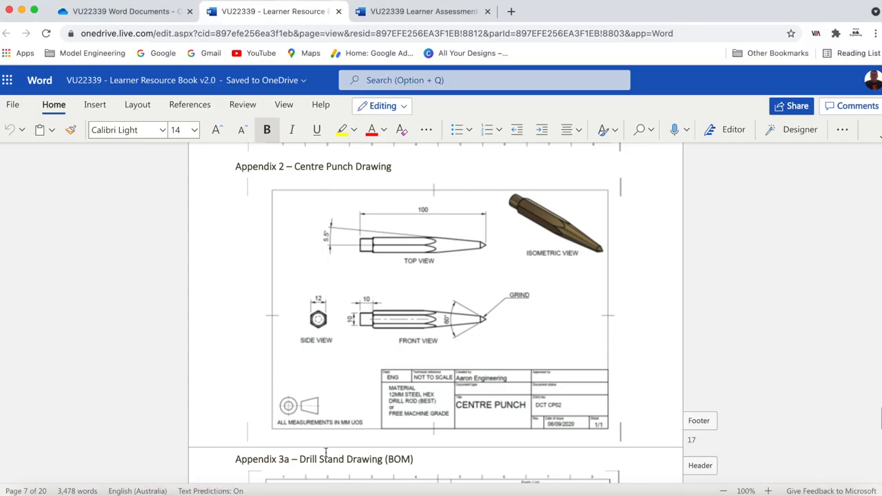
Step: Select the Appendix 2 Centre Punch Drawing image in Word Online for comparison
{"action": "left_click", "coordinate": [457, 348]}
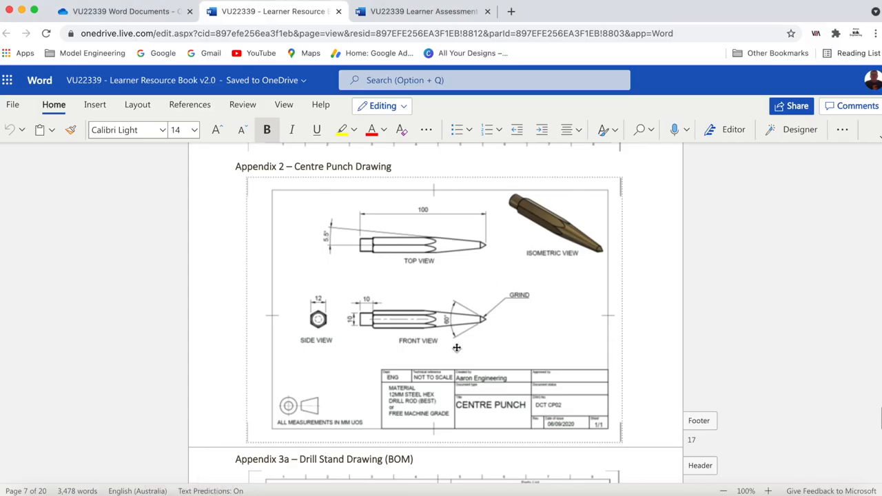
{"action": "mouse_move", "coordinate": [387, 321]}
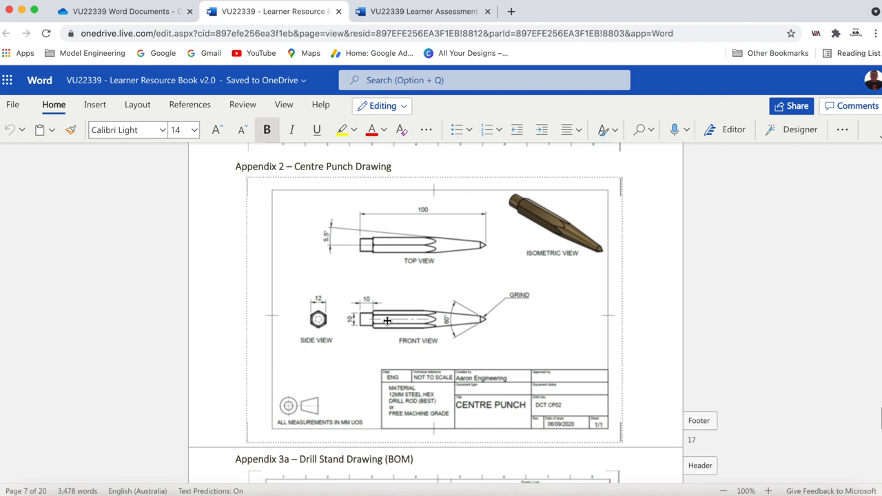
{"action": "mouse_move", "coordinate": [554, 372]}
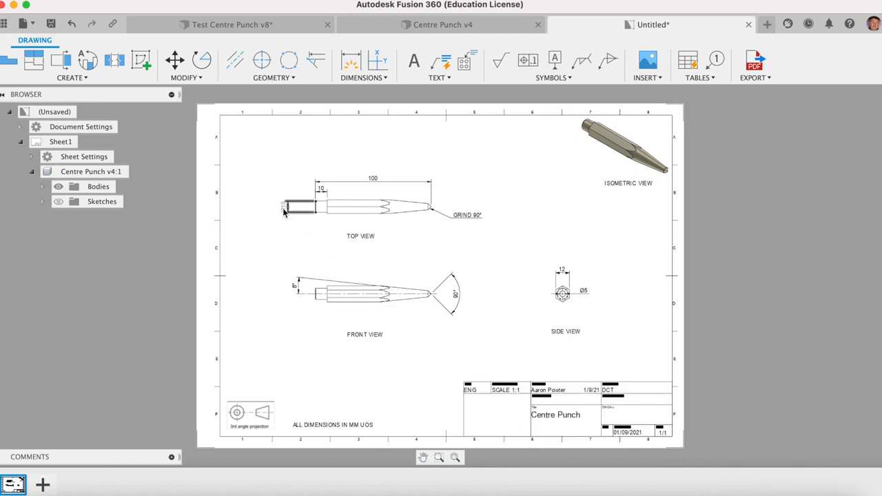
{"action": "left_click", "coordinate": [297, 206]}
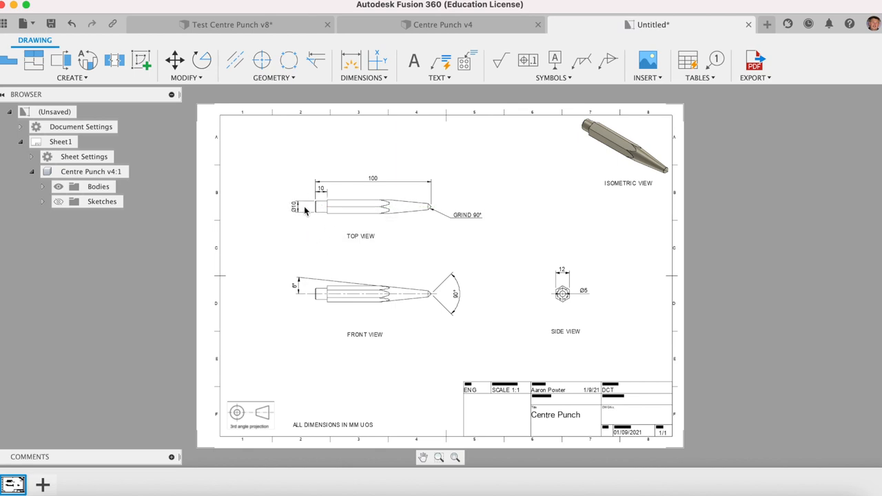
{"action": "left_click", "coordinate": [358, 206]}
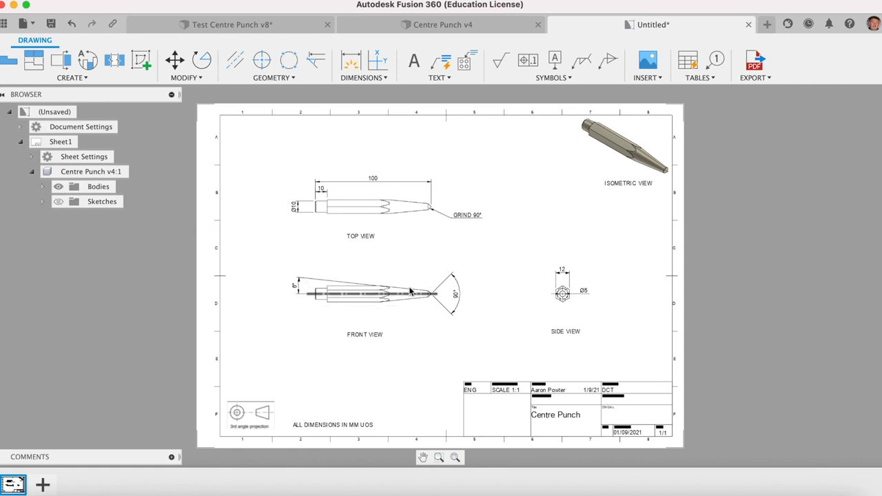
{"action": "left_click", "coordinate": [372, 294]}
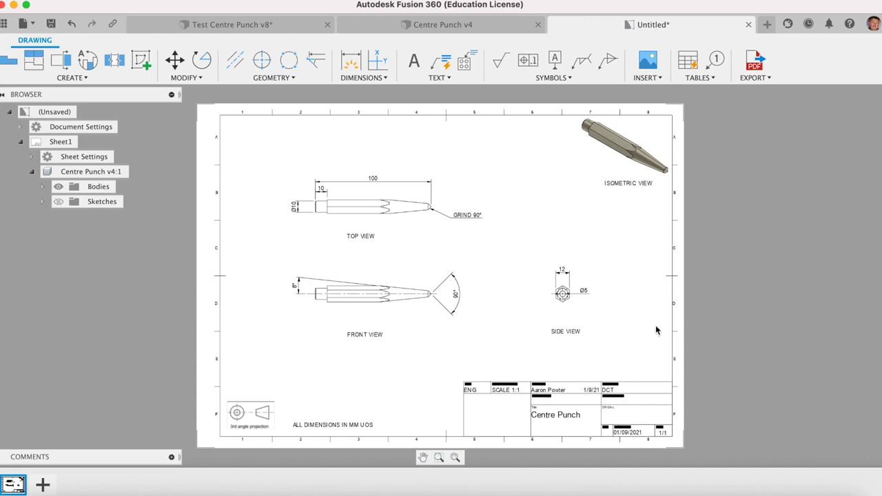
{"action": "left_click", "coordinate": [372, 206]}
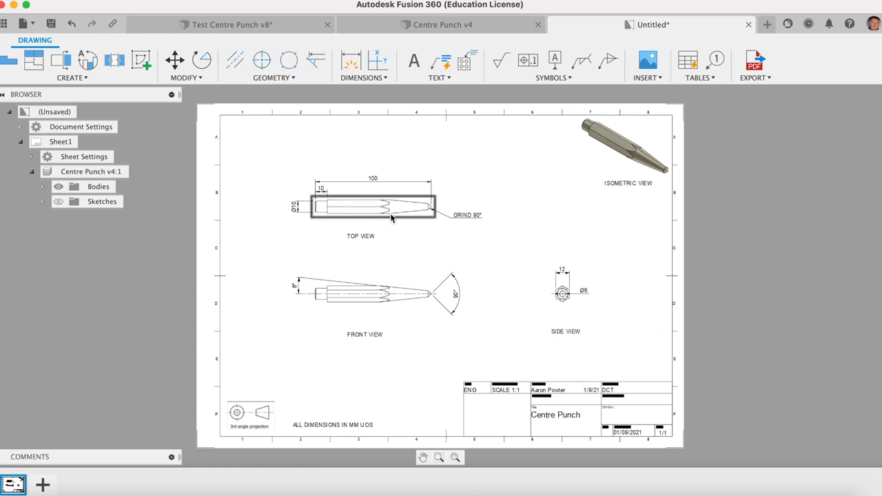